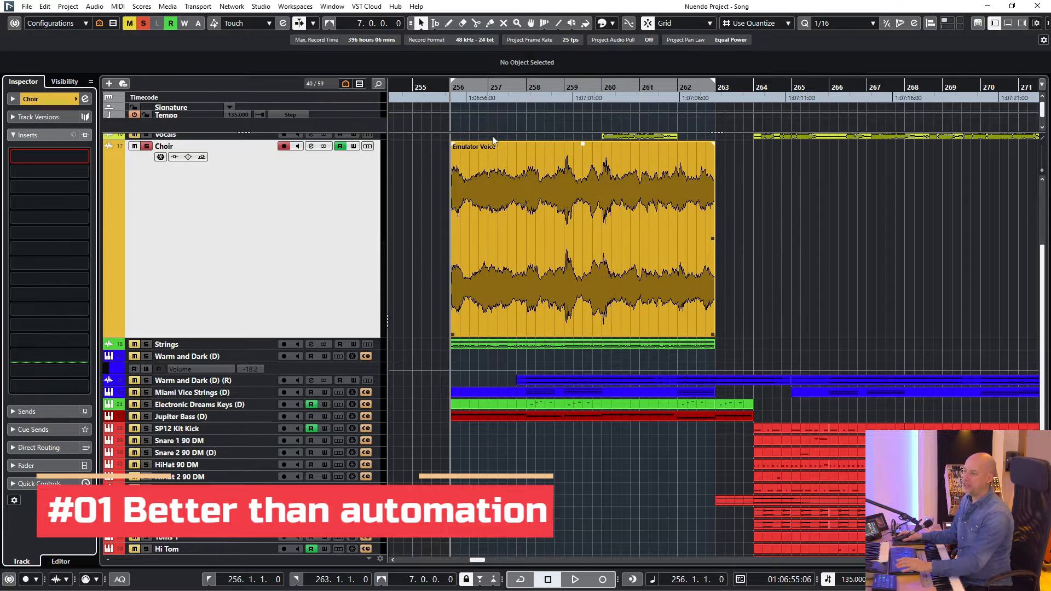
Play the choir, add a Frequency EQ insert to the Choir track, and open its editor
click(573, 579)
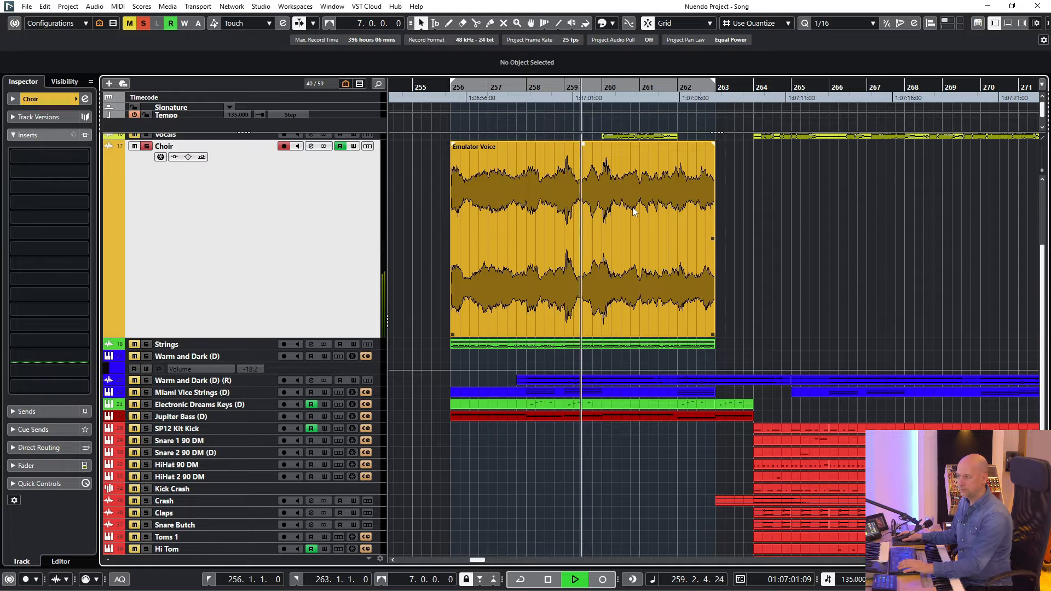
click(573, 580)
text(fre)
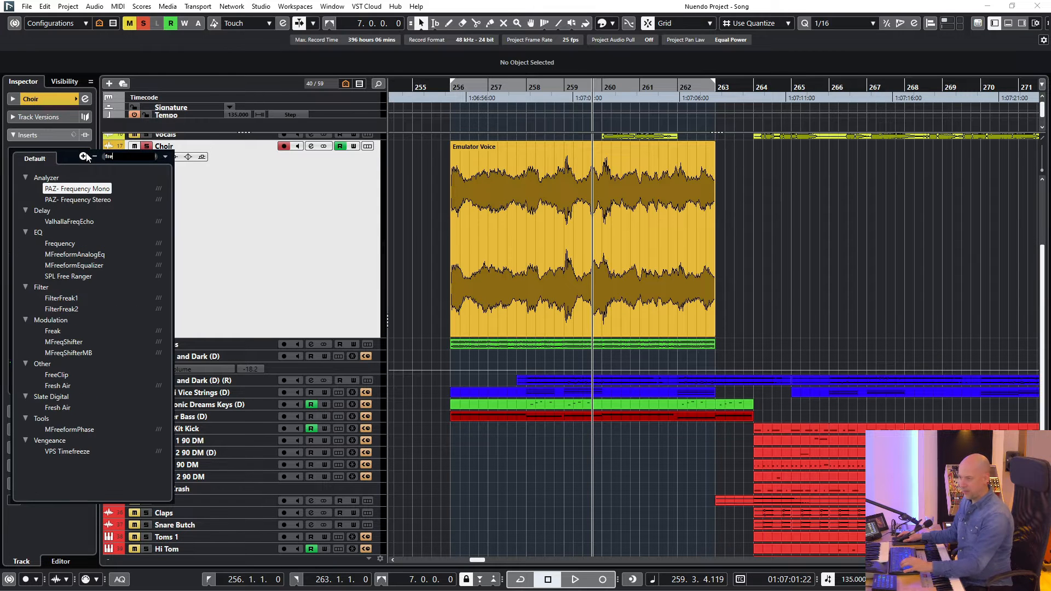
click(60, 243)
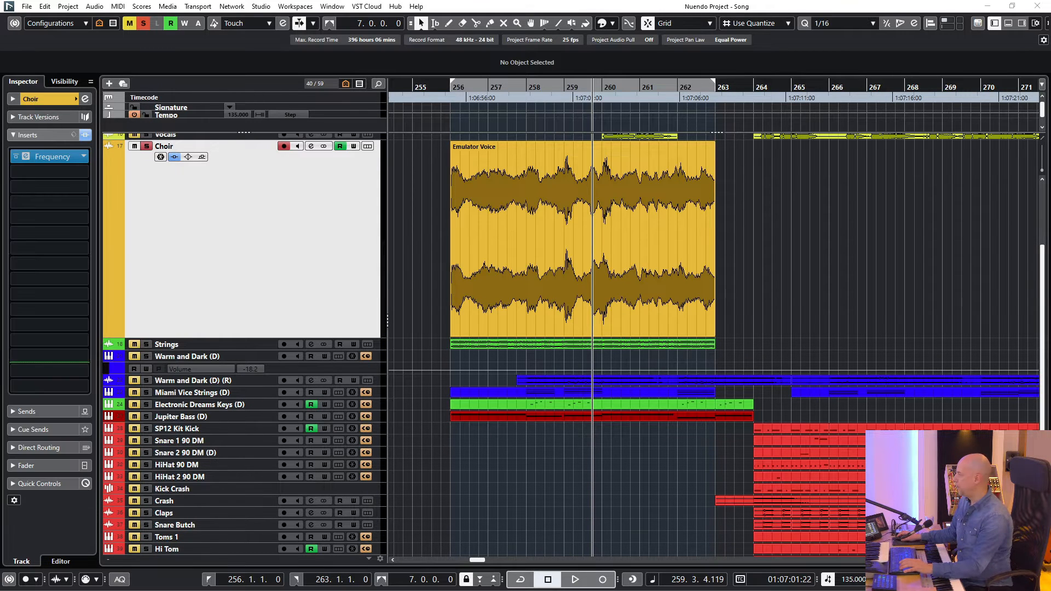
click(22, 156)
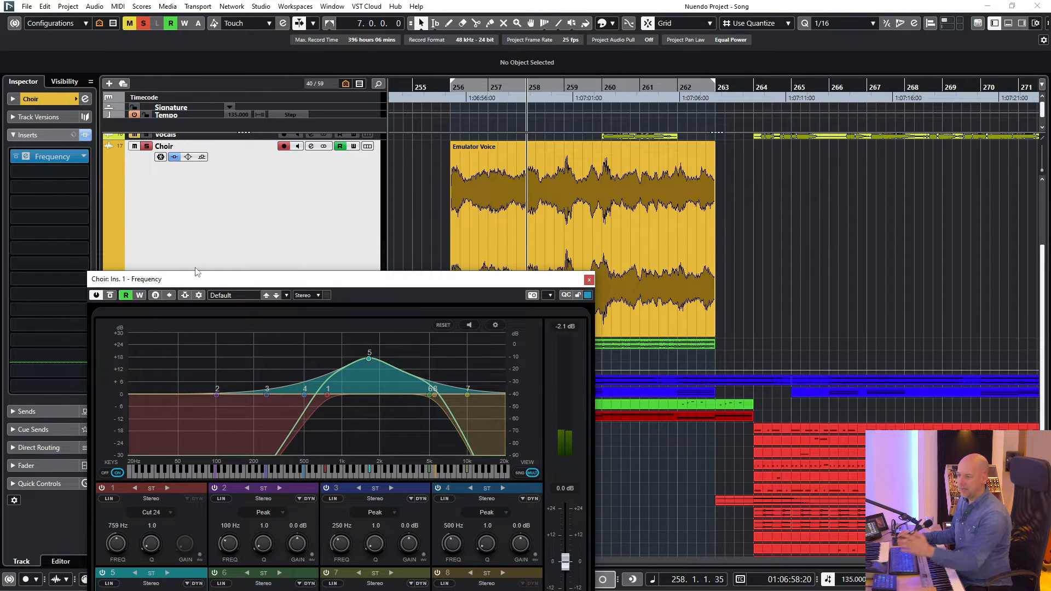
Draw Frequency bypass automation switching the EQ off between bars 258 and 260, then play it back
click(589, 280)
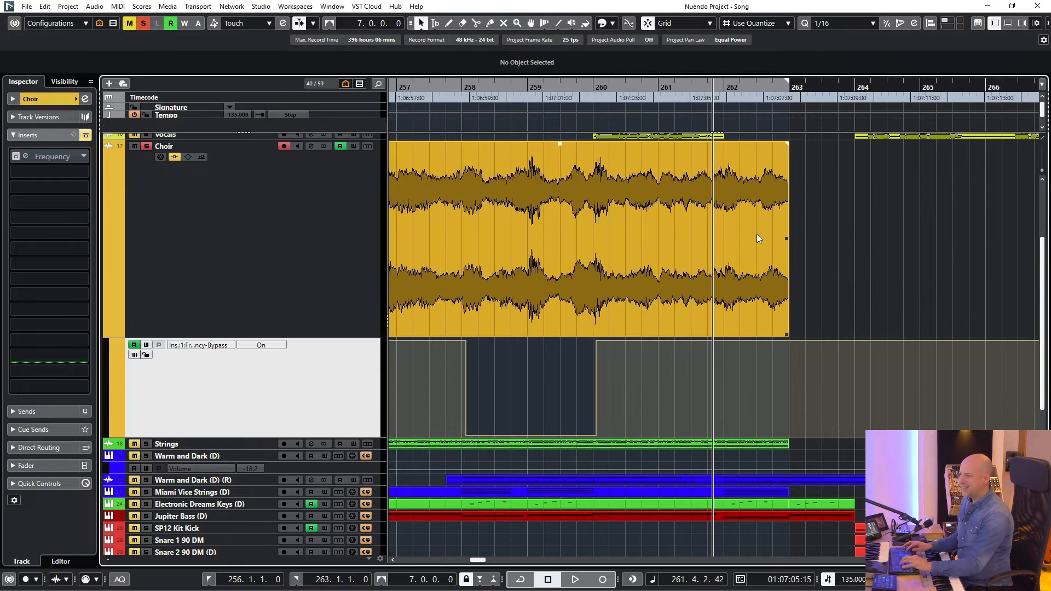
click(575, 579)
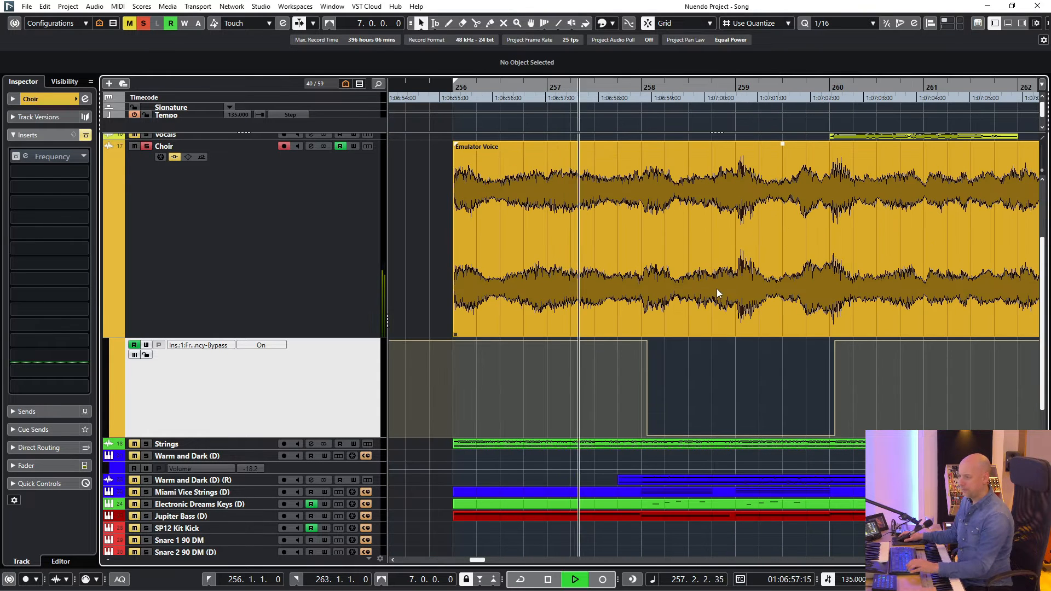
click(261, 345)
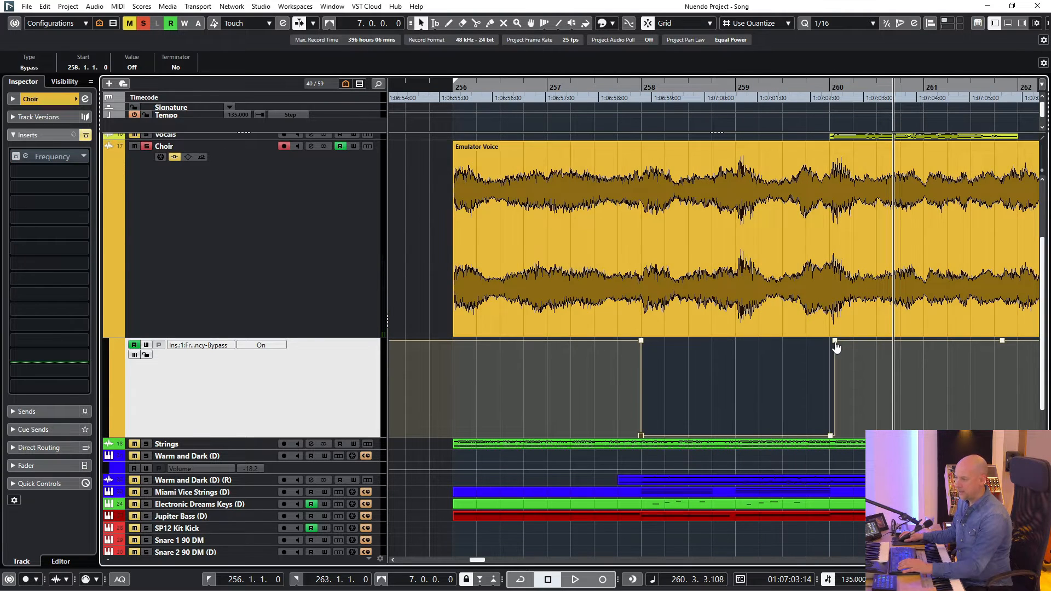
click(574, 579)
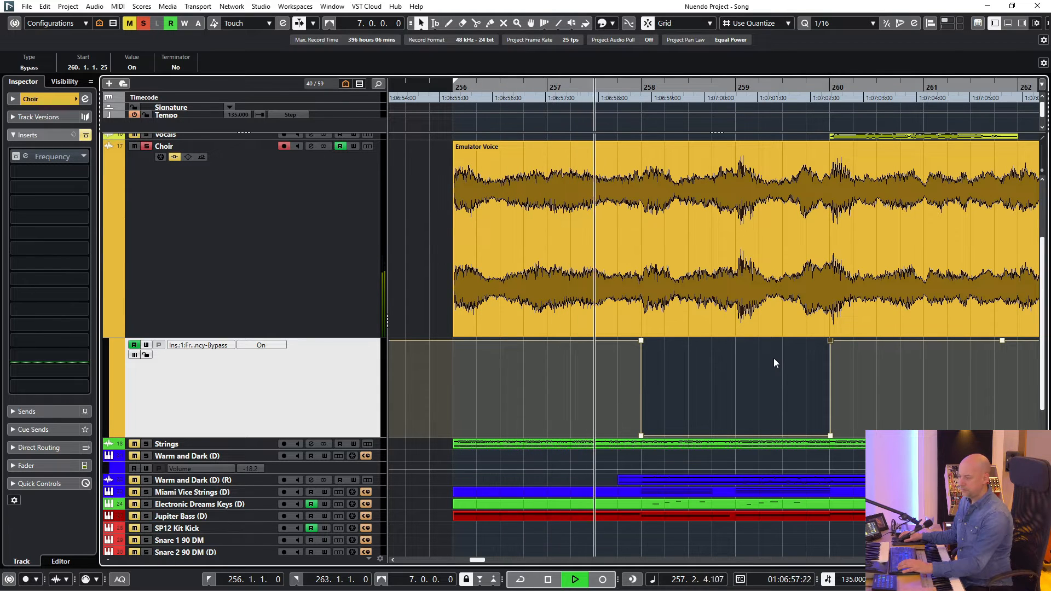
click(260, 344)
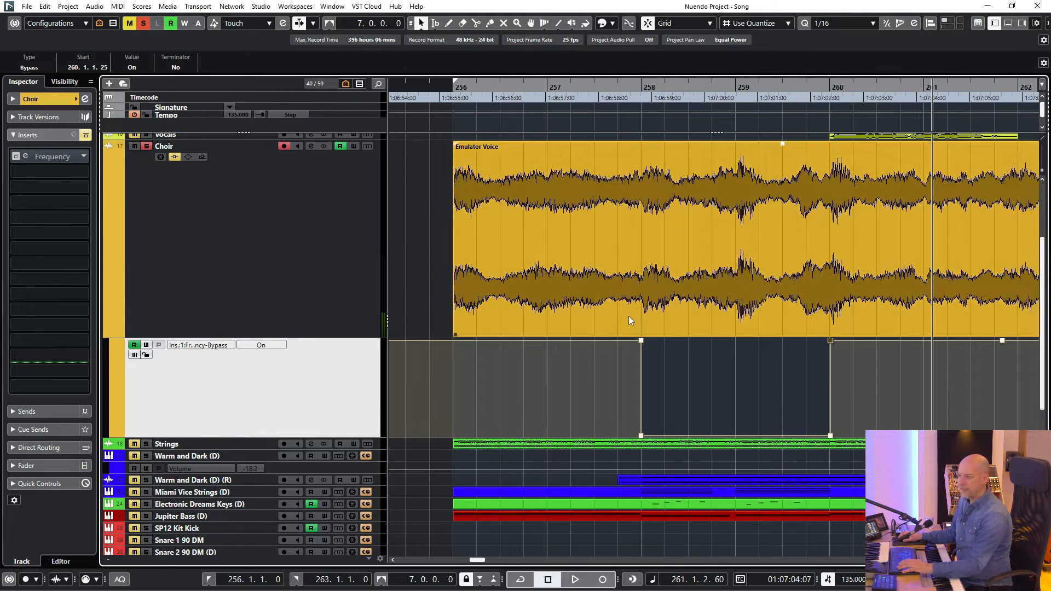
mouse_move(867, 224)
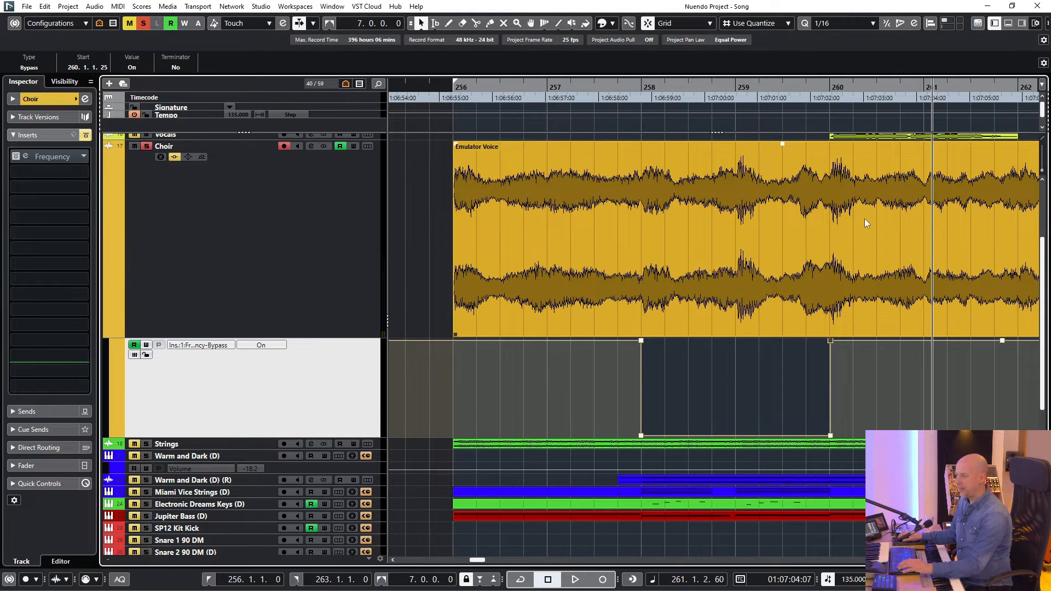
click(47, 171)
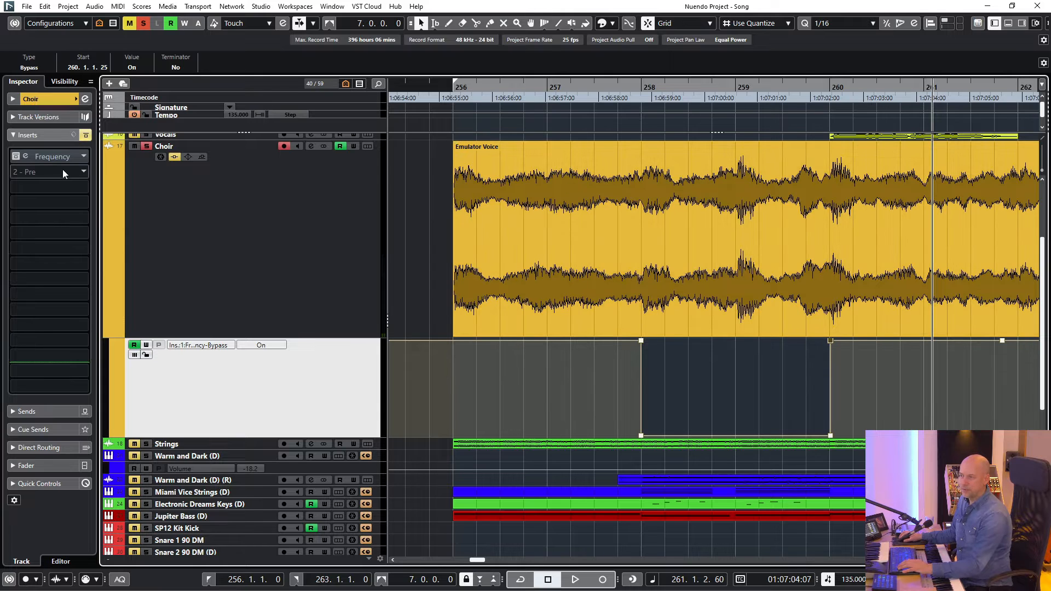
Cut the Emulator Voice event at bars 258 and 260 and deactivate the bypass automation lane
click(50, 171)
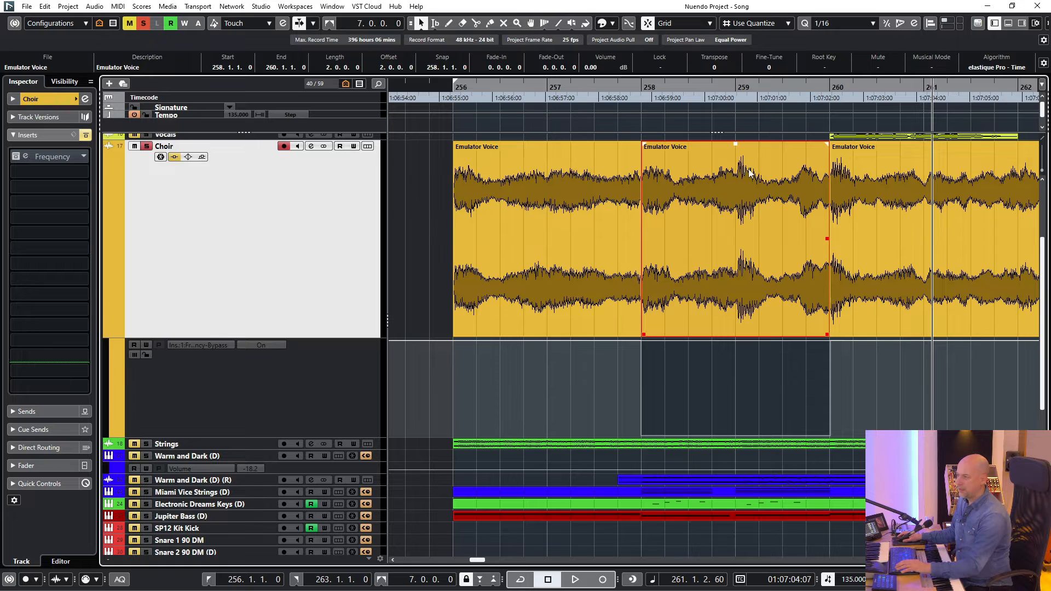
mouse_move(761, 213)
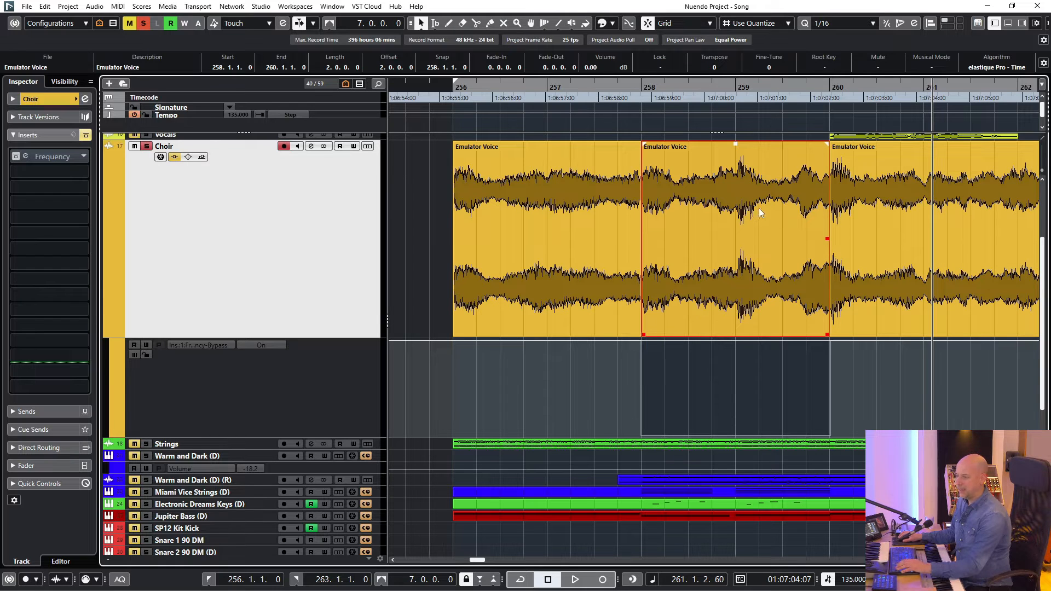
mouse_move(743, 242)
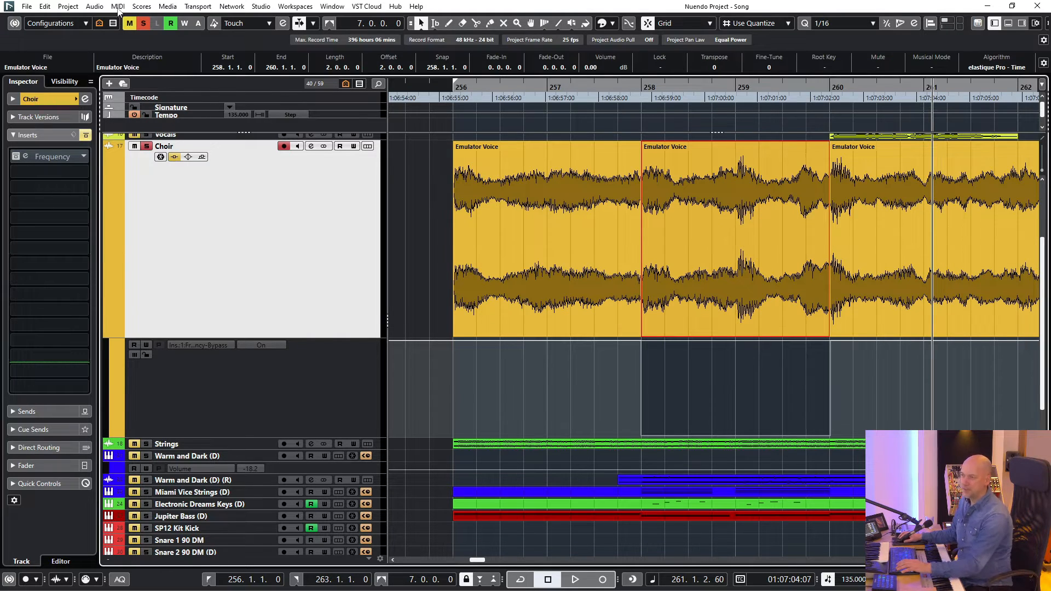
Apply Frequency EQ offline to the middle event with the same midrange-boost curve
click(94, 6)
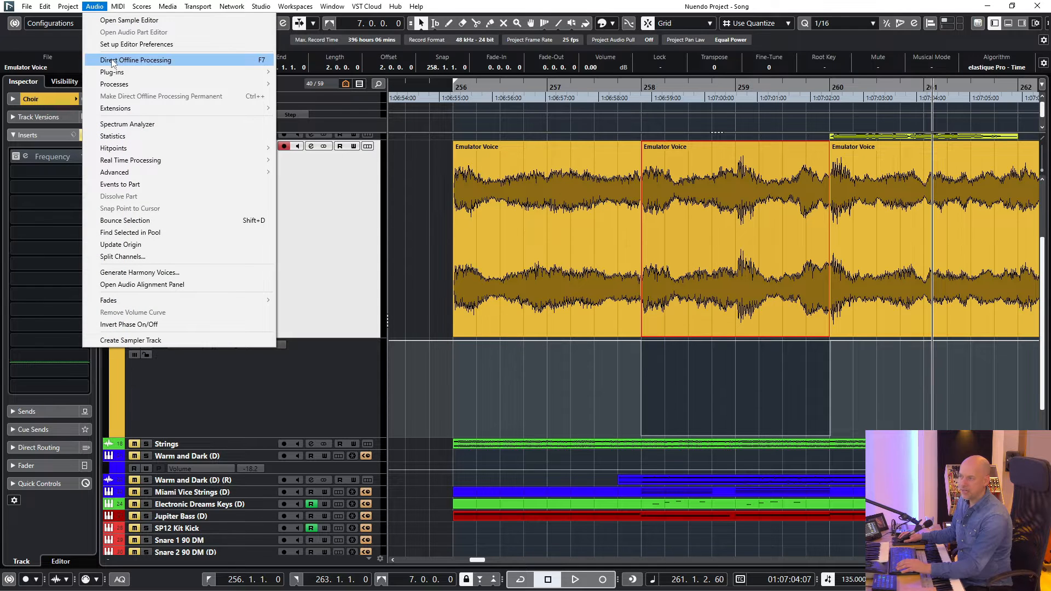
click(137, 60)
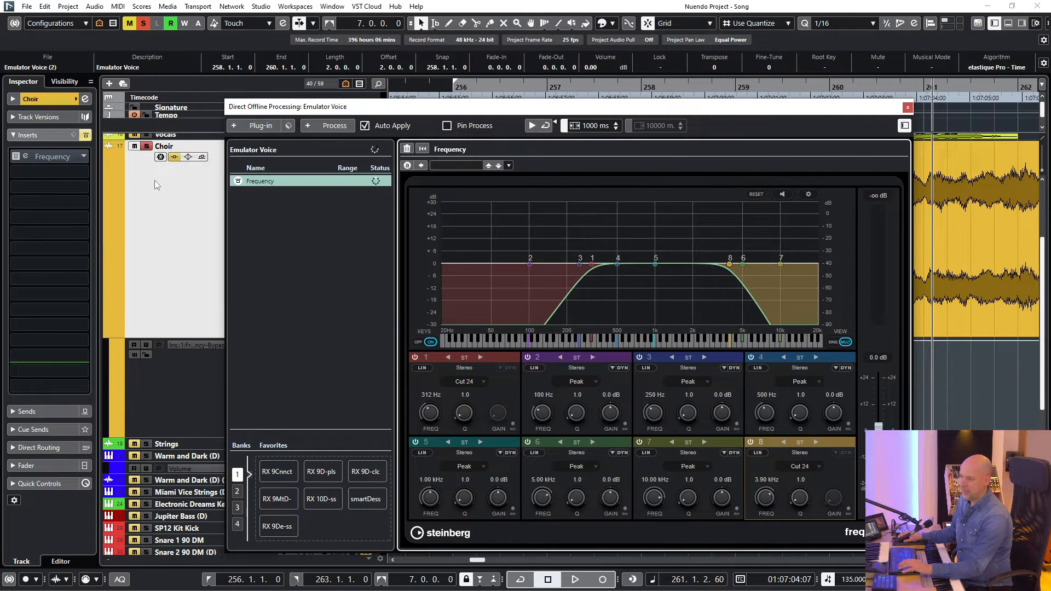
click(52, 156)
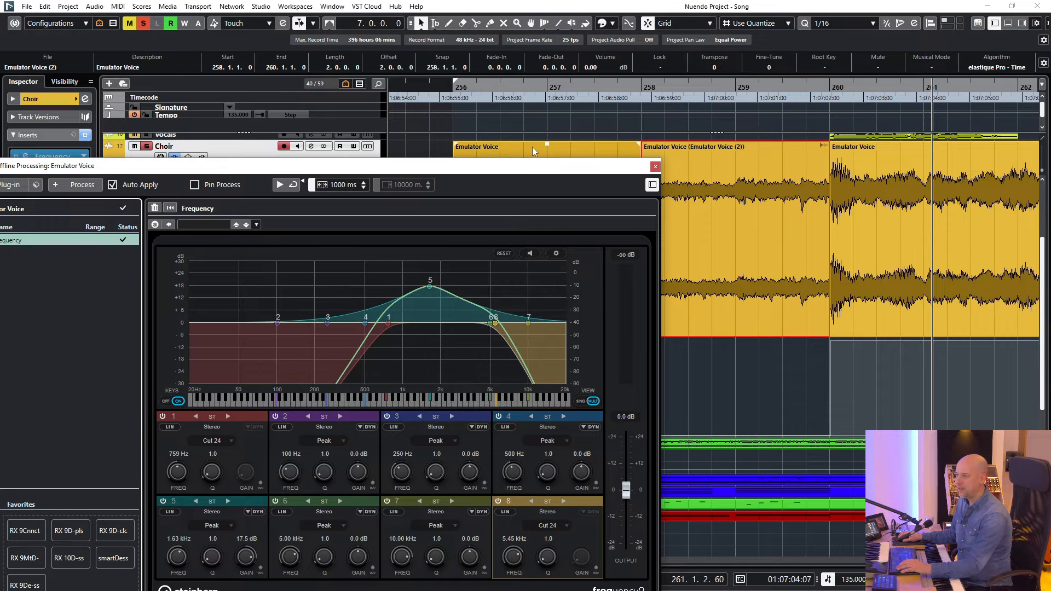
Compare the other events' empty process lists, then remove the Frequency insert from the Choir track
click(155, 208)
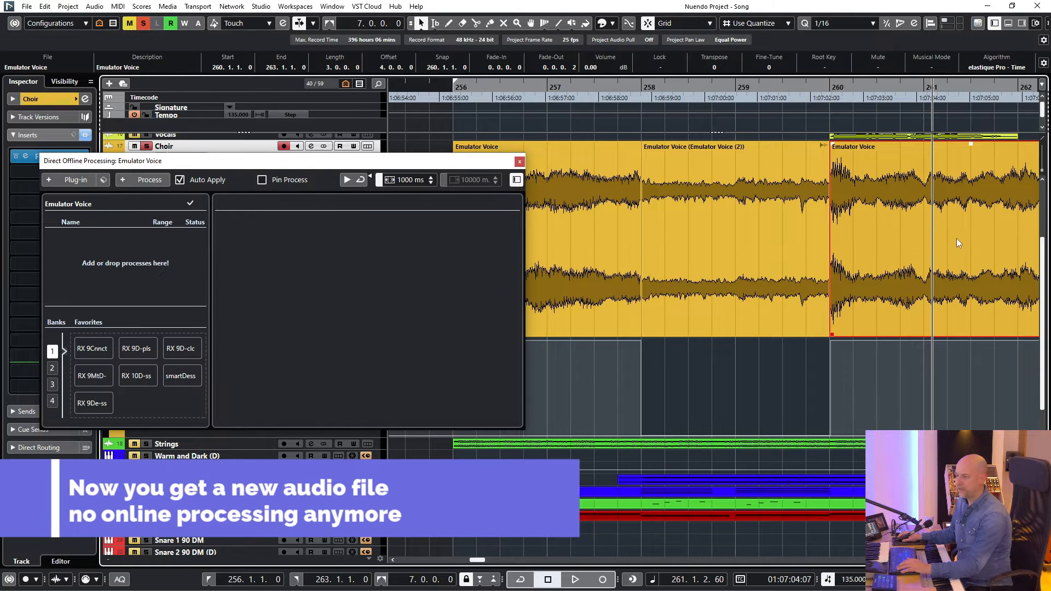
click(574, 579)
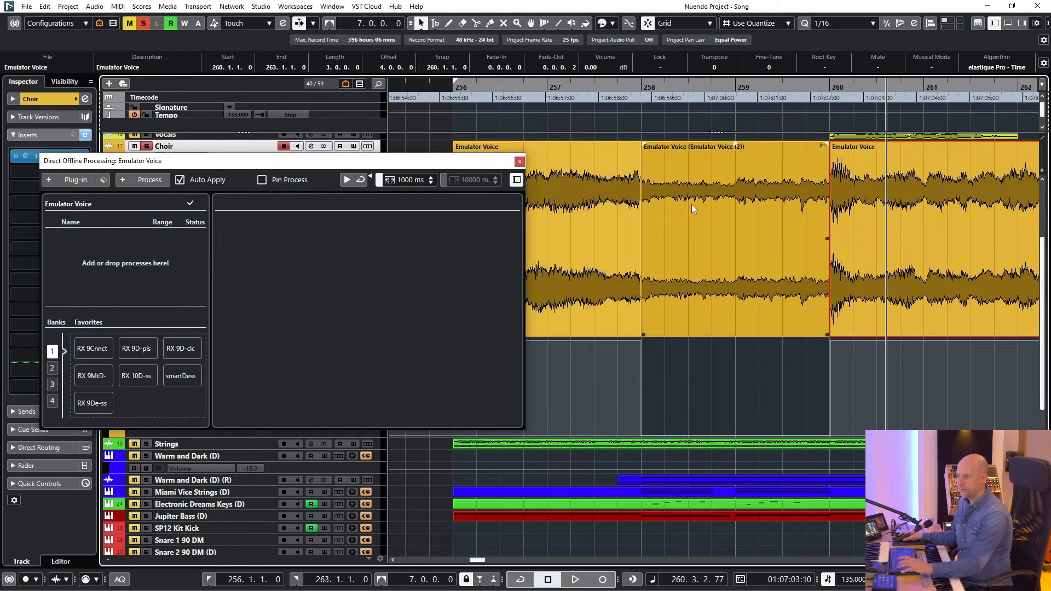
click(696, 146)
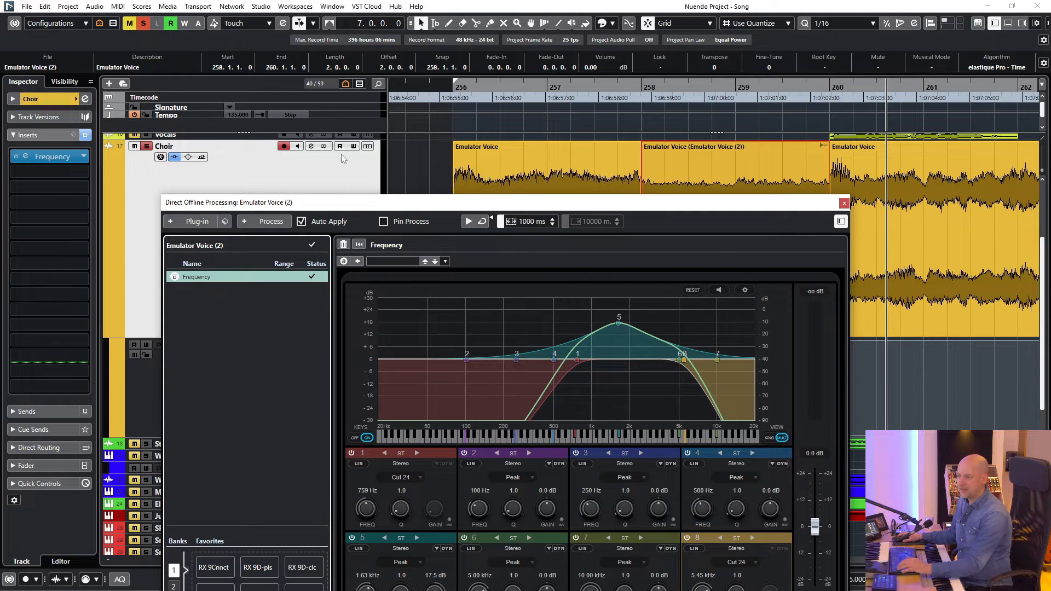
click(47, 172)
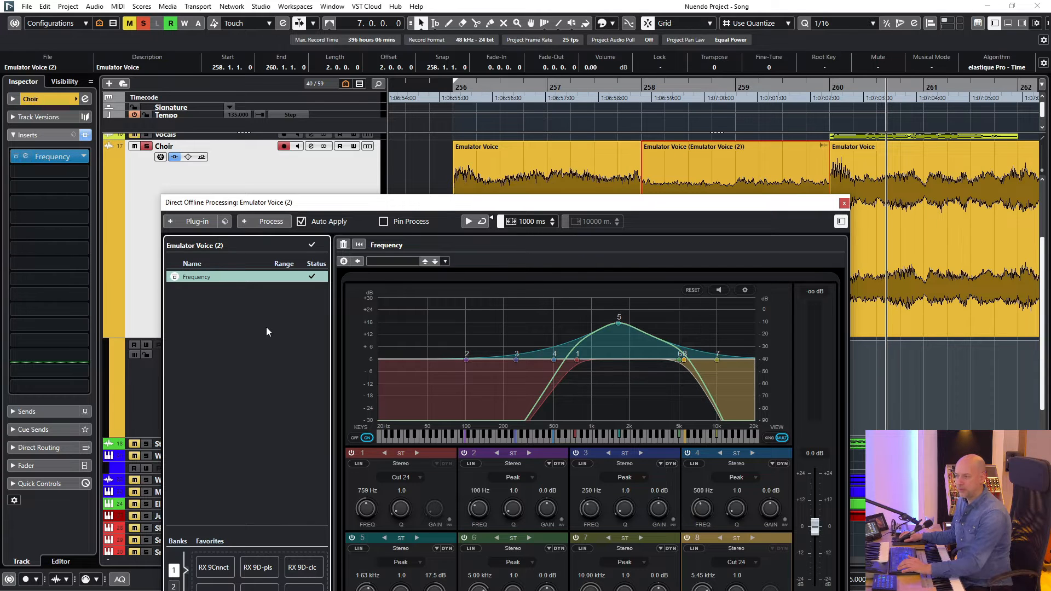
scroll(down, 3)
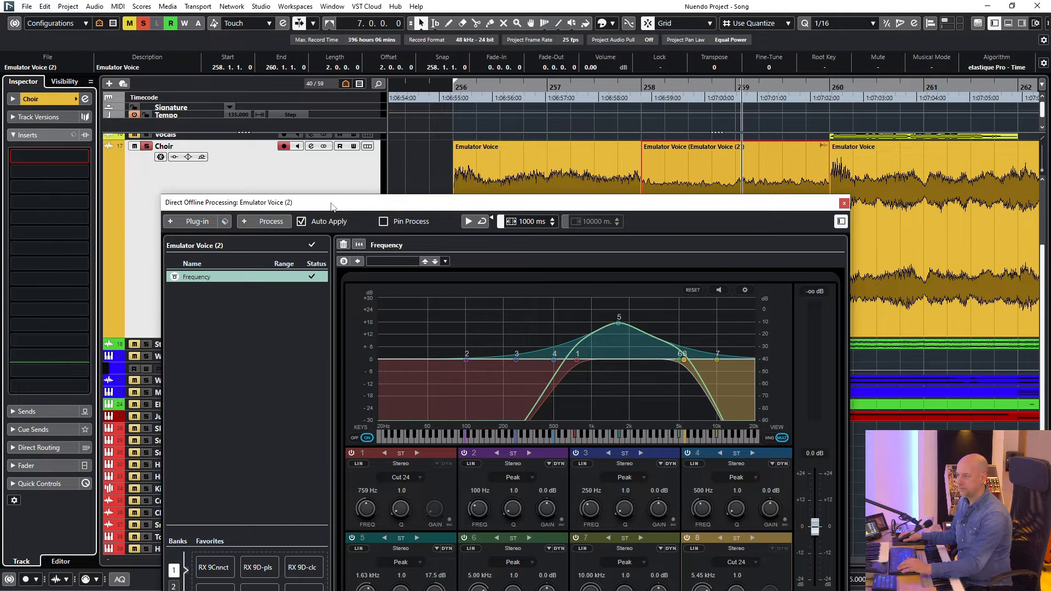
click(844, 202)
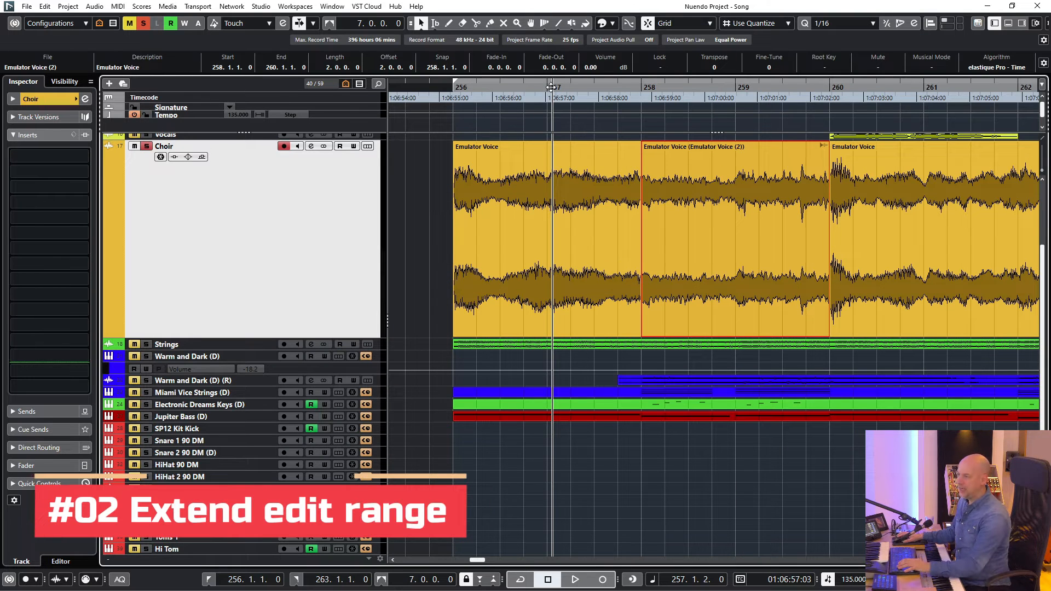
click(576, 579)
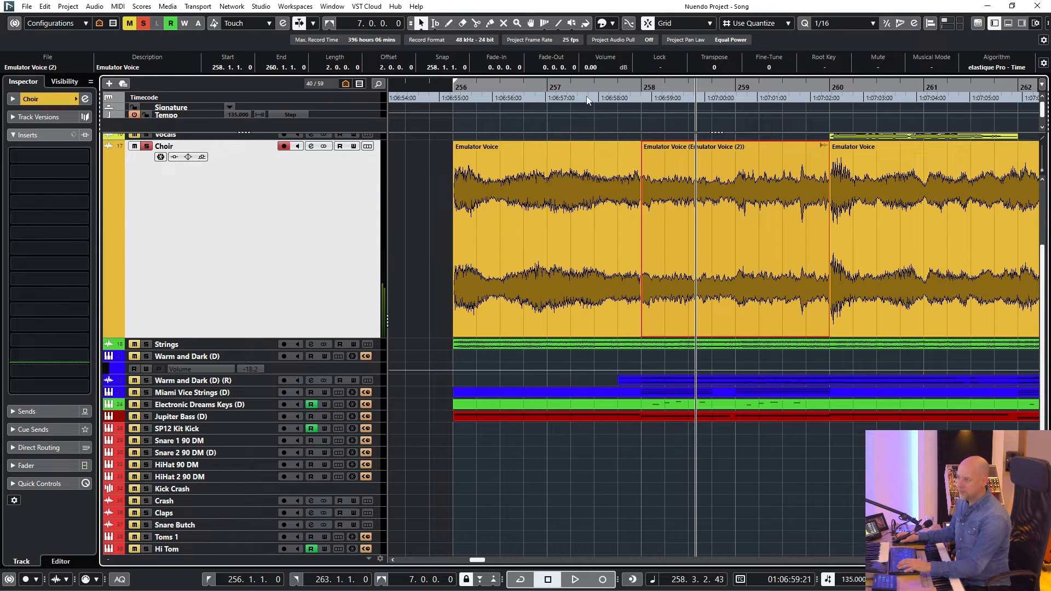
click(571, 97)
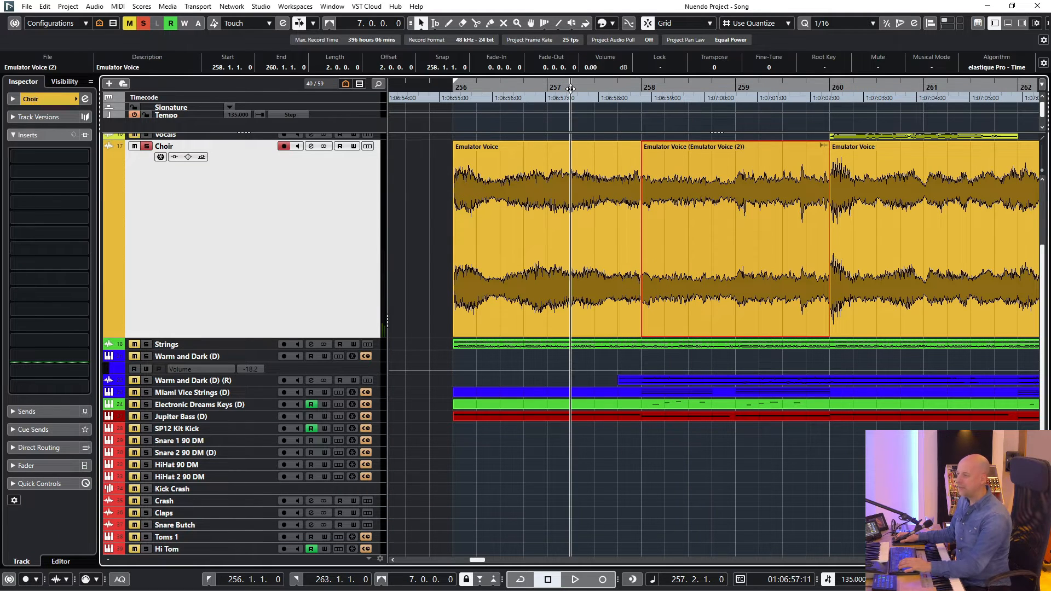
click(574, 580)
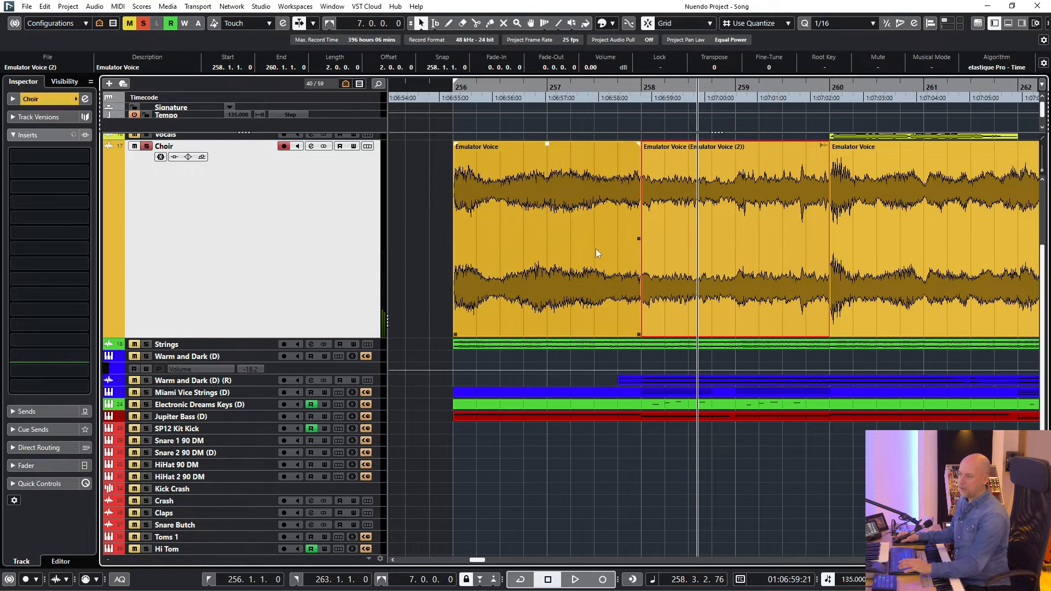
click(690, 253)
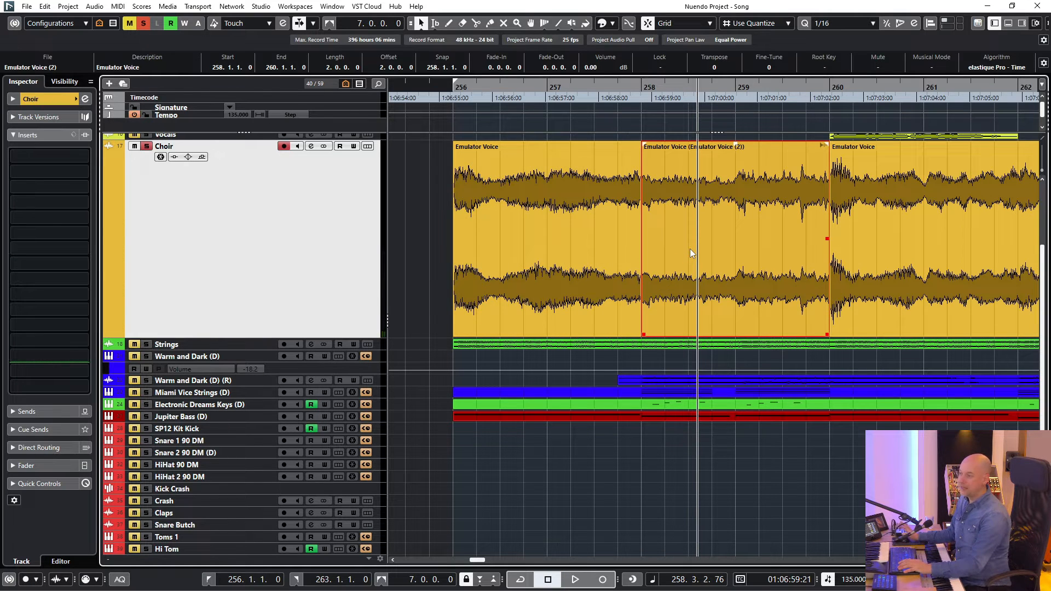
mouse_move(640, 99)
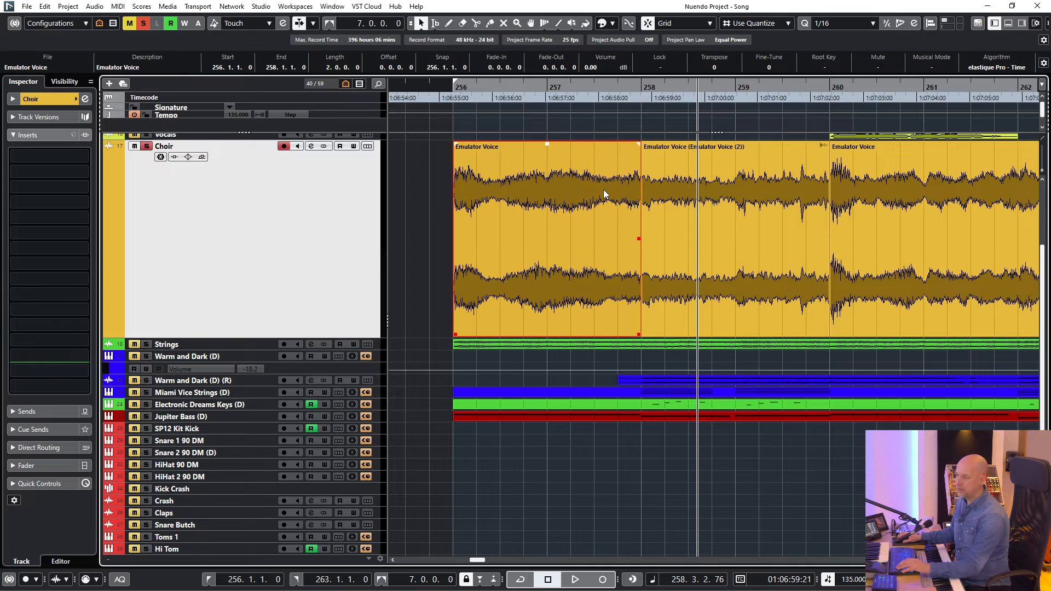
mouse_move(588, 181)
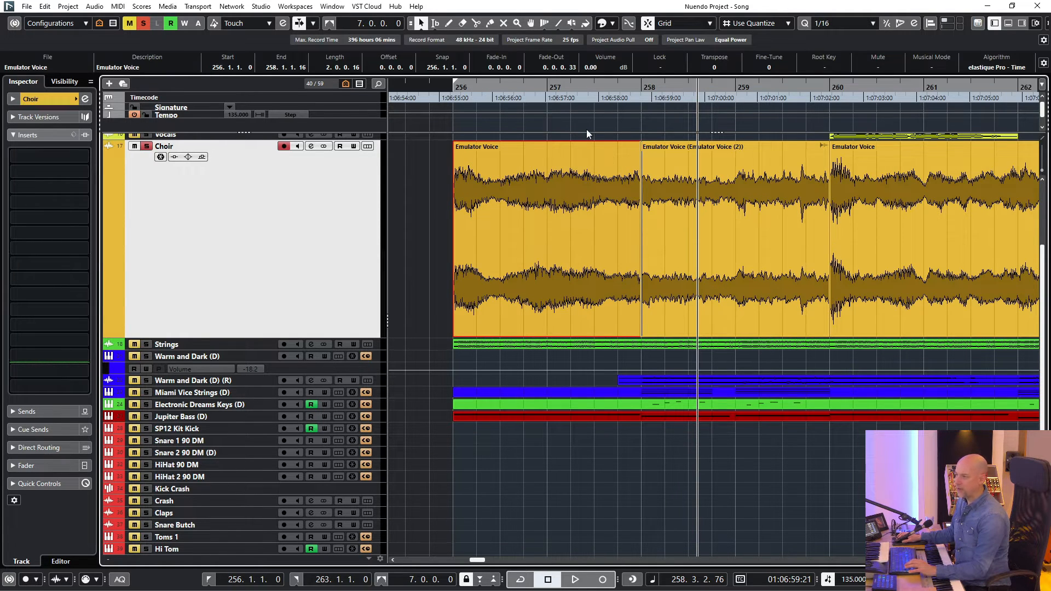
click(573, 579)
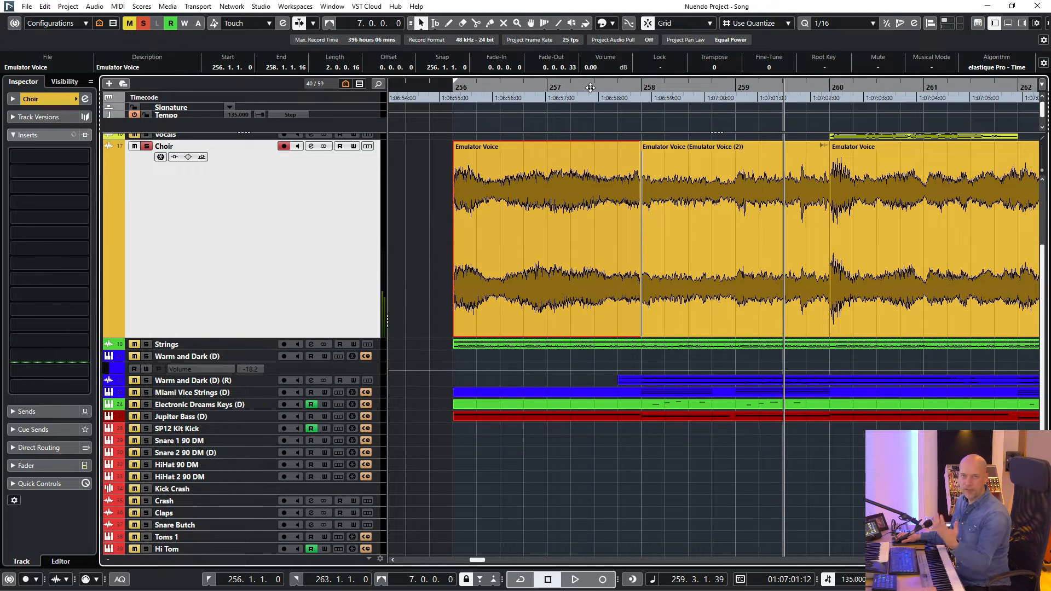
Delete the first Emulator Voice event and extend Emulator Voice (2) to start around bar 256.4
click(575, 580)
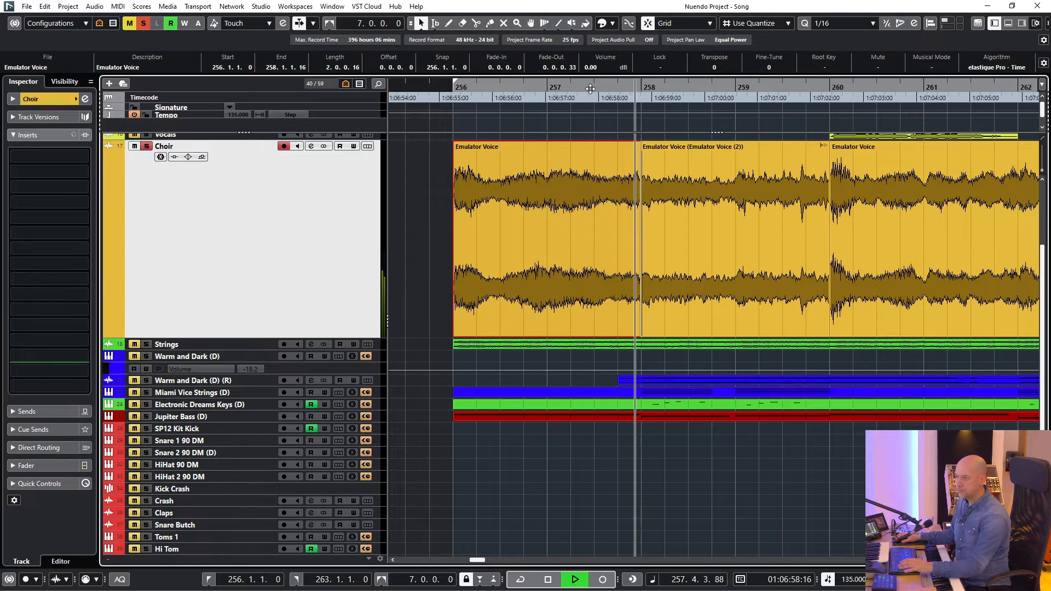
click(547, 579)
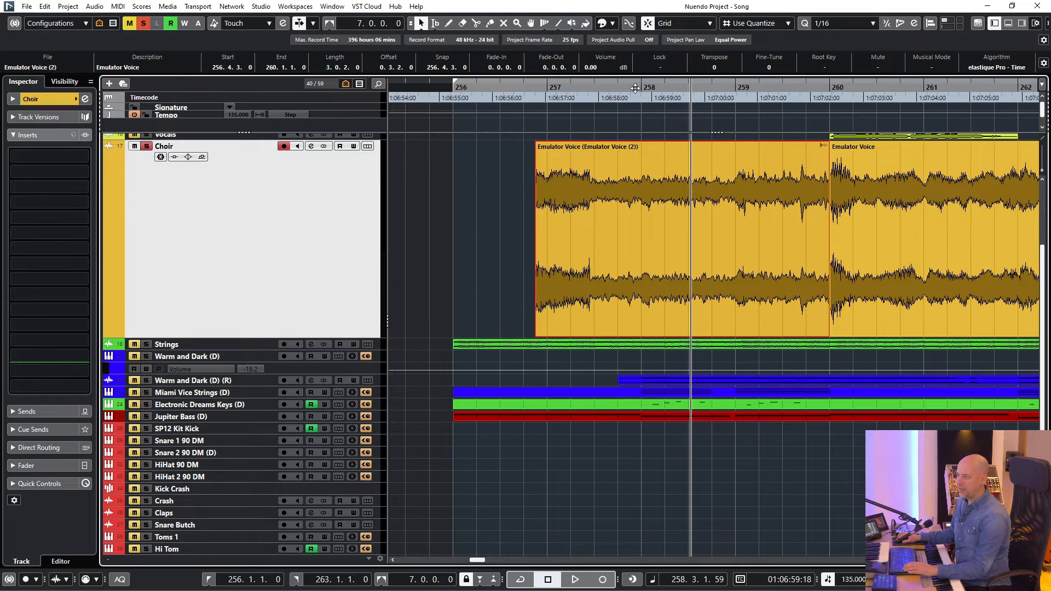
click(644, 98)
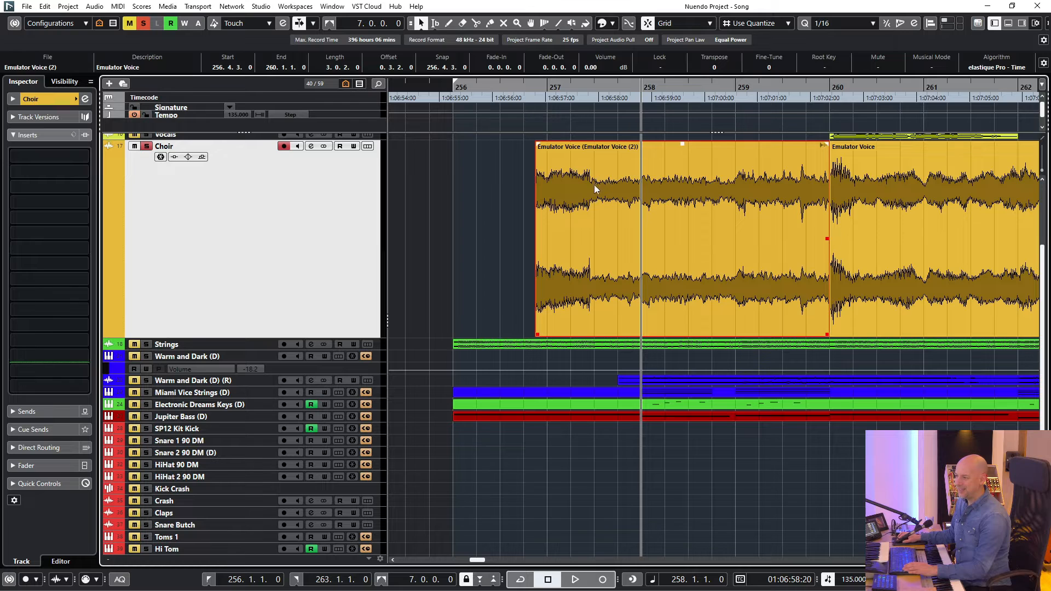
click(506, 188)
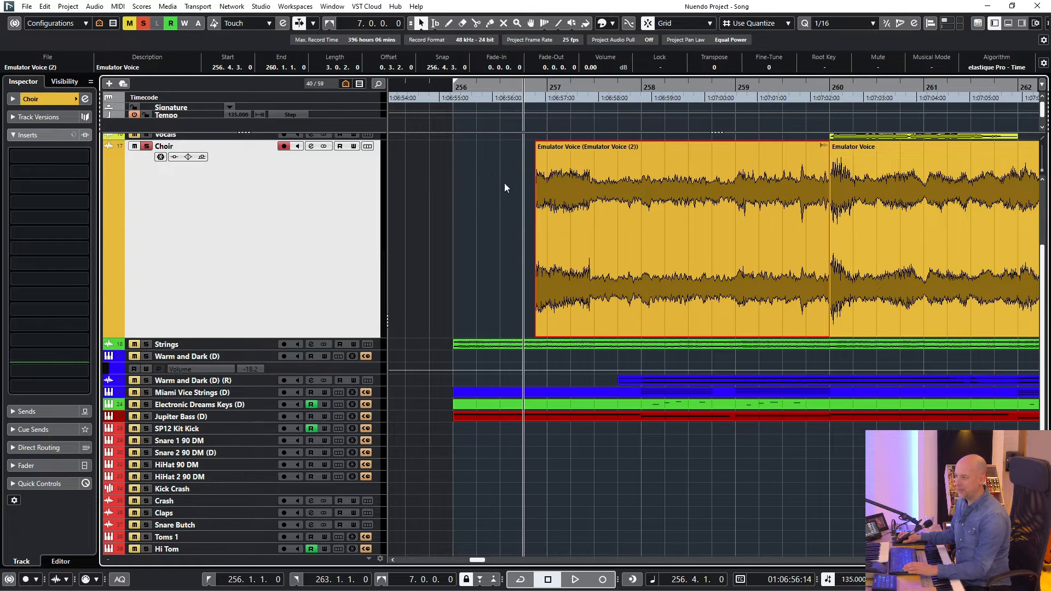
click(573, 579)
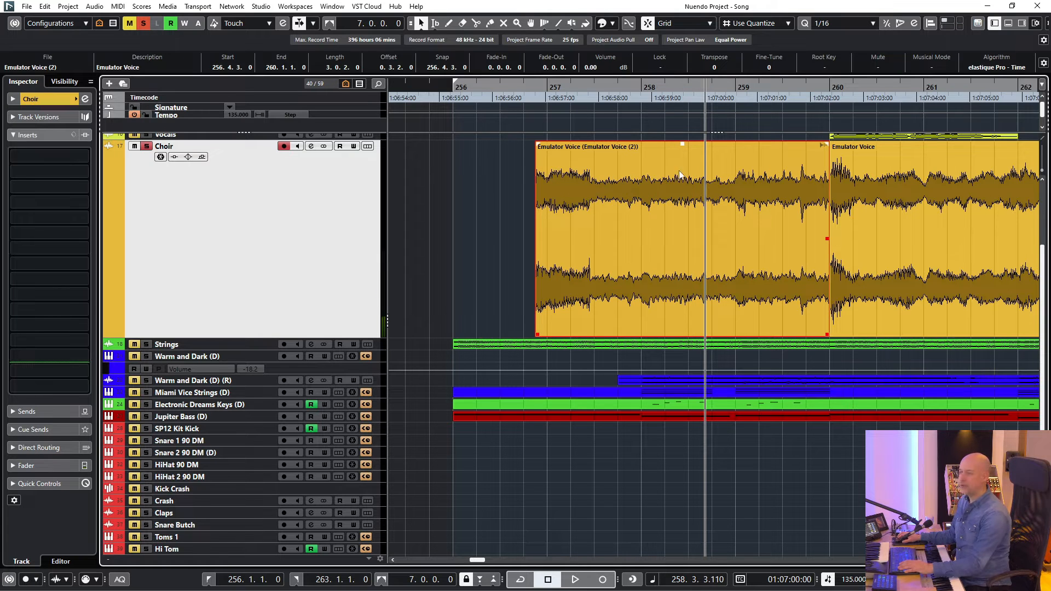
mouse_move(508, 126)
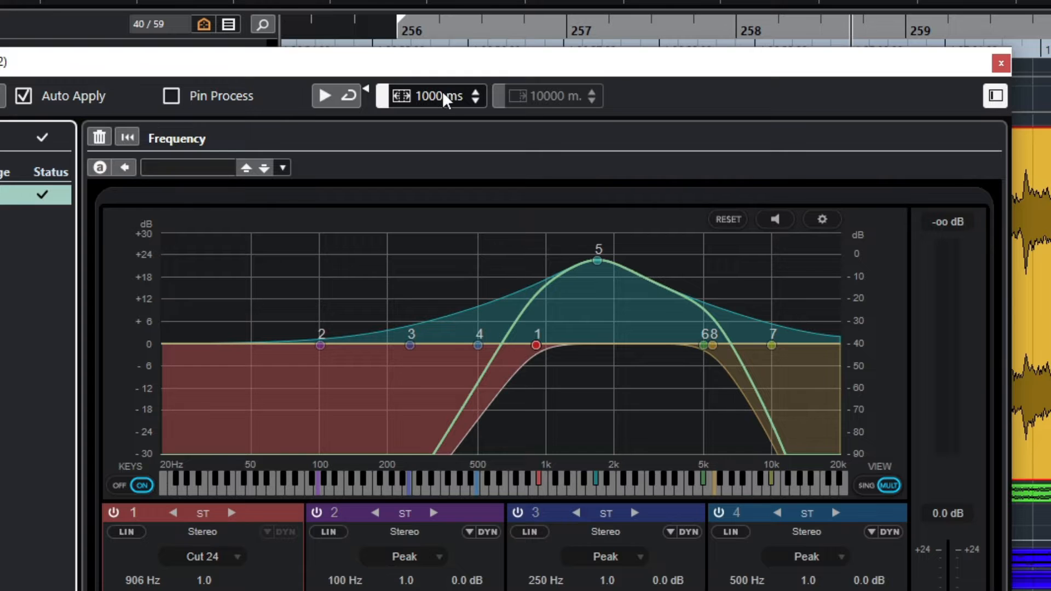
mouse_move(429, 110)
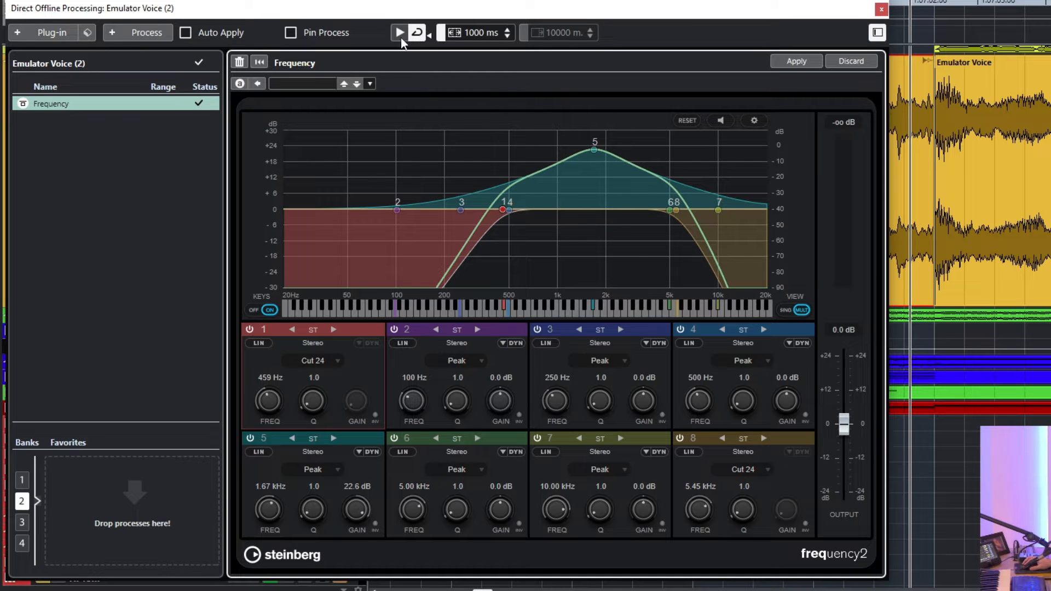
Preview Emulator Voice (2) through a Frequency EQ with a 614 Hz band 1 low cut and Auto Apply on
click(398, 32)
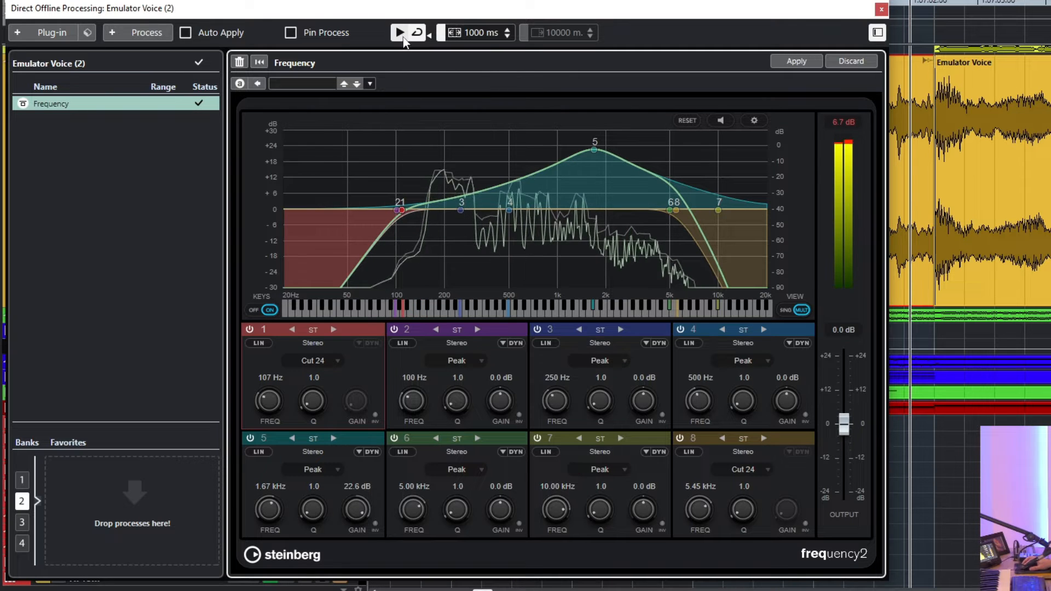
click(399, 33)
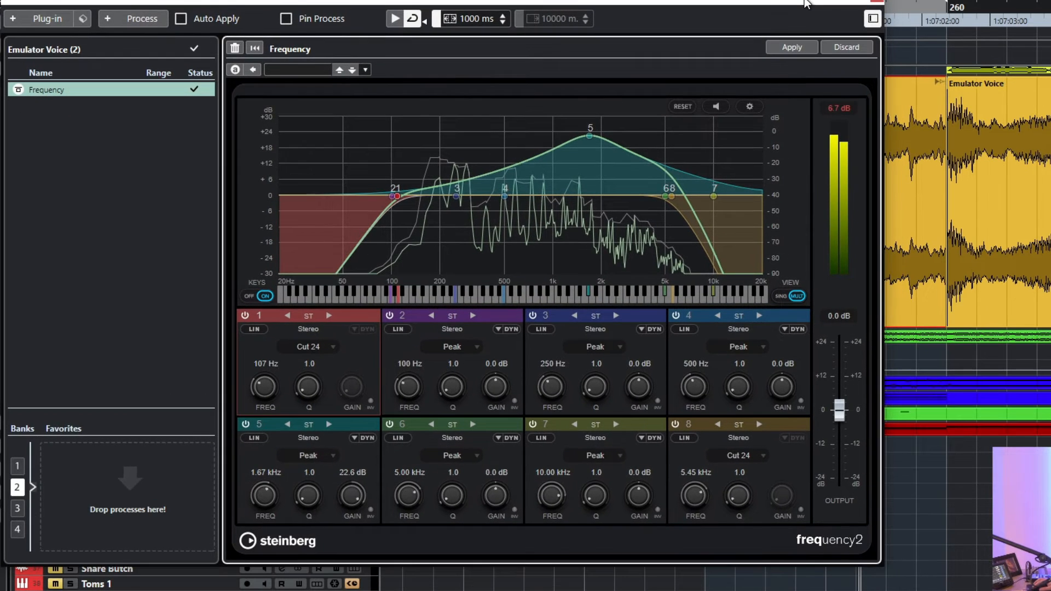
mouse_move(792, 47)
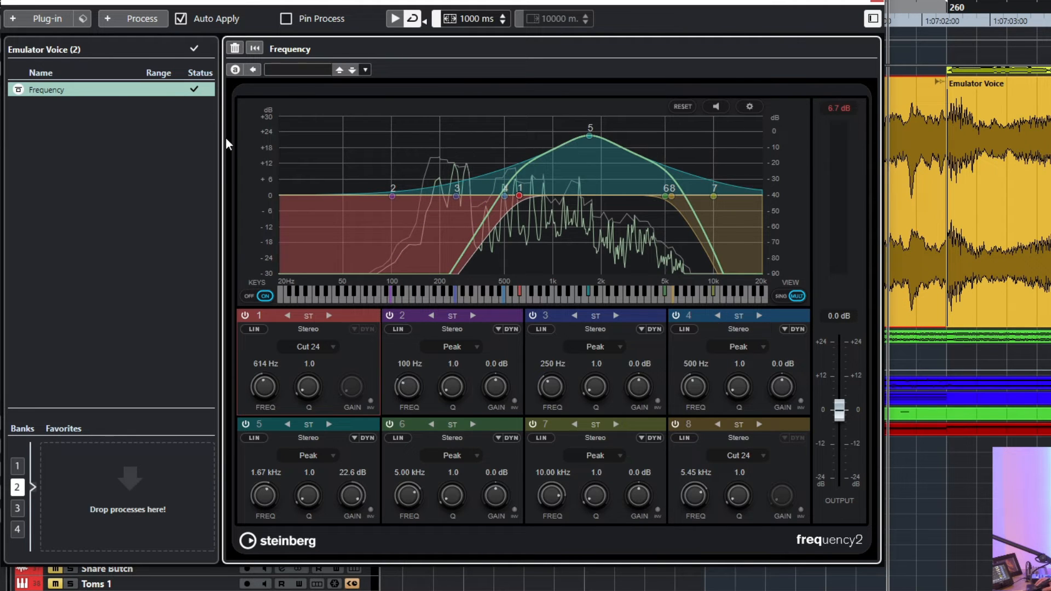
mouse_move(168, 114)
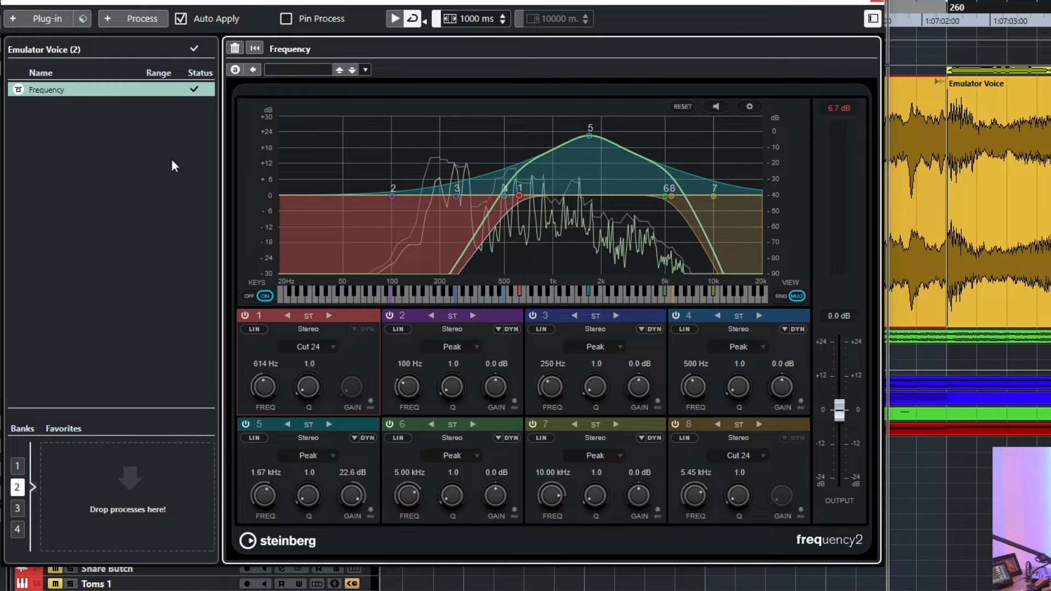
mouse_move(147, 151)
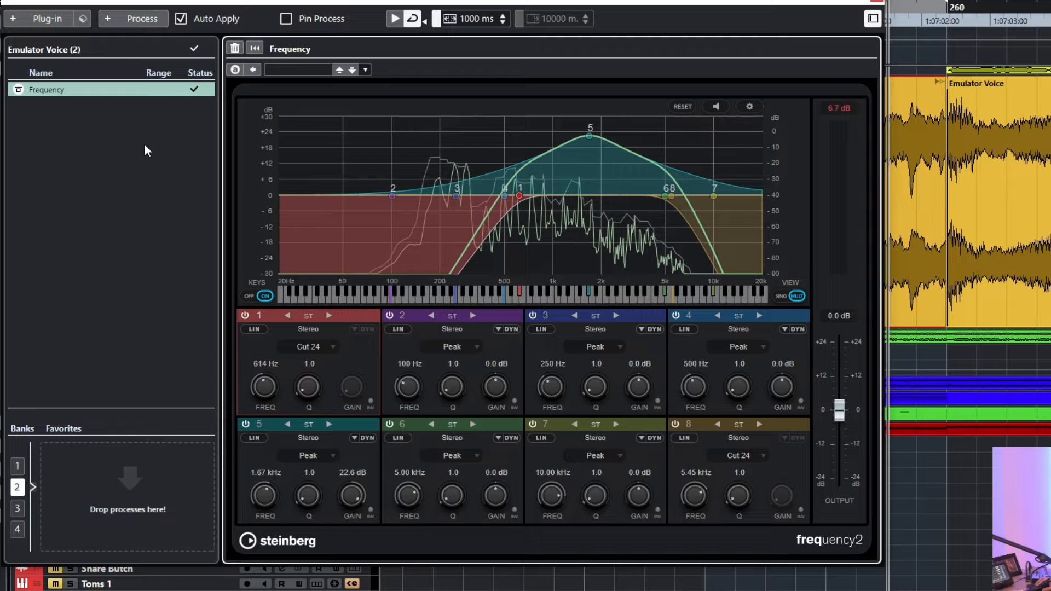
mouse_move(147, 142)
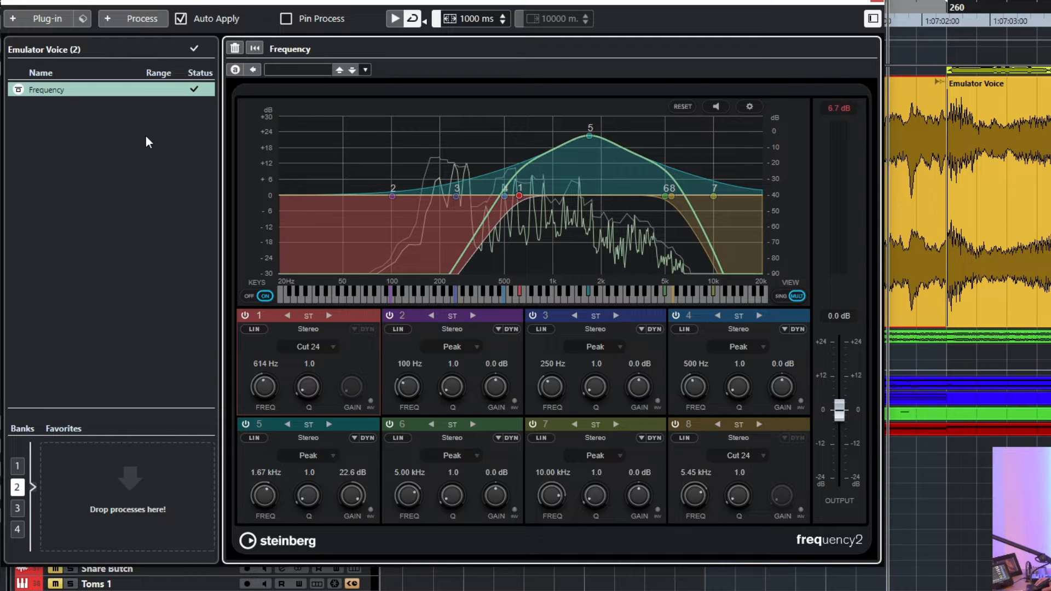
mouse_move(329, 190)
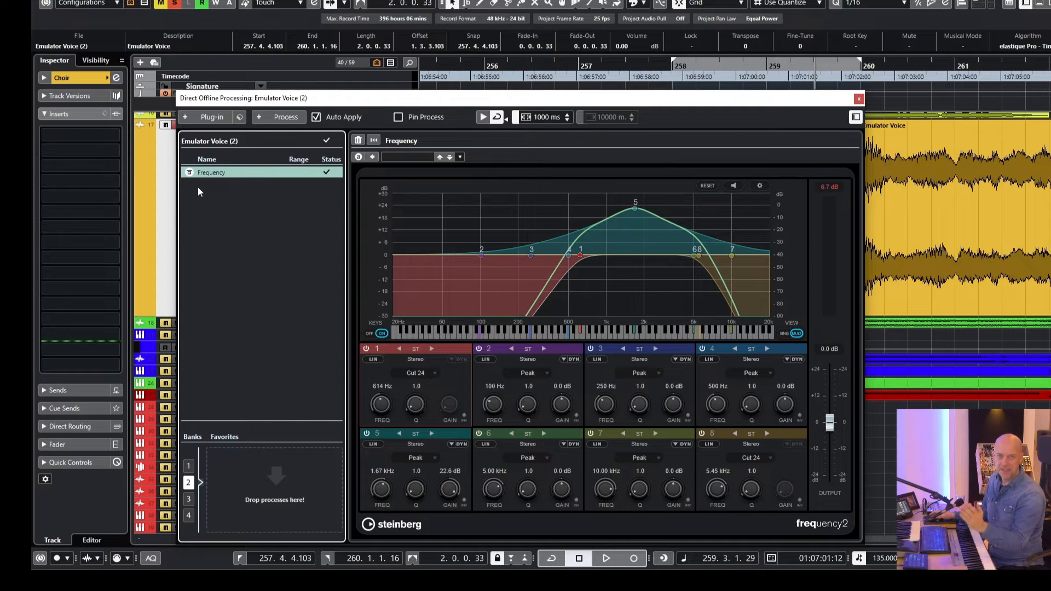
Add RX 9 Connect from the Restoration plug-ins to Emulator Voice (2)'s offline processing
click(212, 117)
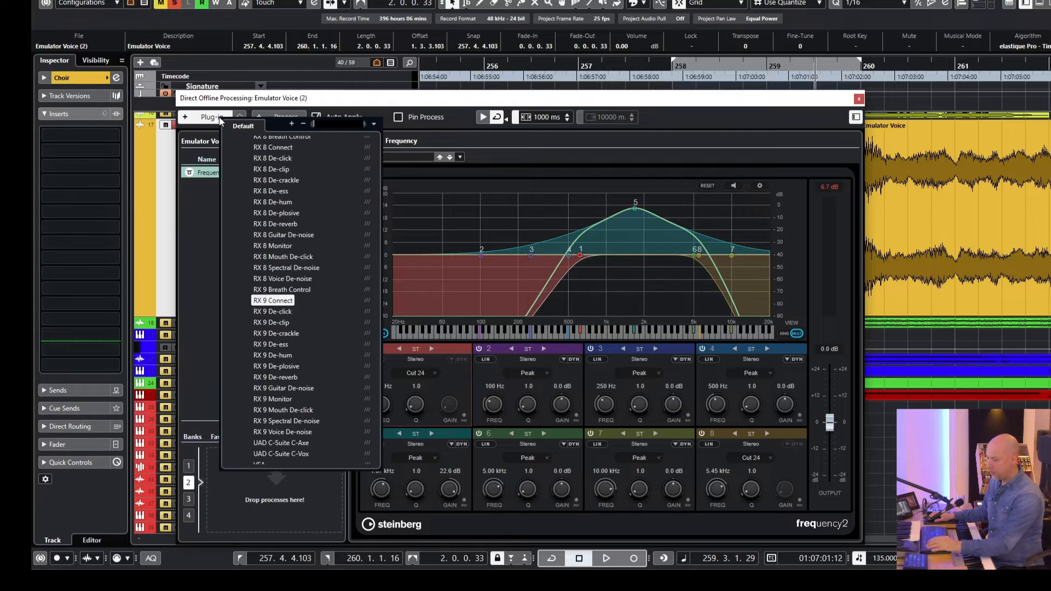
text(rx 9 connect)
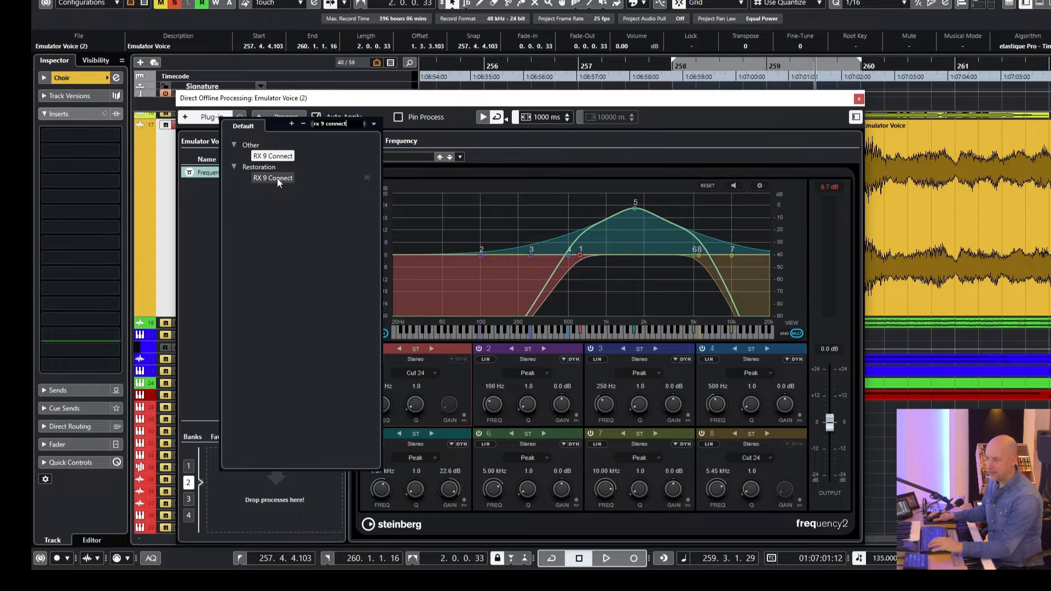
click(272, 177)
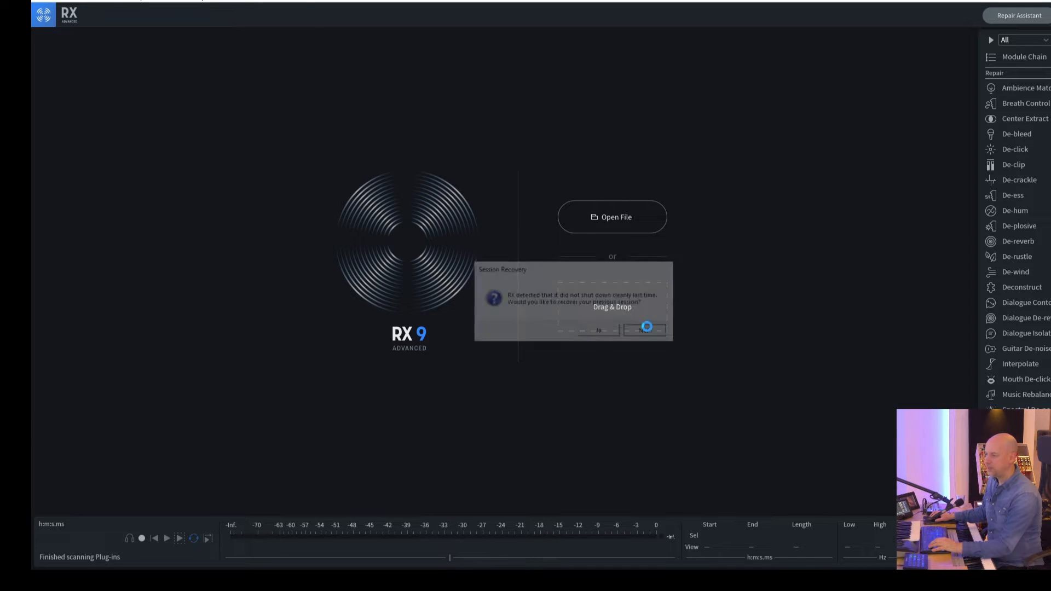
Decline RX 9 session recovery and send the Nuendo 1 audio back to Nuendo
click(645, 329)
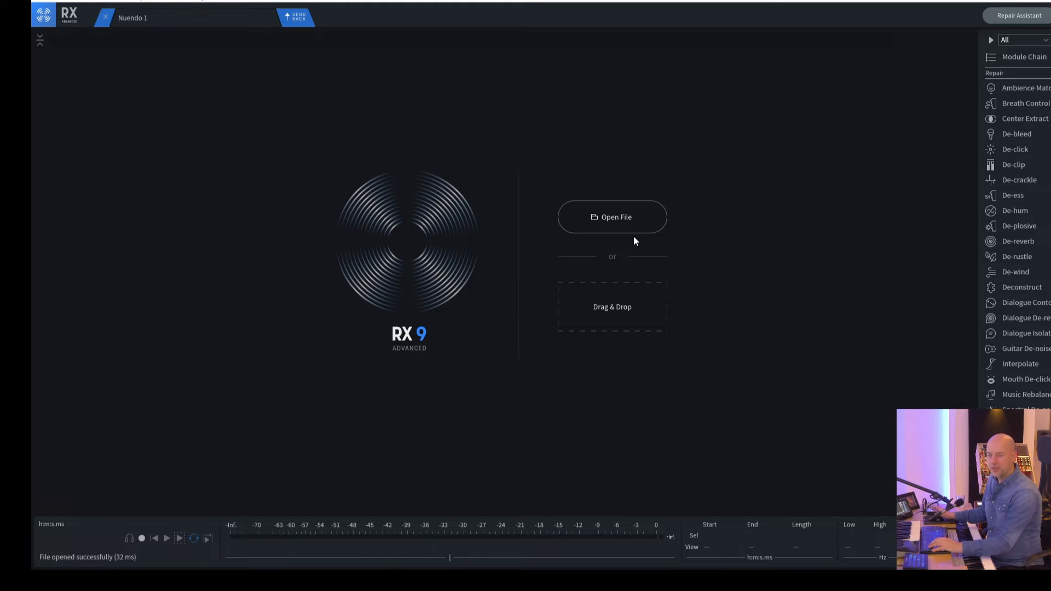
click(612, 217)
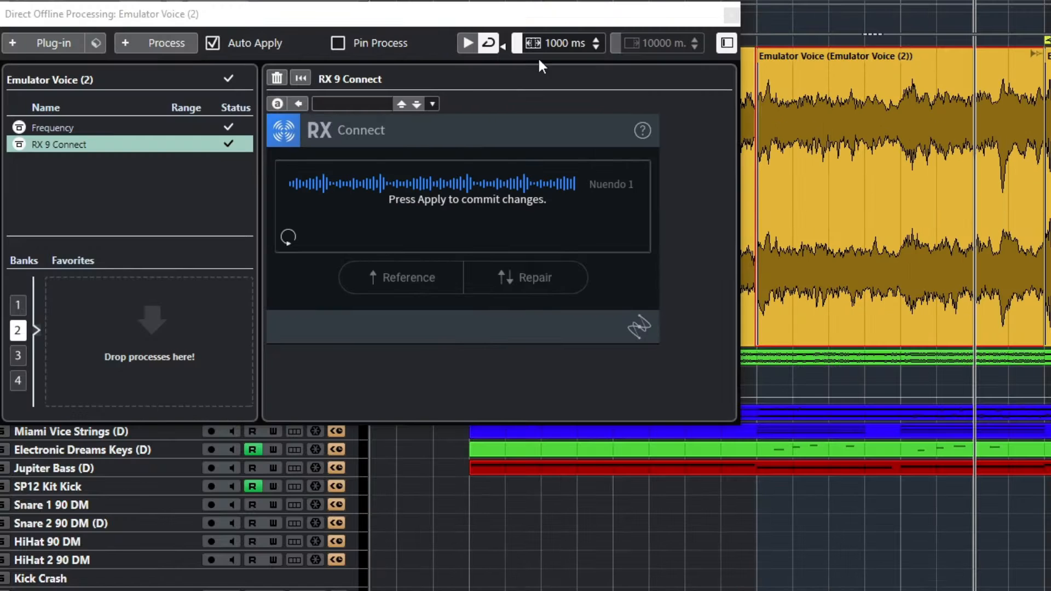
mouse_move(571, 102)
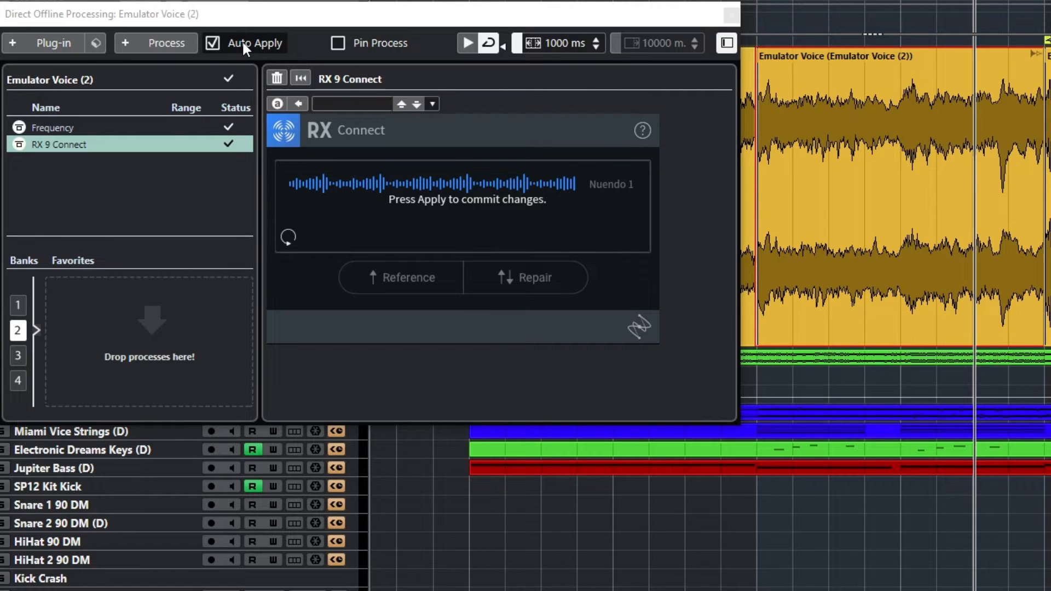
Turn off Auto Apply and commit the RX 9 Connect result on Emulator Voice (2)
click(212, 43)
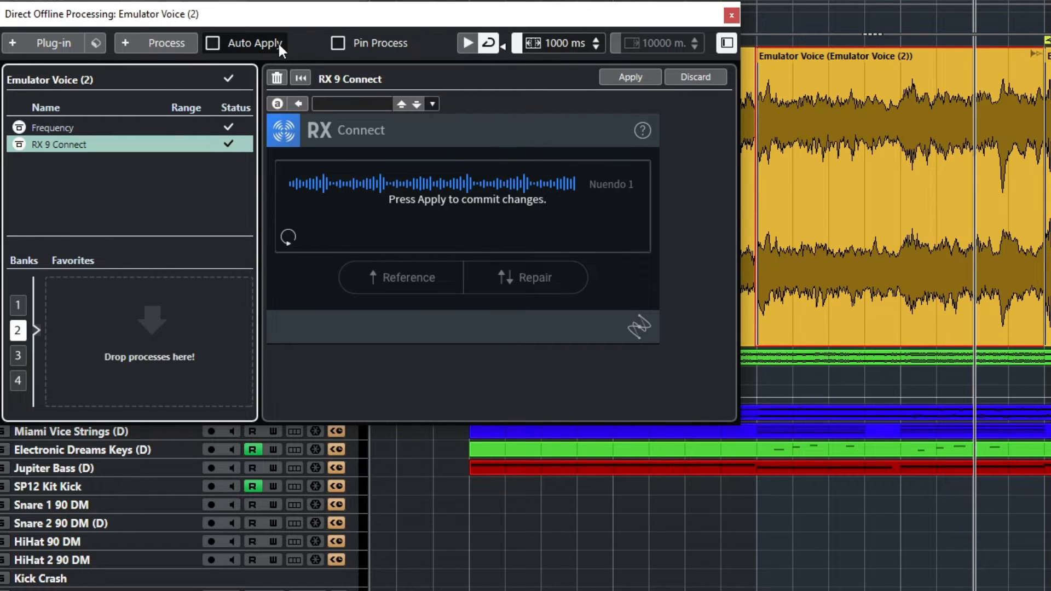
mouse_move(621, 96)
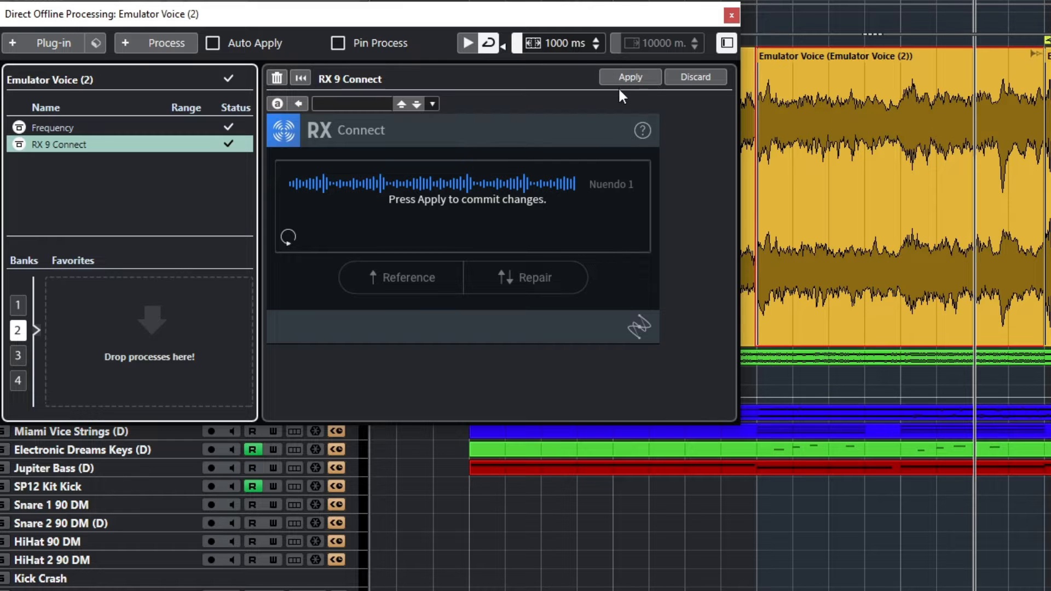
mouse_move(629, 77)
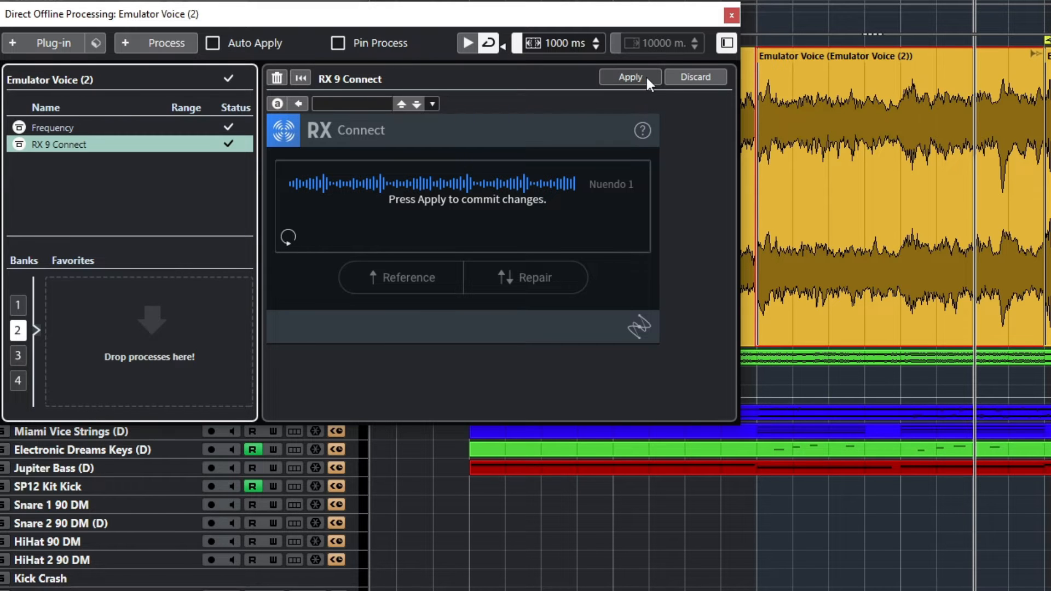
click(630, 77)
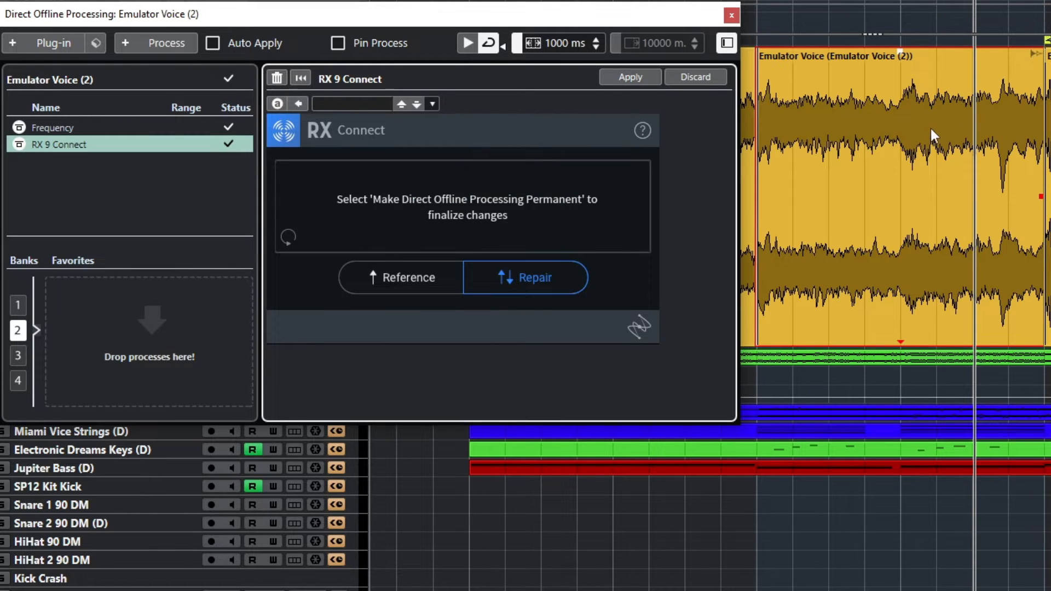
mouse_move(730, 15)
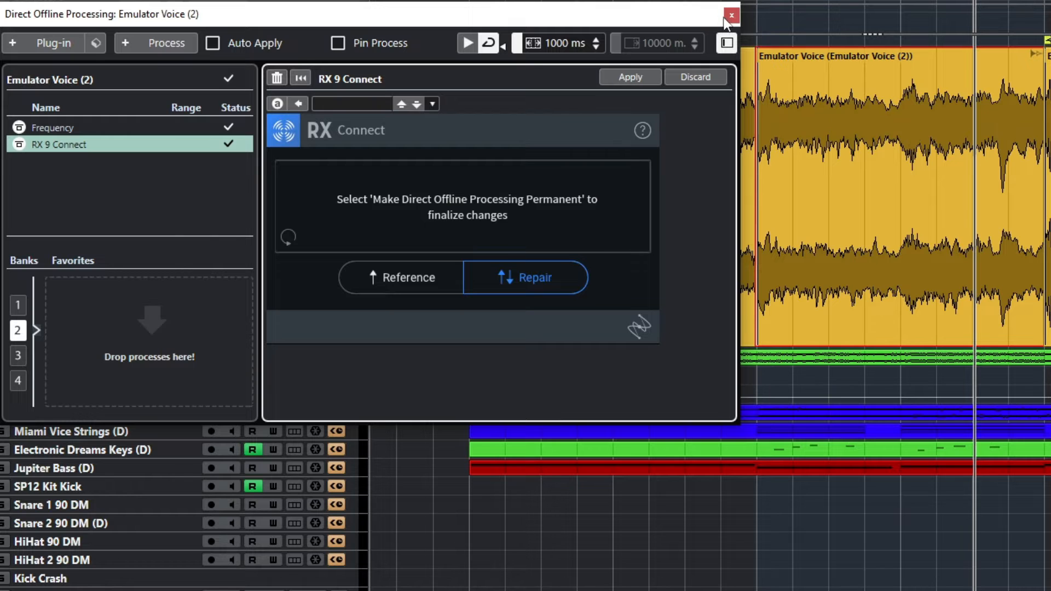
mouse_move(305, 50)
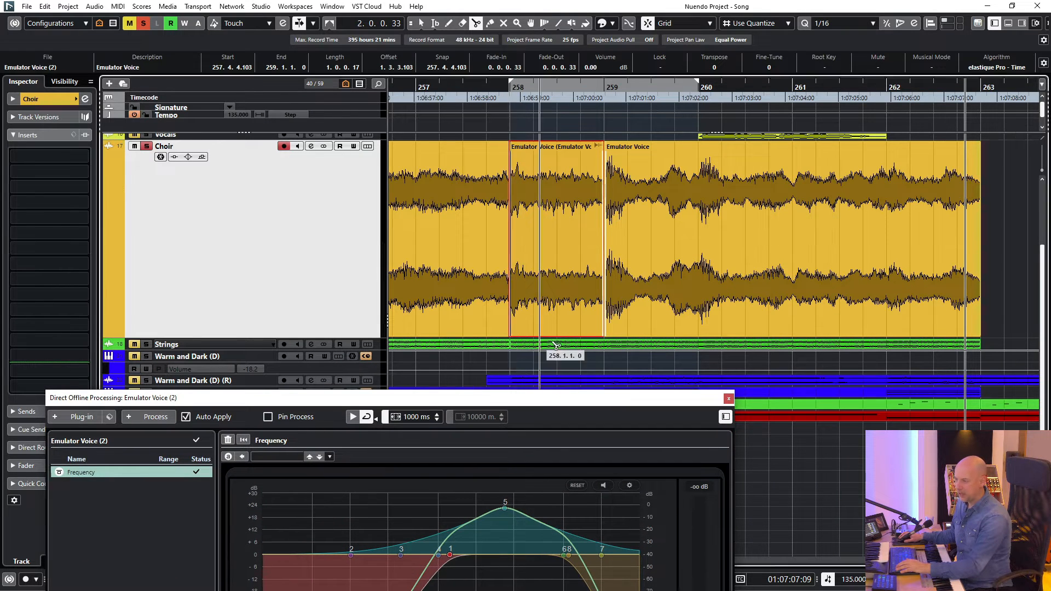
mouse_move(147, 346)
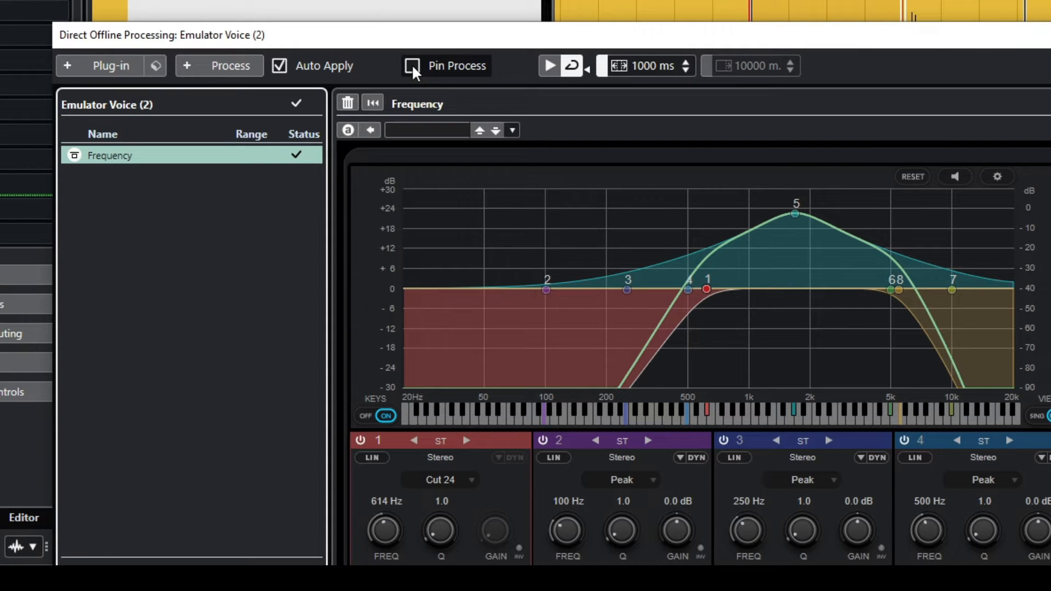
Tick Pin Process so the Frequency process for Emulator Voice (2) stays pinned
click(412, 66)
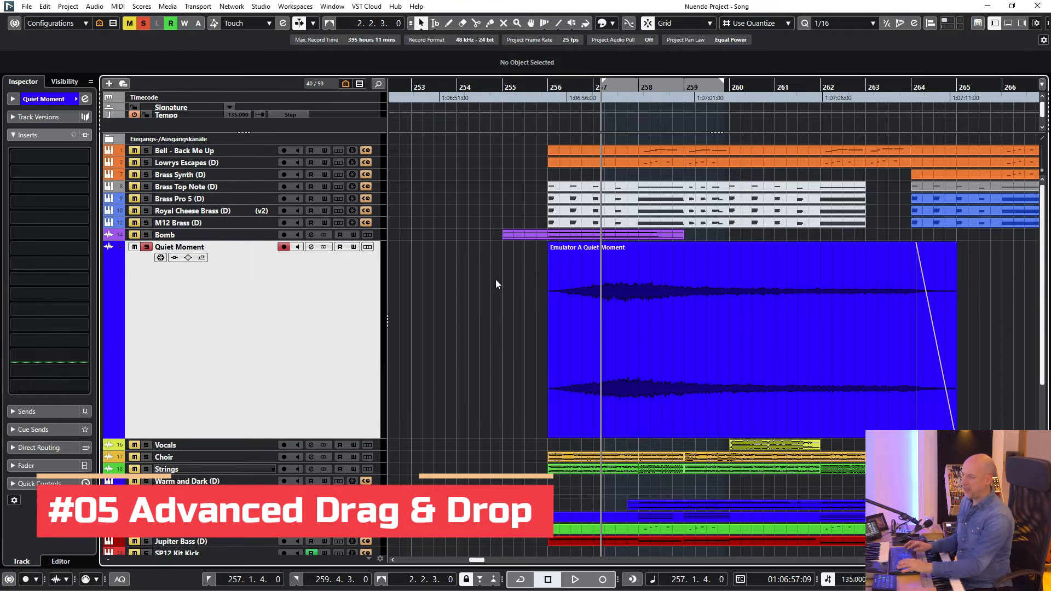
Move Quadrafuzz v2 and AutoPan from Quiet Moment's inserts into the event's offline processing
click(574, 580)
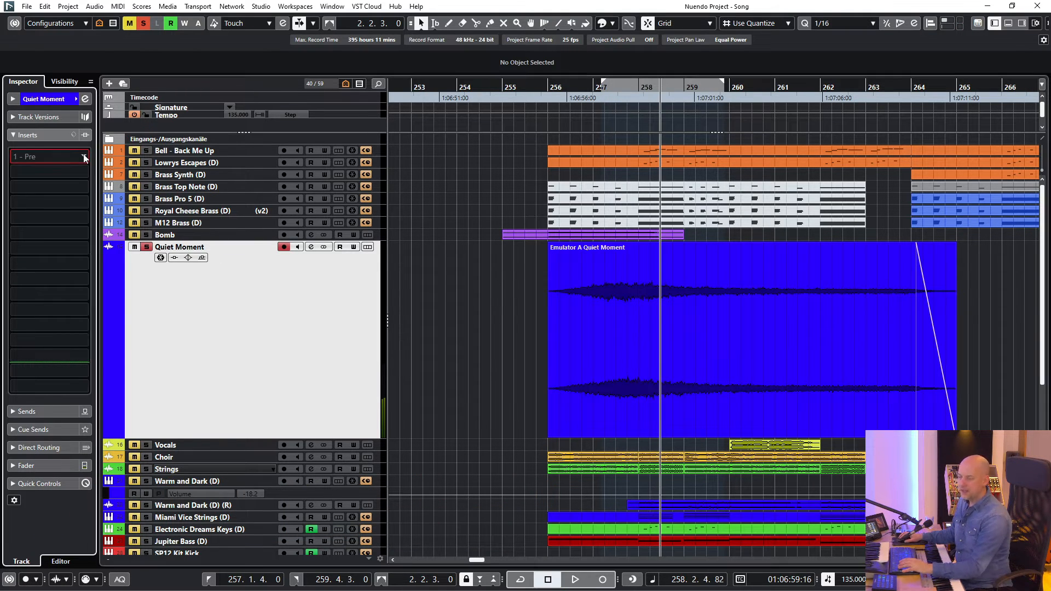
click(47, 157)
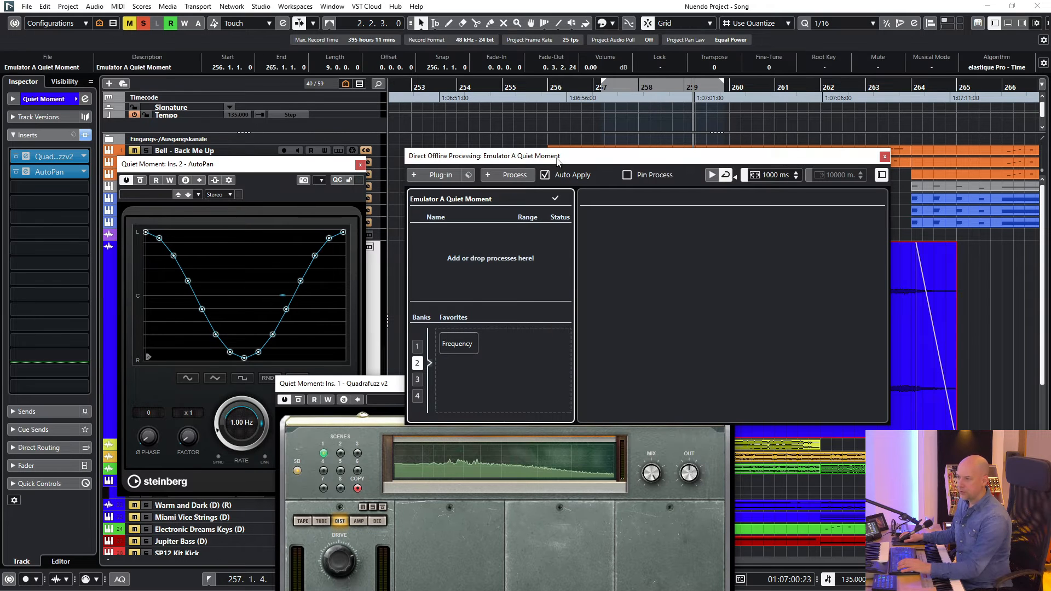
mouse_move(473, 249)
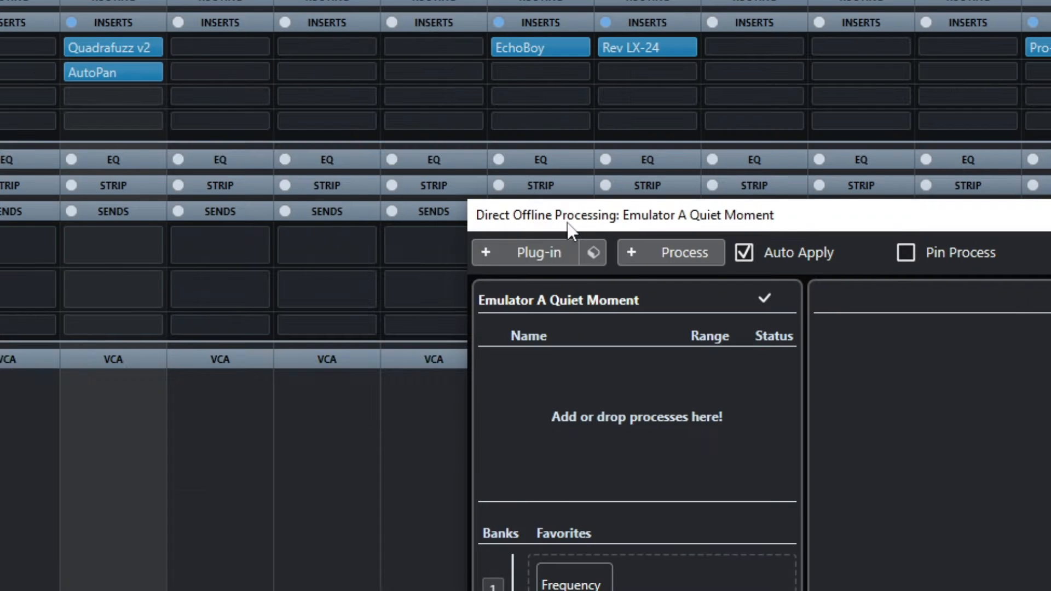
mouse_move(112, 22)
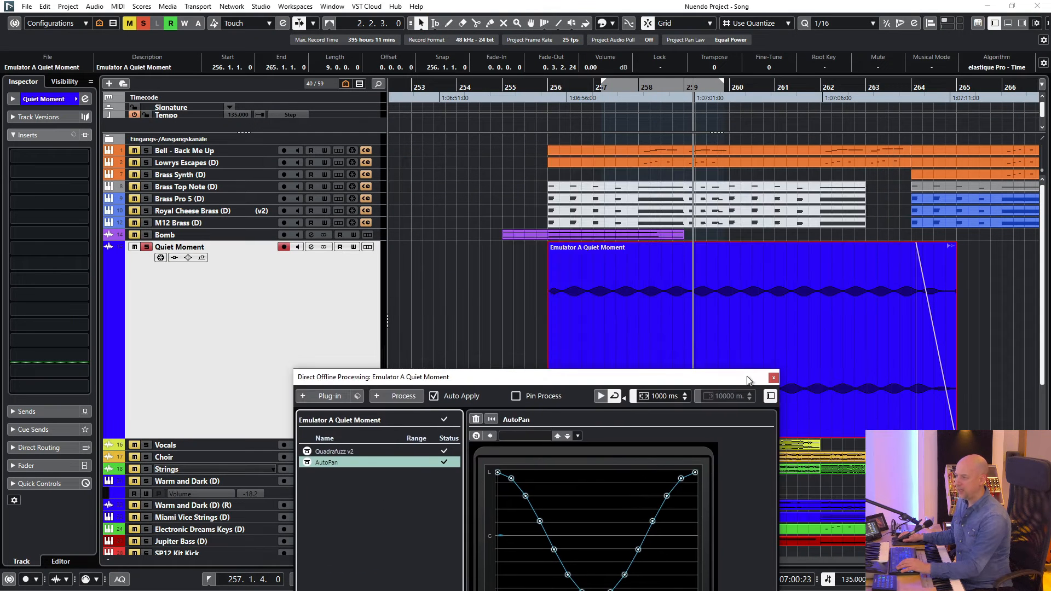
click(773, 377)
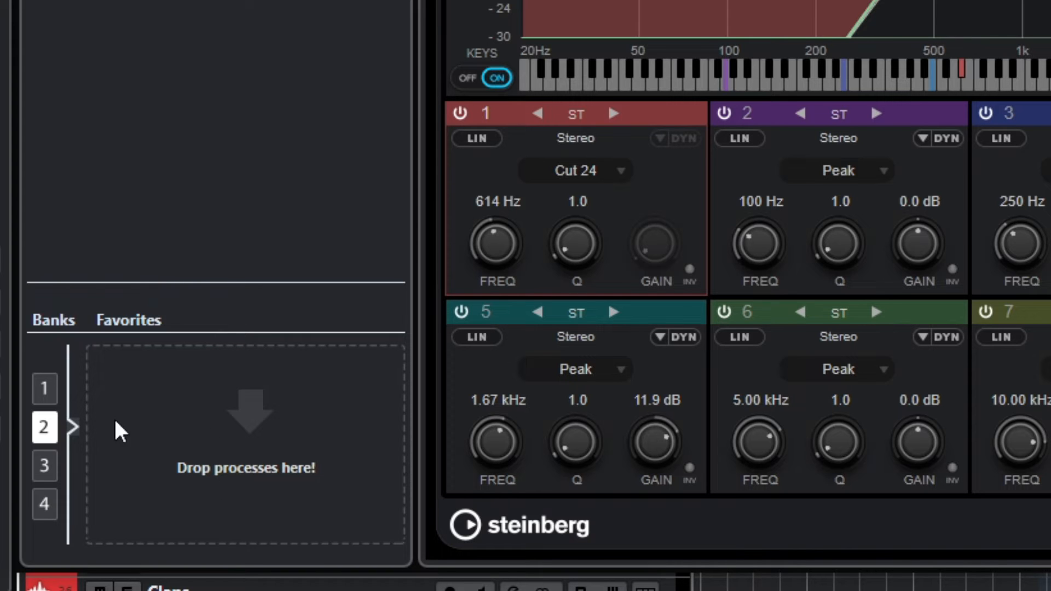
mouse_move(63, 322)
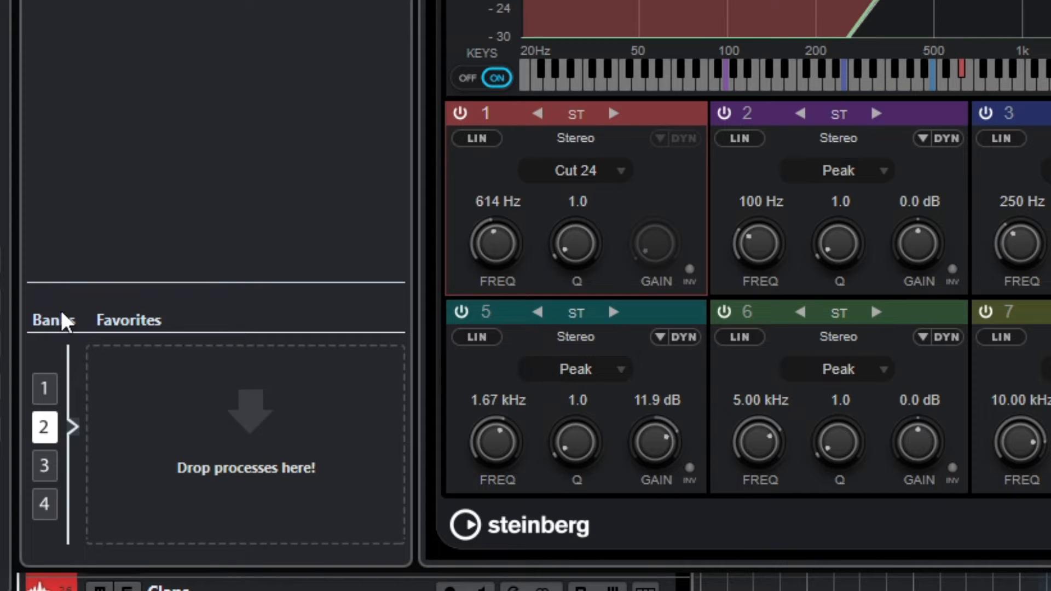
mouse_move(36, 388)
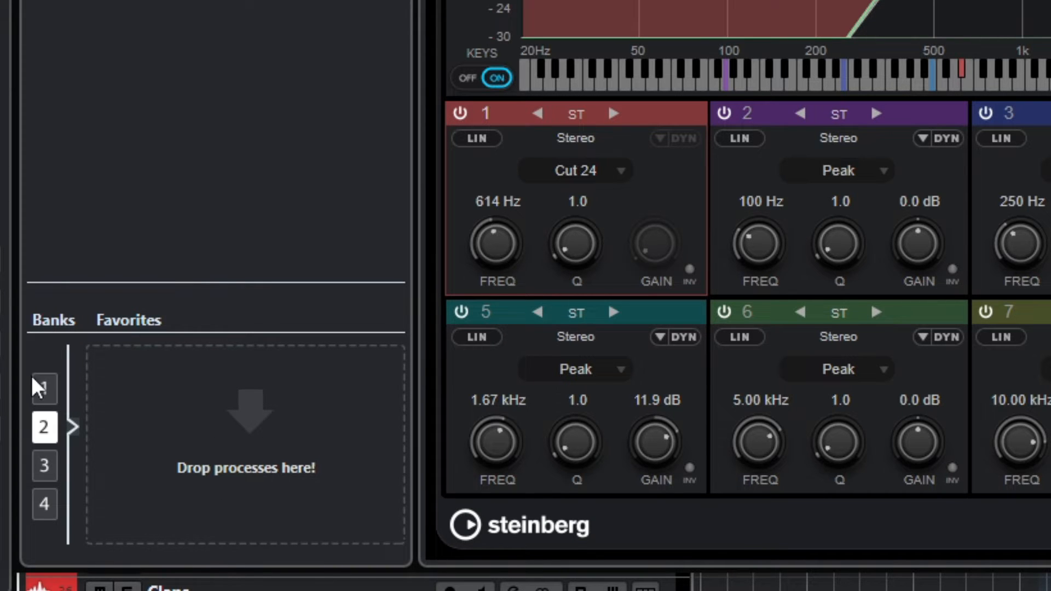
mouse_move(44, 451)
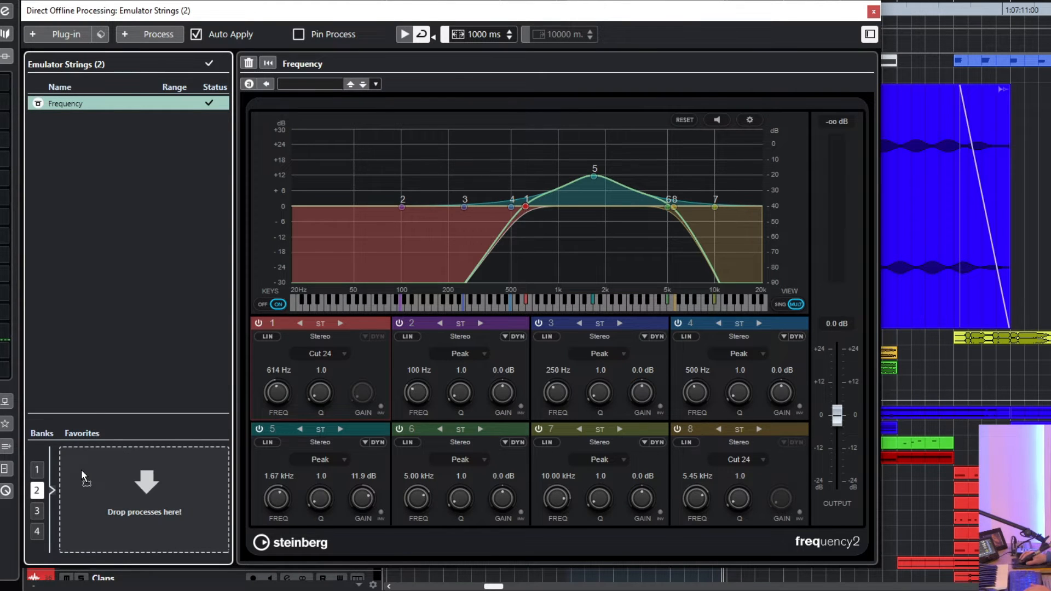
Store the Quadrafuzz v2 plus AutoPan chain as favorite 'SatPan' beside Telephone in bank 2
right_click(82, 480)
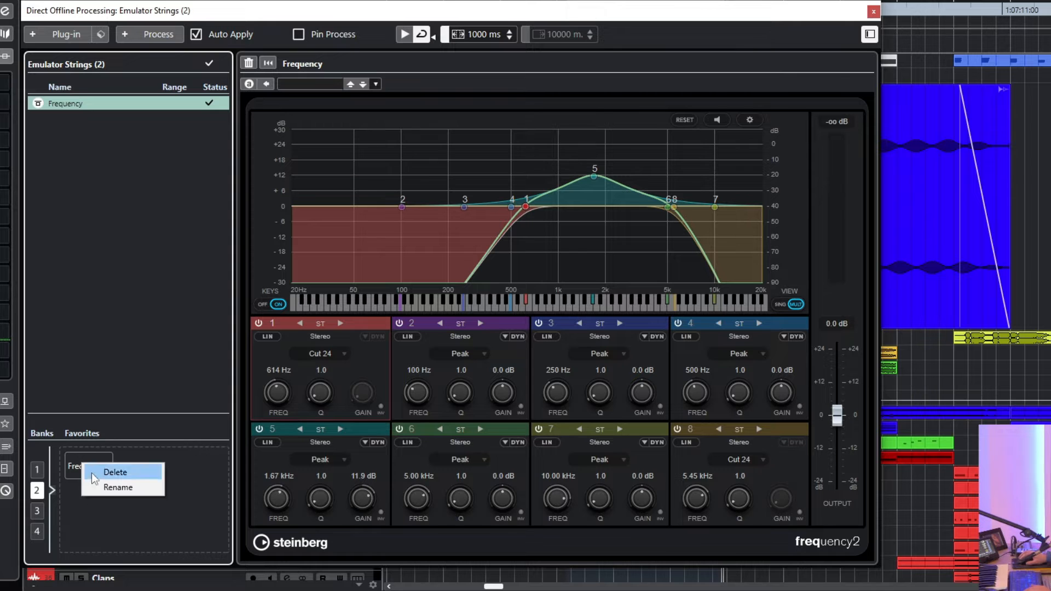
click(118, 487)
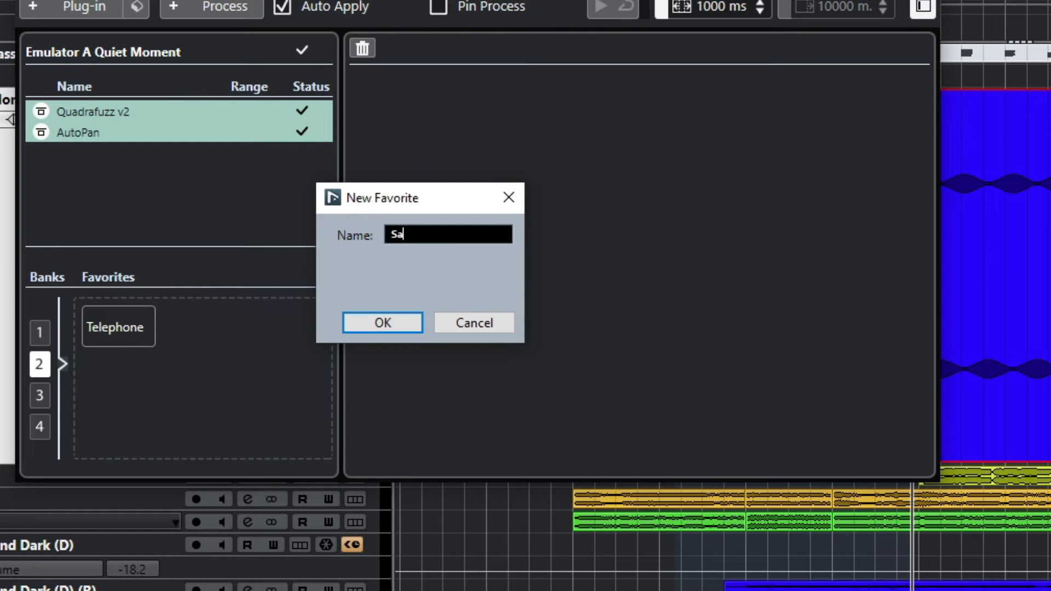
text(tPan)
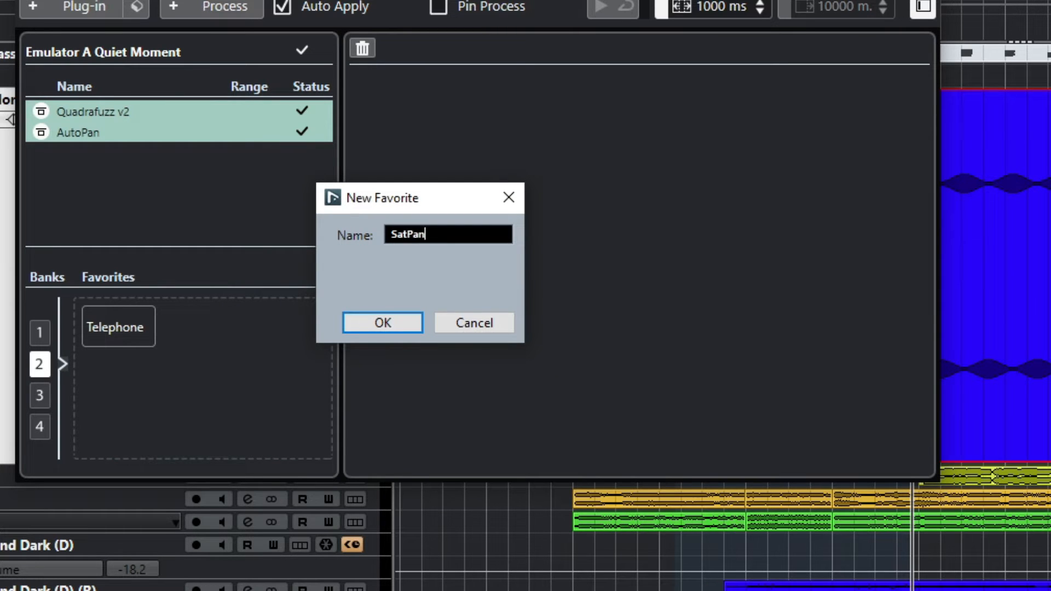
click(383, 323)
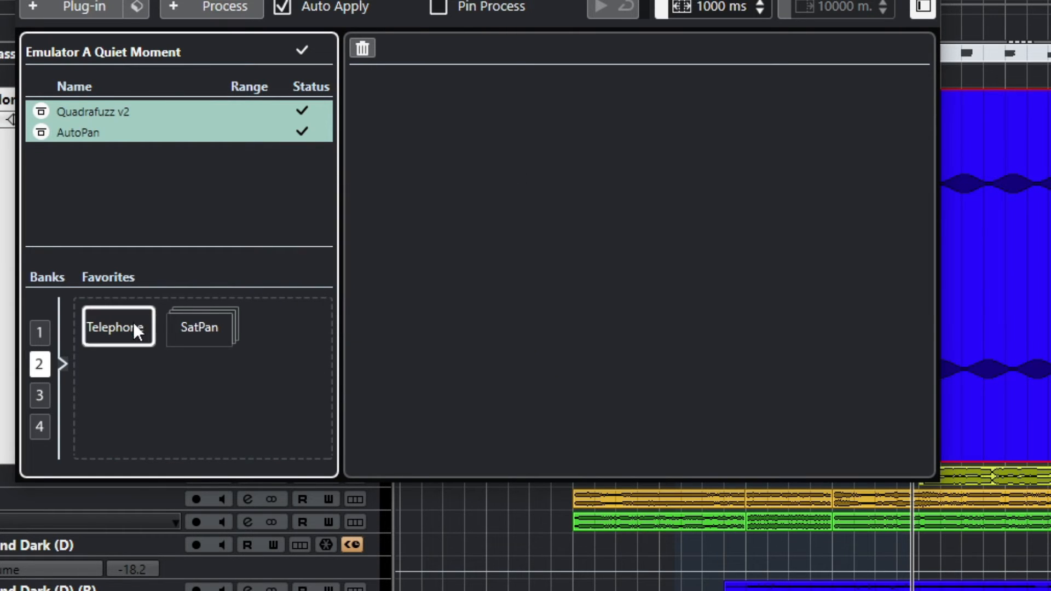
mouse_move(121, 328)
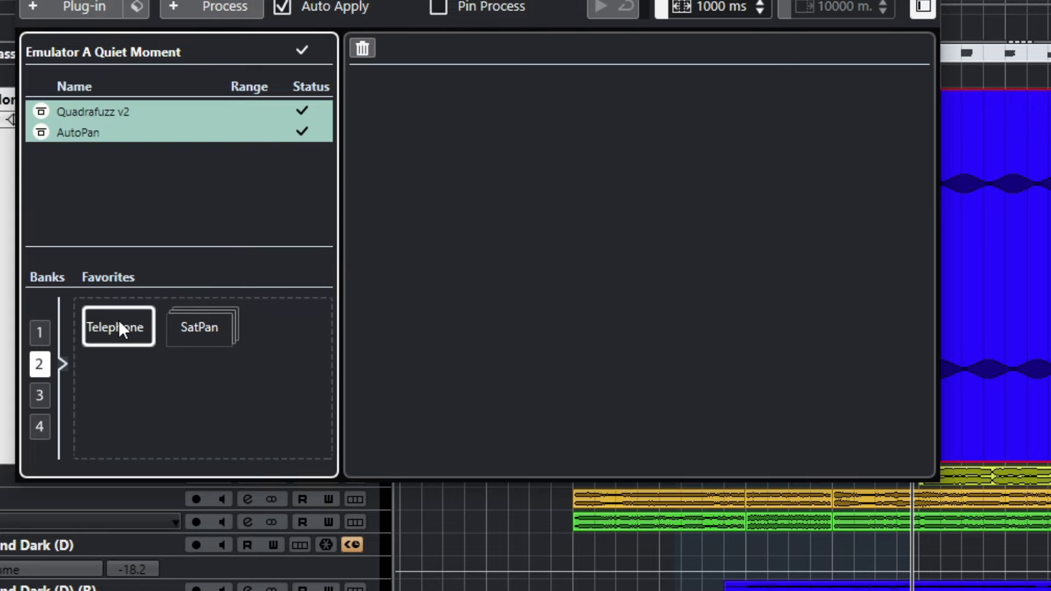
click(202, 326)
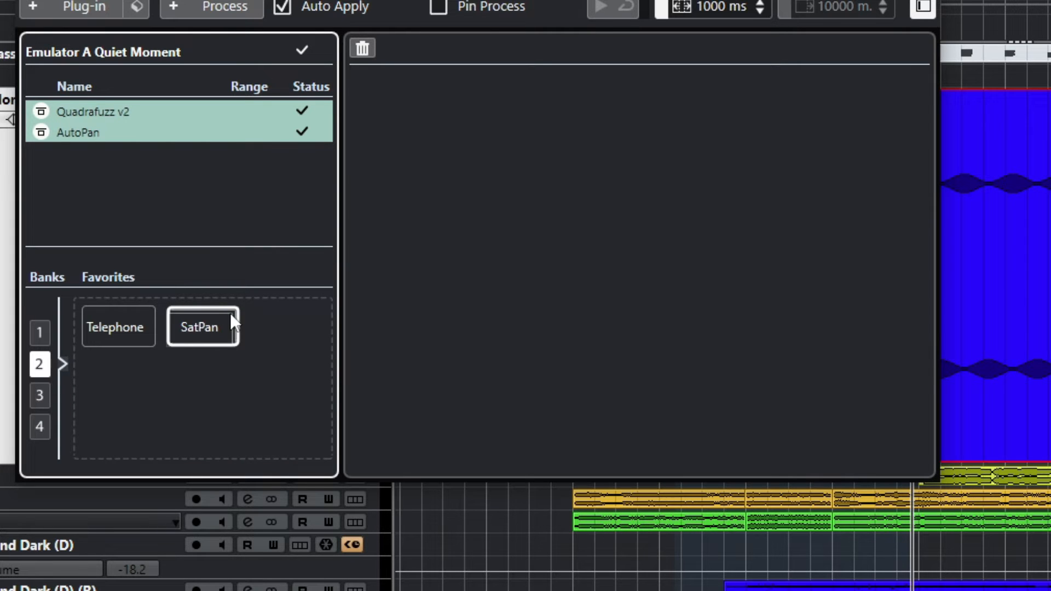
mouse_move(794, 240)
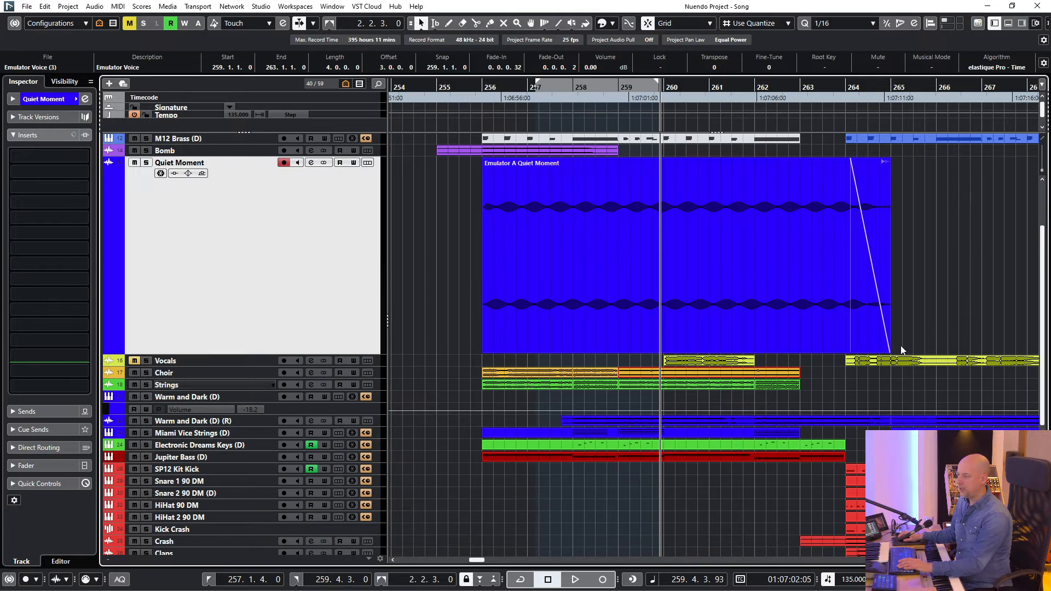
mouse_move(638, 426)
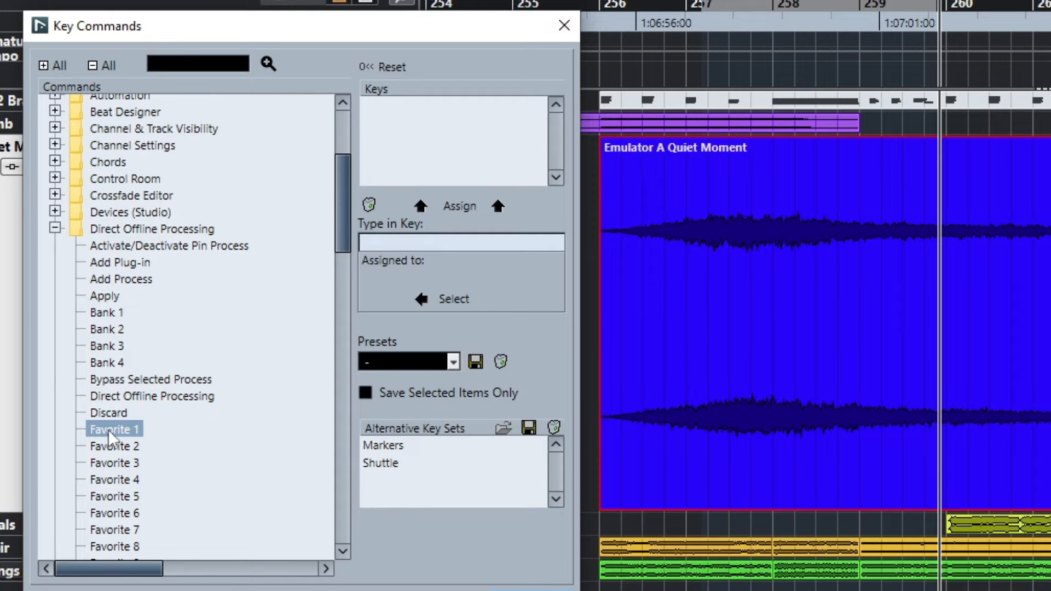
mouse_move(466, 251)
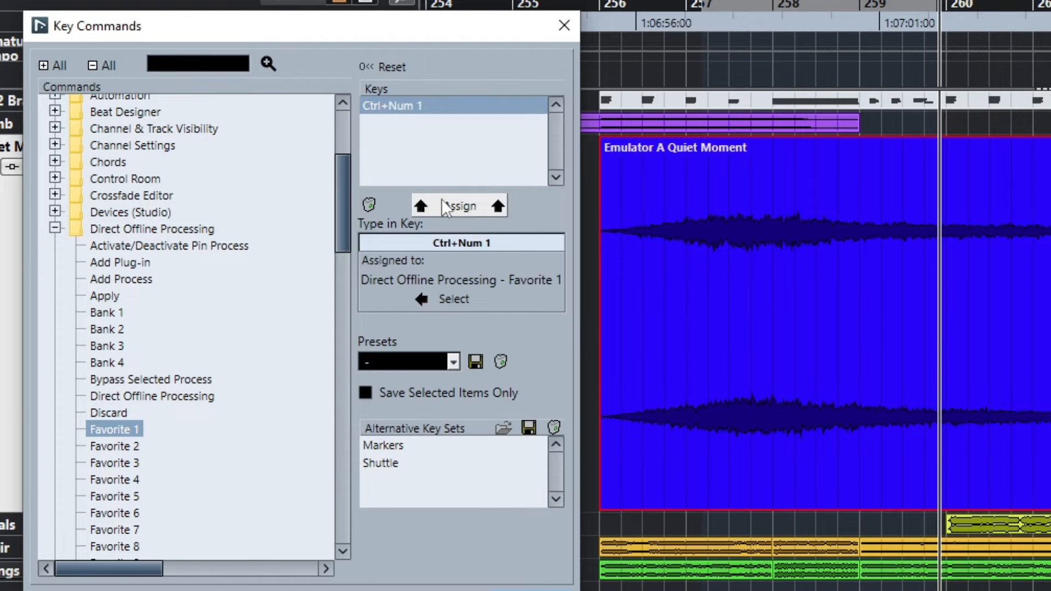
Assign key commands to DOP Favorite 1 (Ctrl+Num 1) and Favorite 2
click(115, 446)
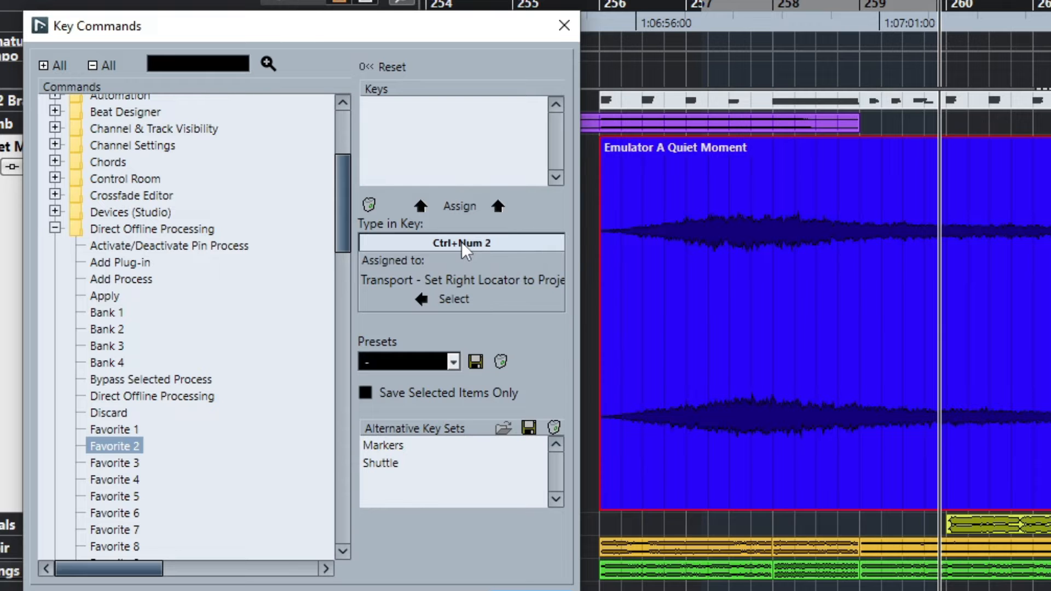
click(564, 25)
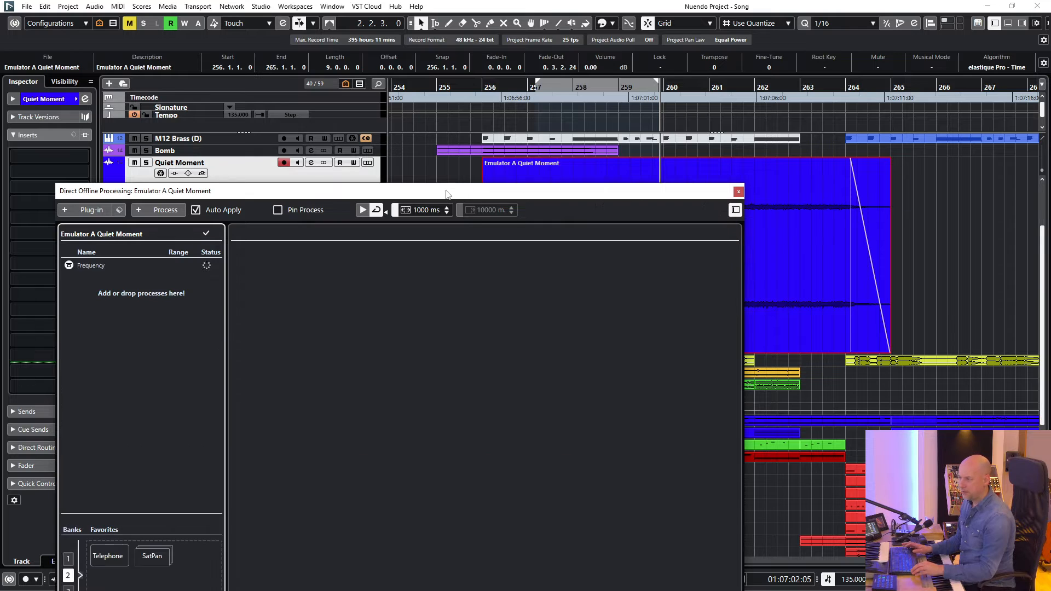
Swap Quiet Moment's Telephone Frequency process for the SatPan favorite's Quadrafuzz v2 and AutoPan
click(91, 265)
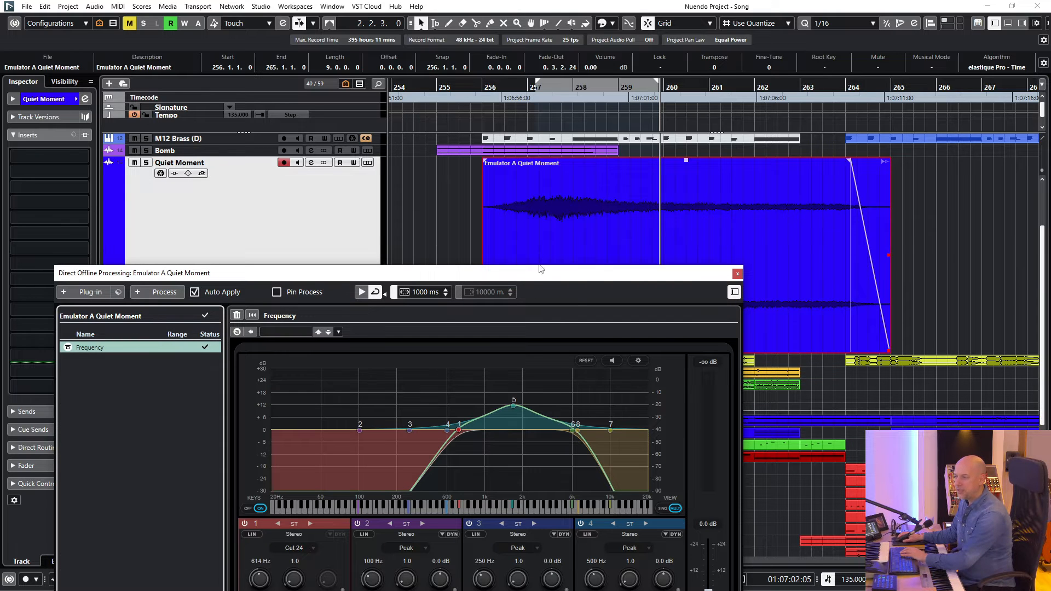
click(737, 273)
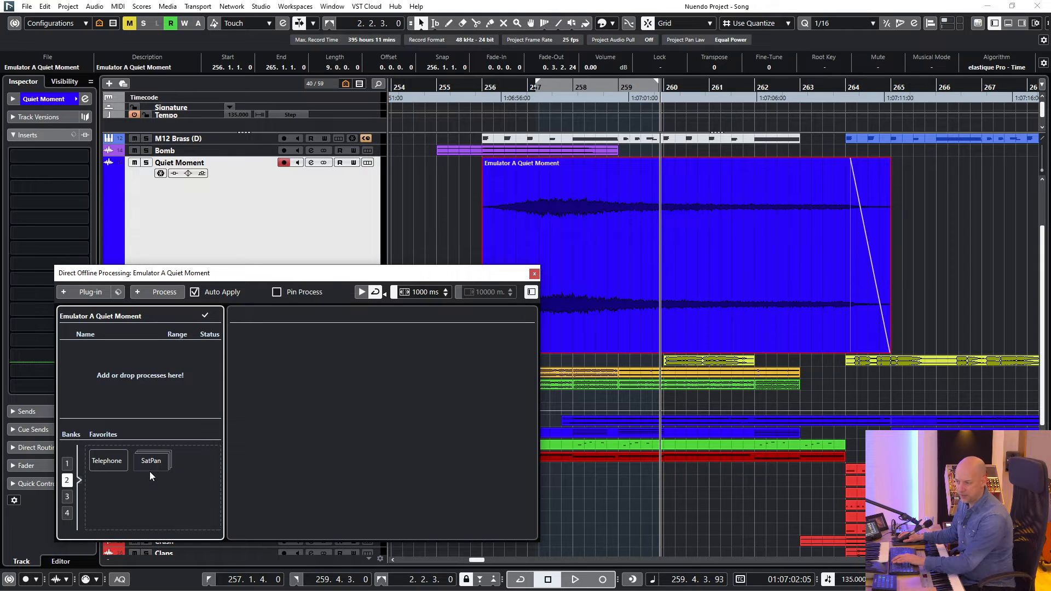
click(533, 274)
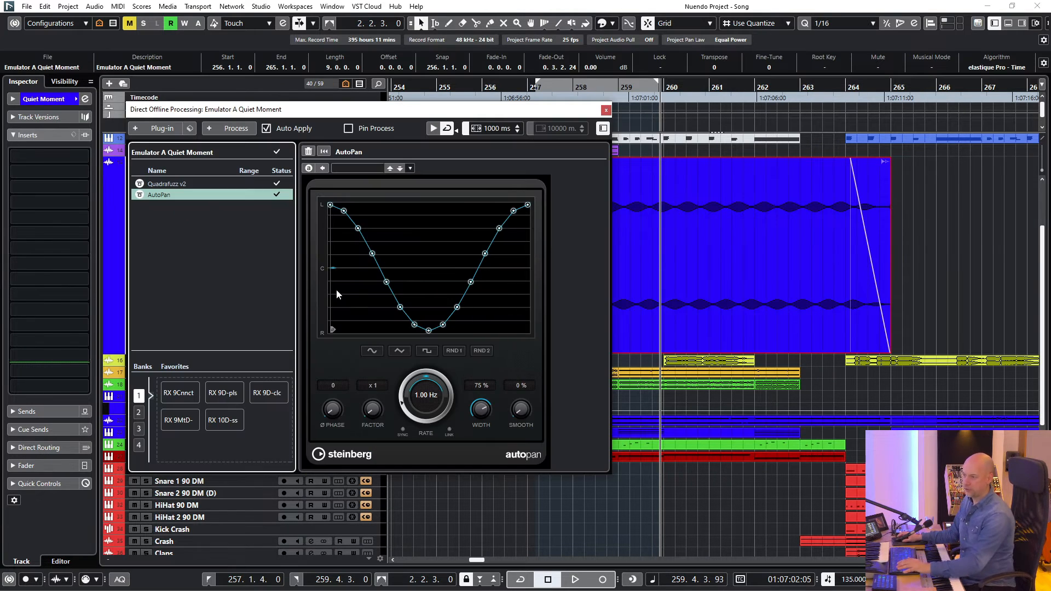
click(179, 392)
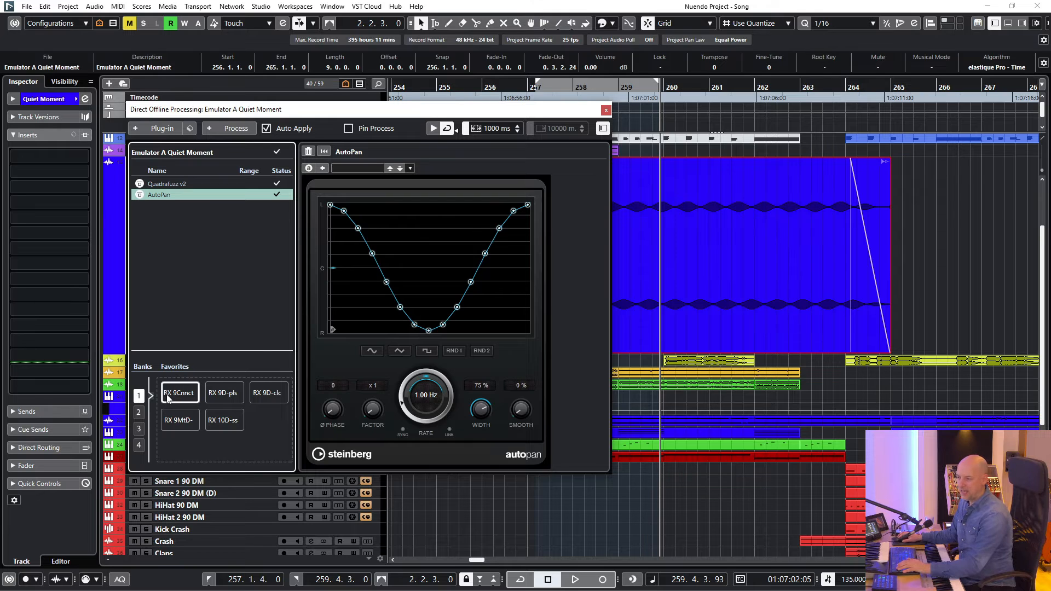
mouse_move(245, 403)
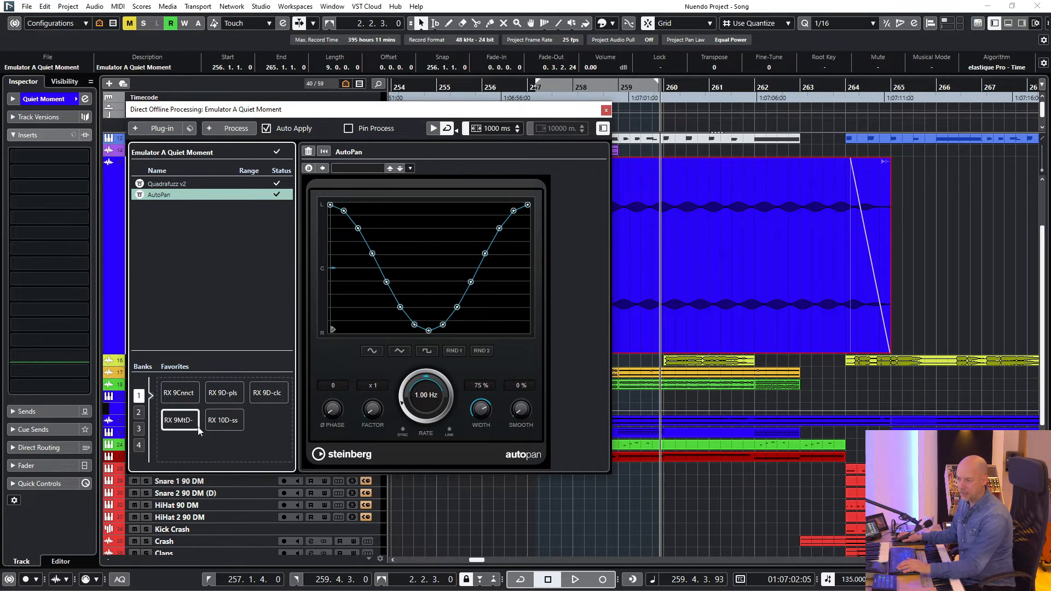
mouse_move(262, 422)
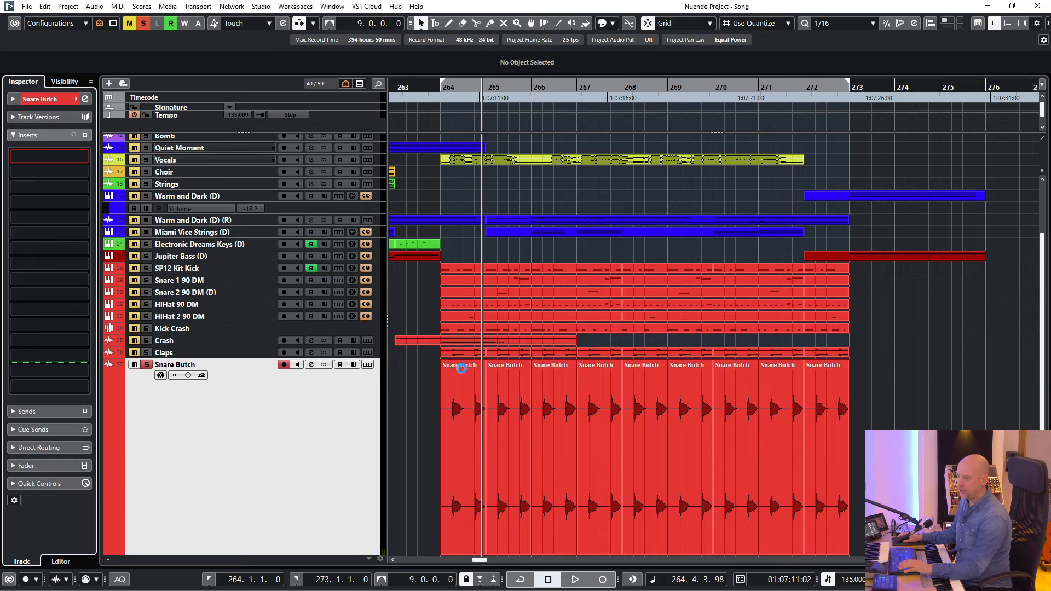
Apply Snare Butch's Frequency insert as offline processing to all nine selected events
click(48, 156)
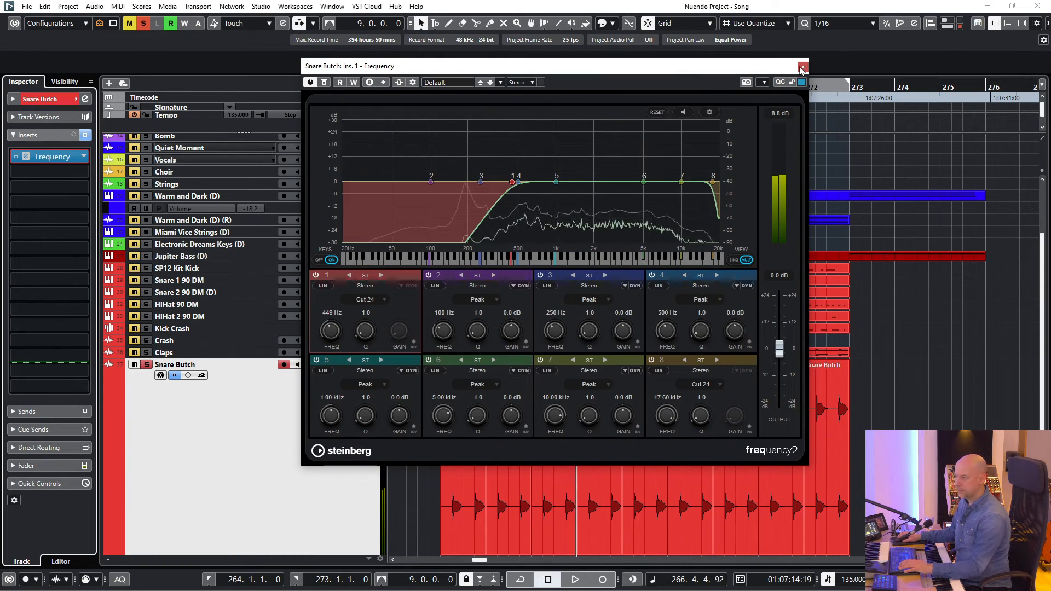
click(800, 66)
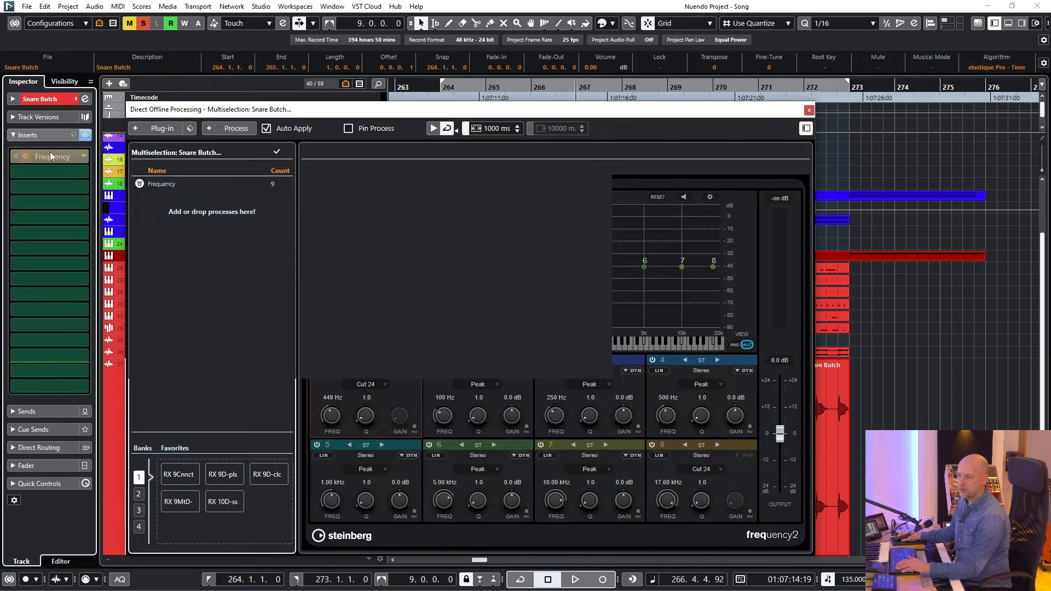
click(161, 183)
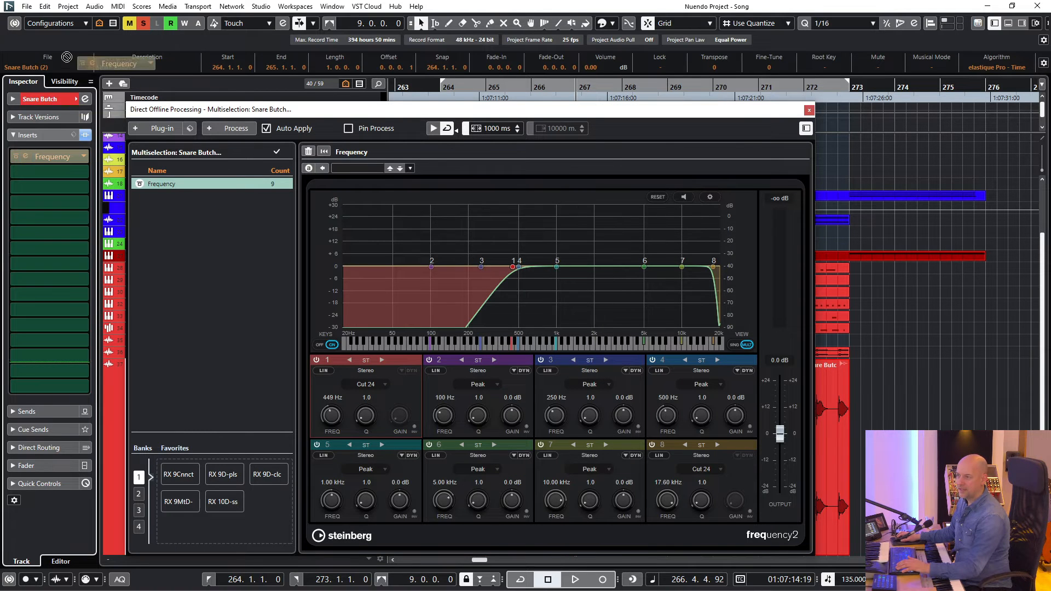
click(808, 110)
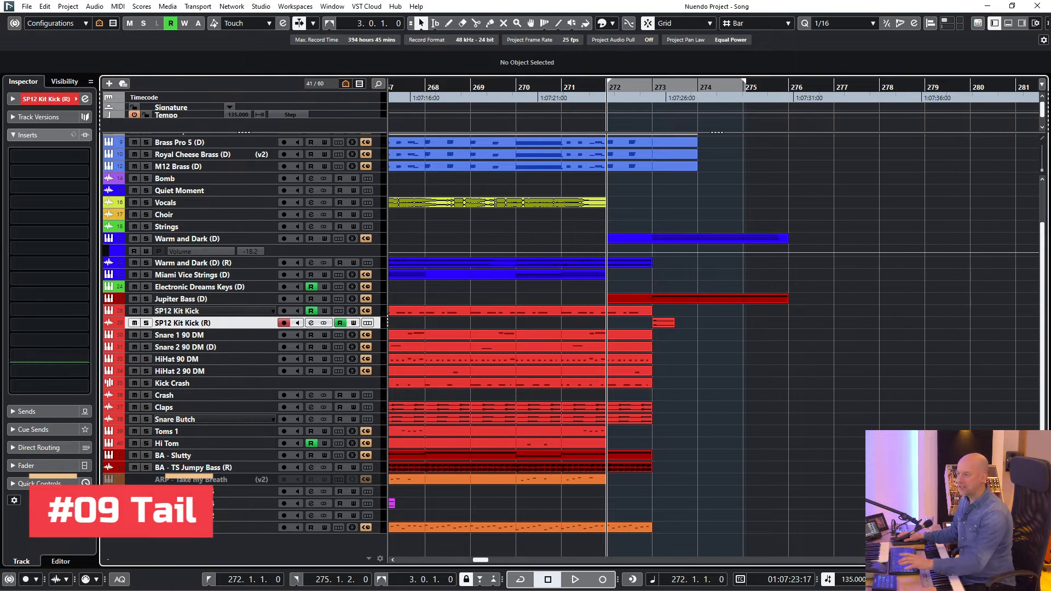
Transfer the REVelation insert on SP12 Kit Kick (R) into the Kick event's offline processing
click(573, 579)
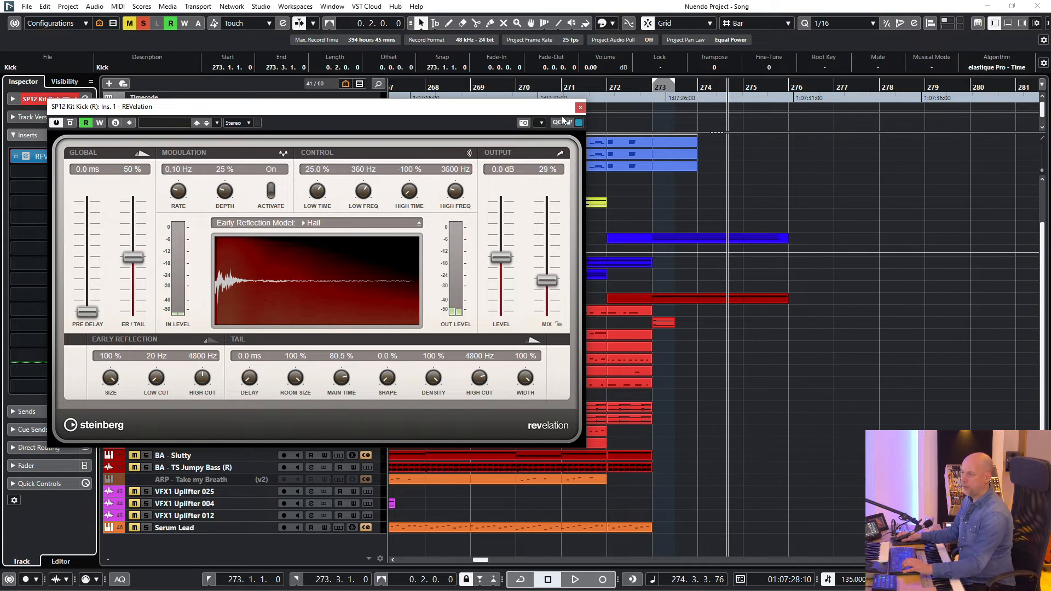
click(579, 107)
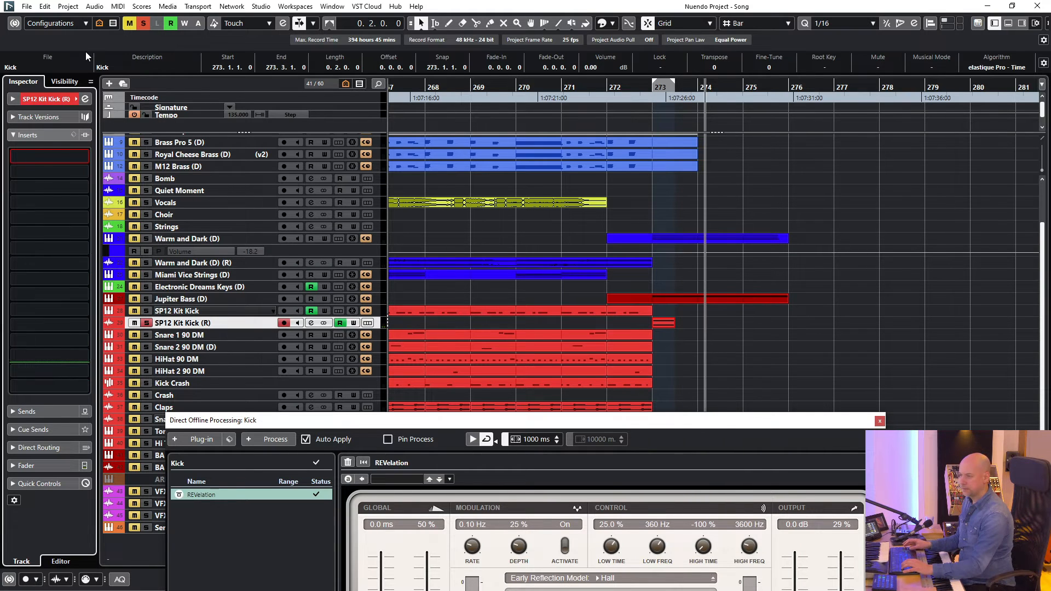
Add the REVelation process, with its 10-second tail, to favorites bank 2
click(769, 355)
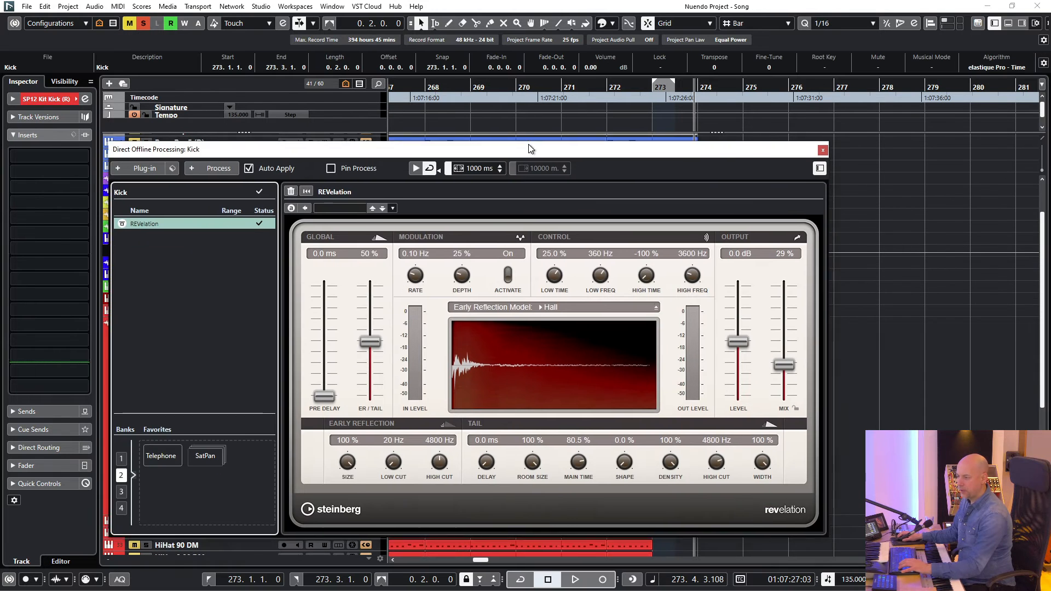
drag(469, 149, 469, 124)
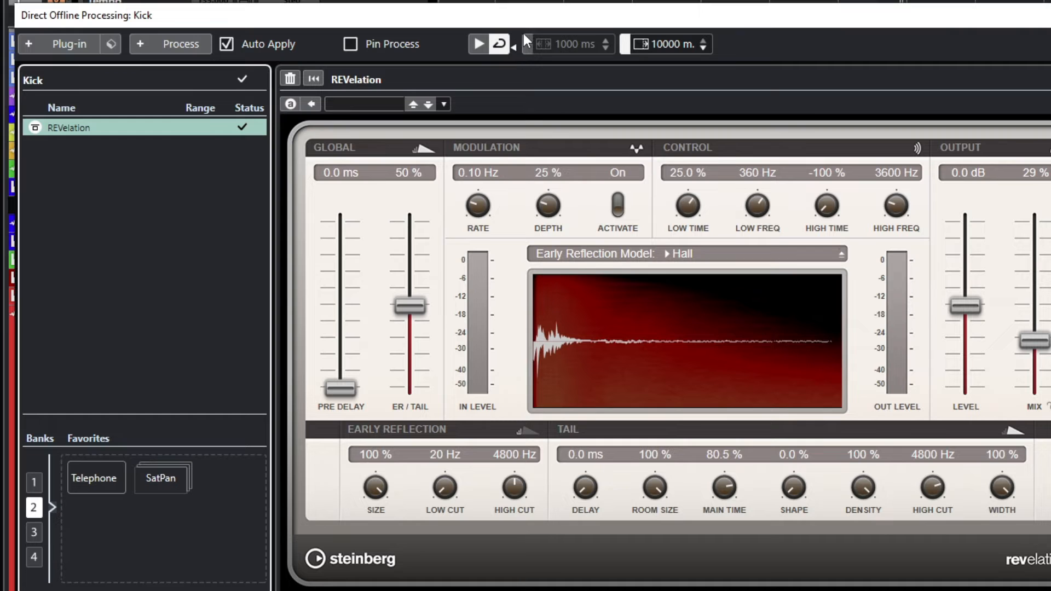
mouse_move(529, 48)
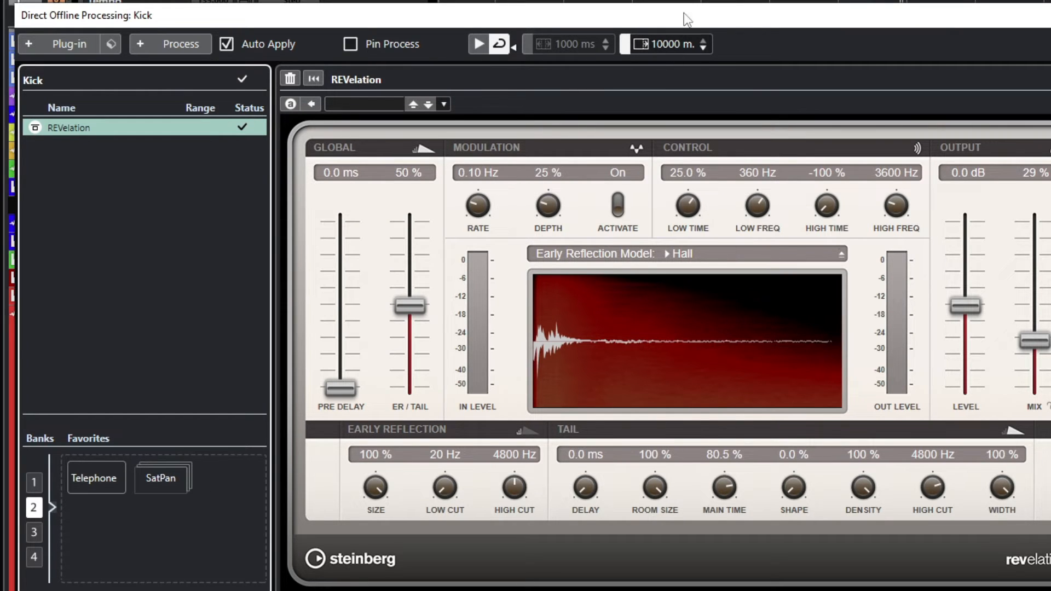
mouse_move(86, 105)
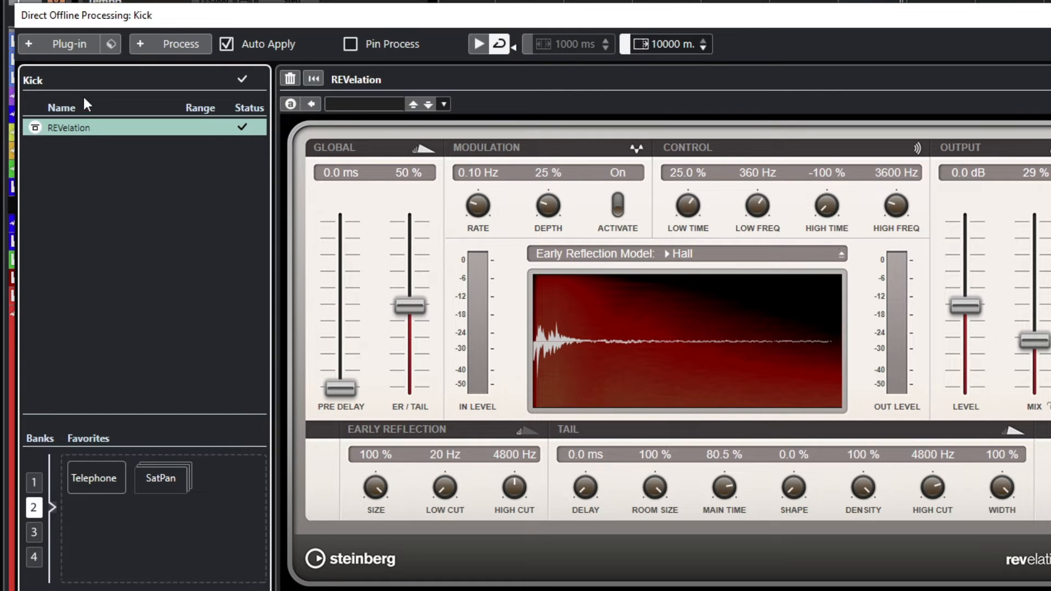
click(230, 477)
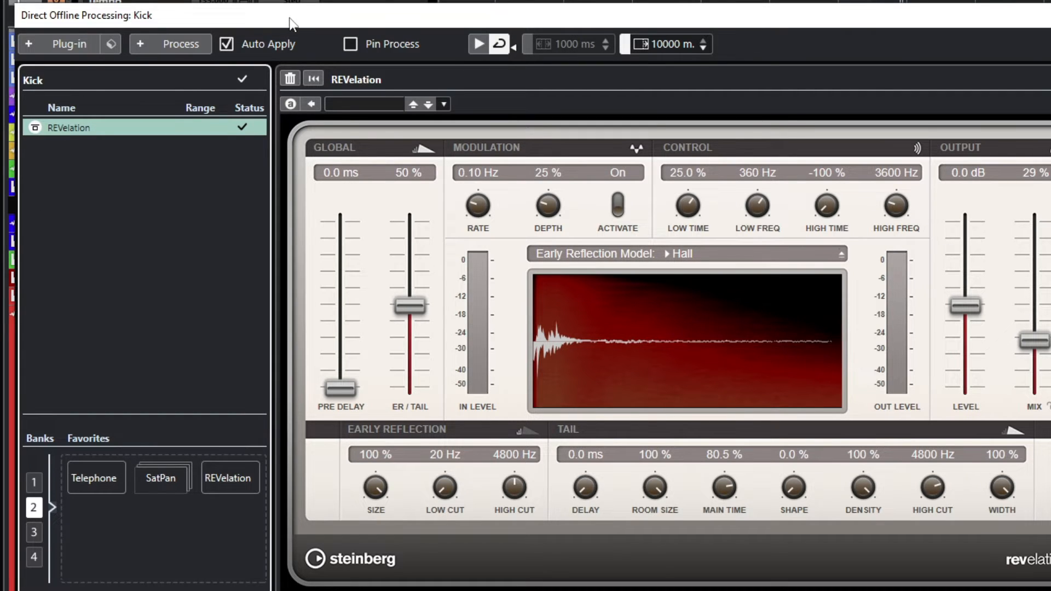
click(290, 78)
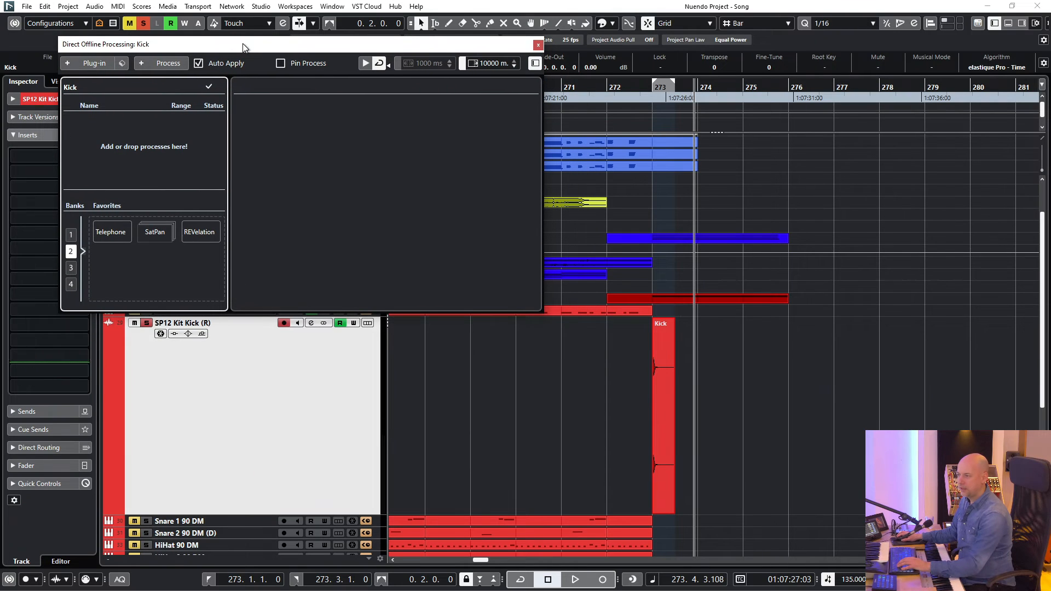
click(199, 231)
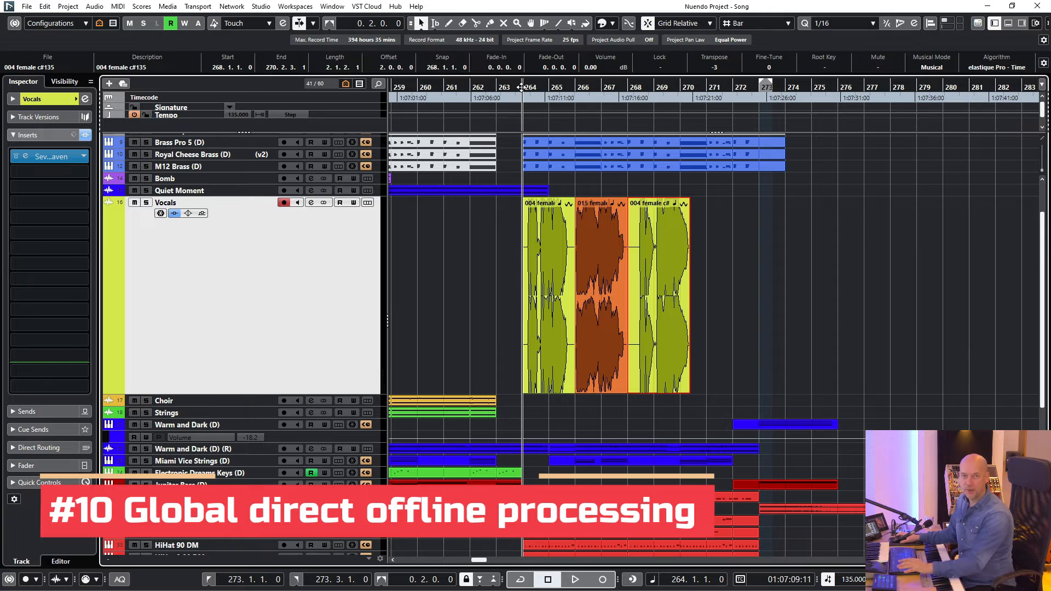
mouse_move(515, 253)
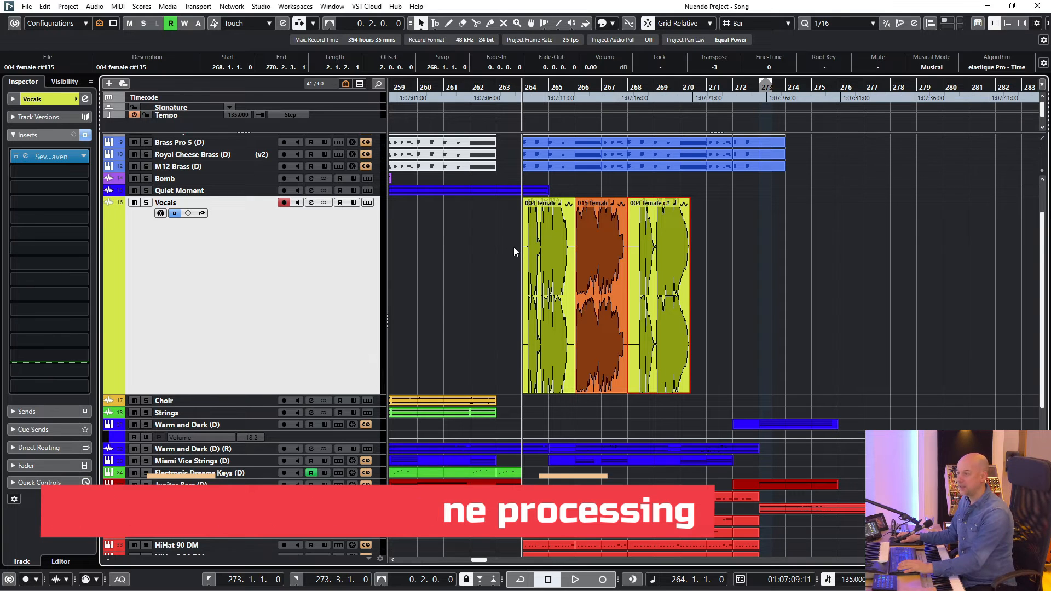
click(574, 579)
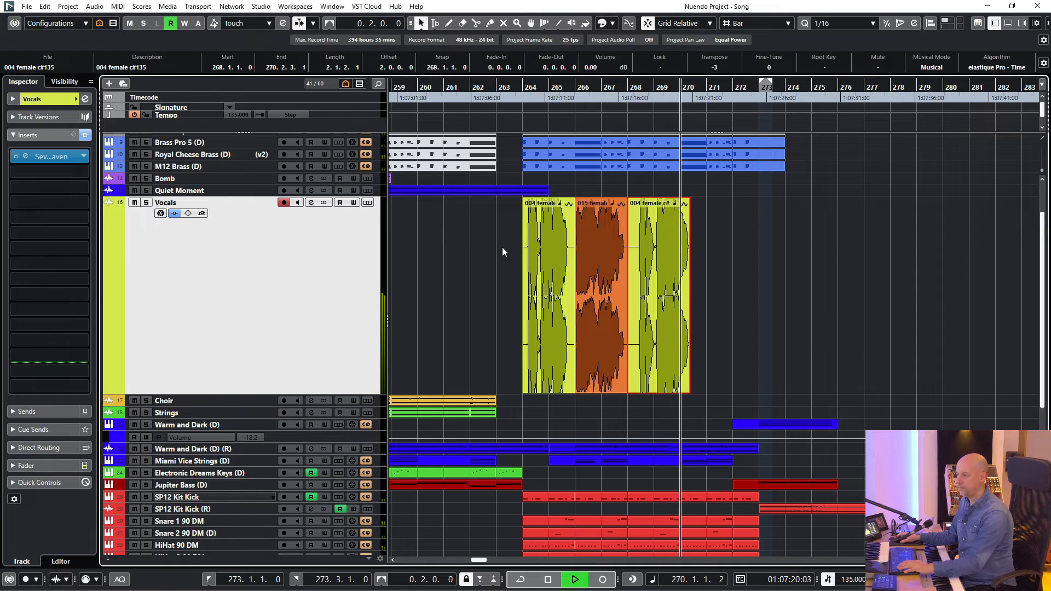
click(546, 579)
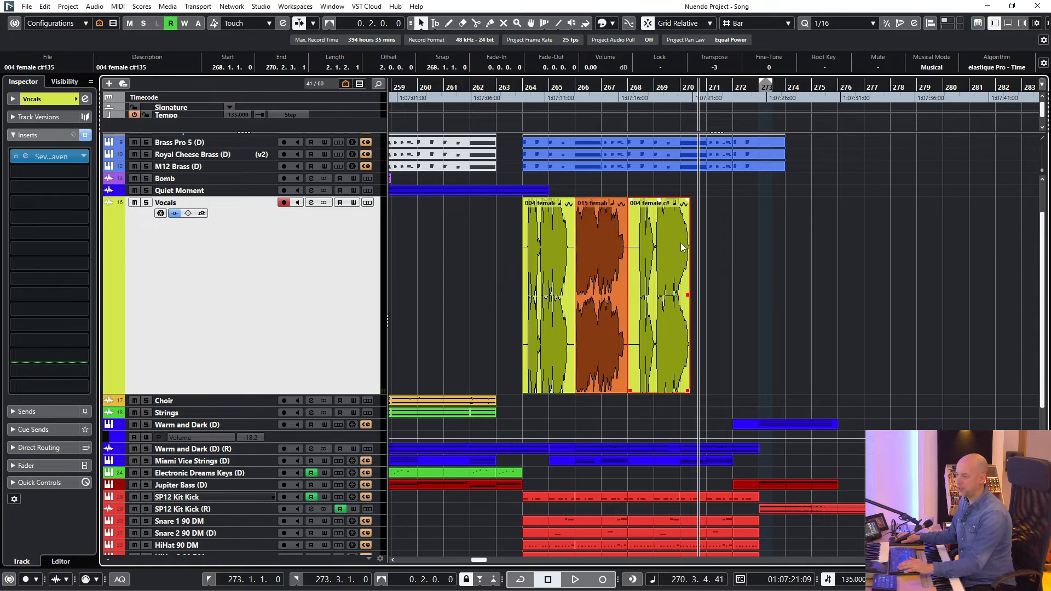
click(550, 221)
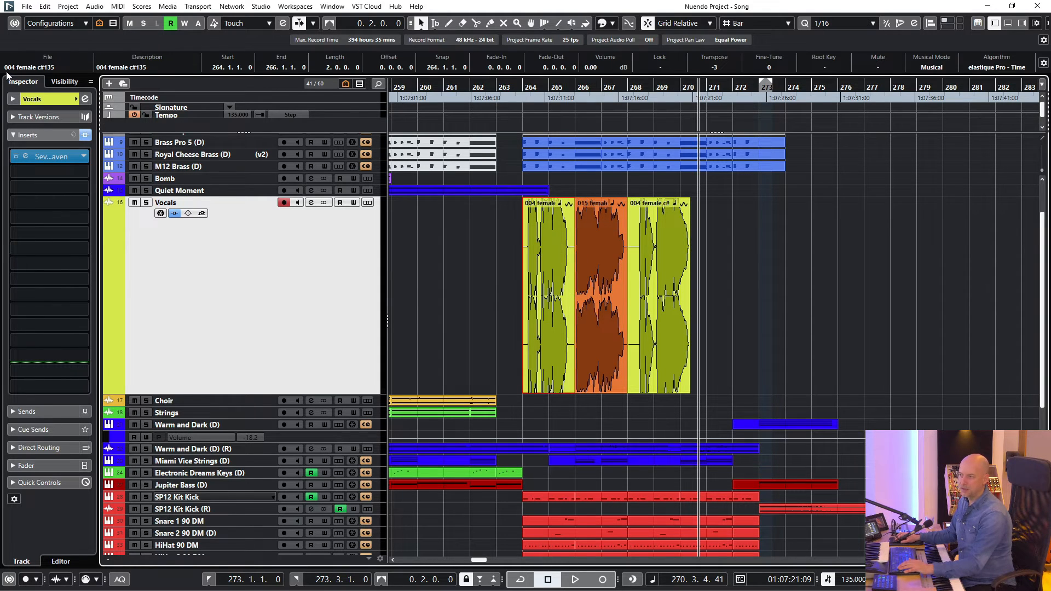
click(594, 295)
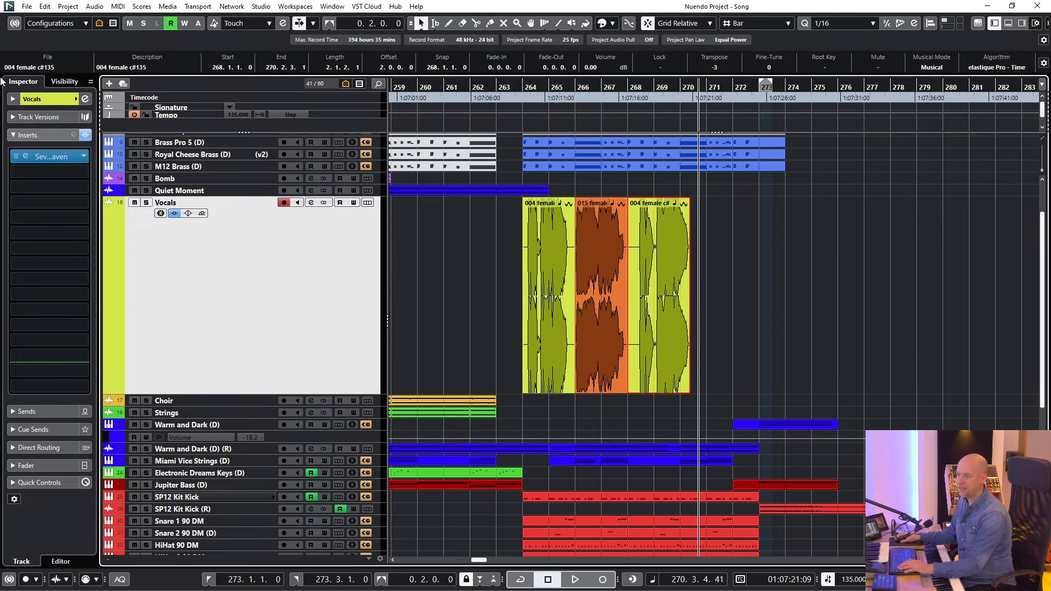
click(543, 241)
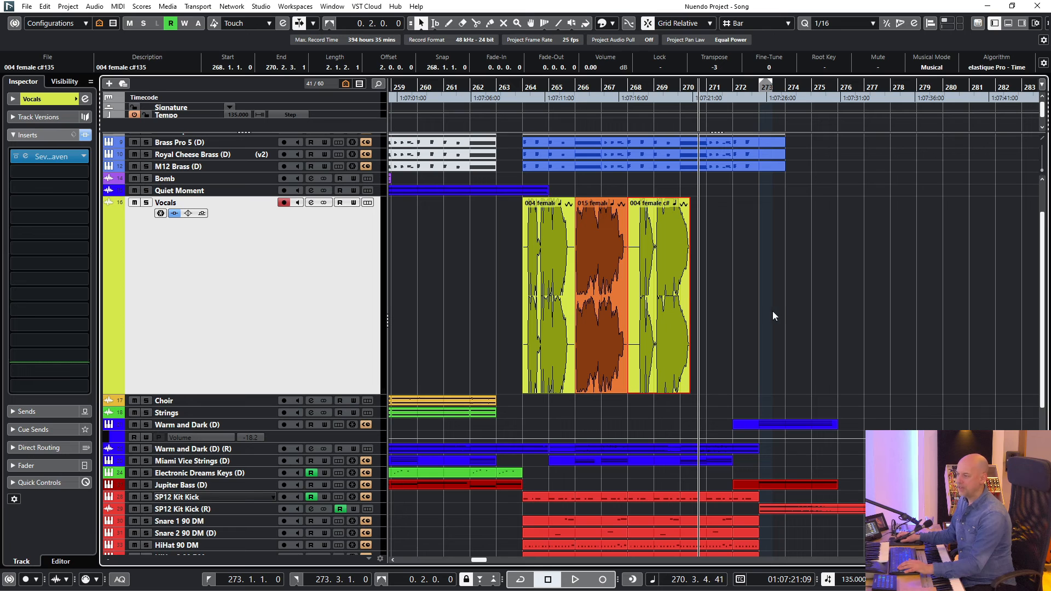
mouse_move(812, 370)
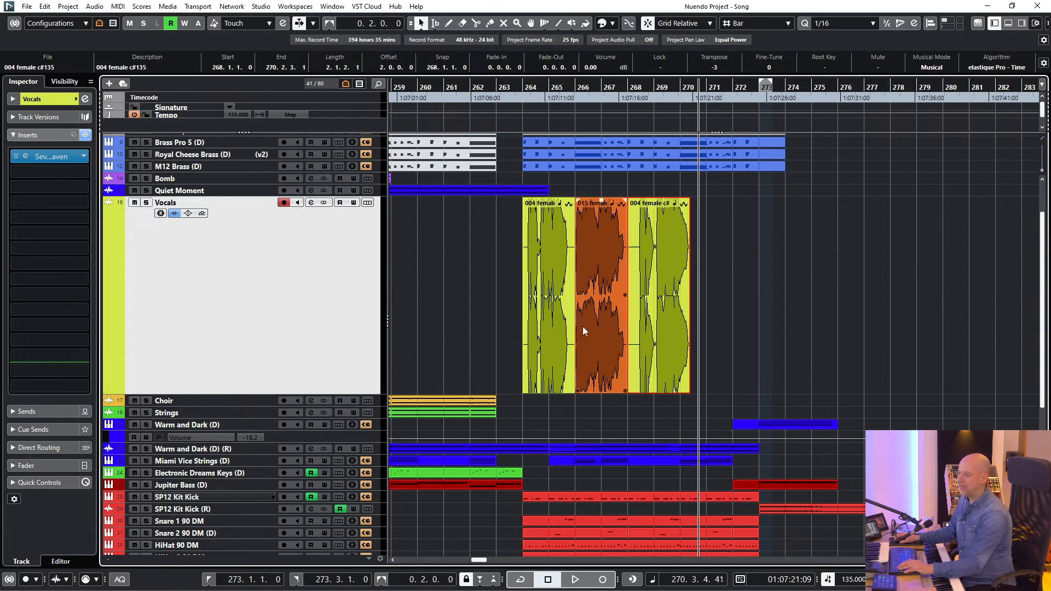
mouse_move(964, 313)
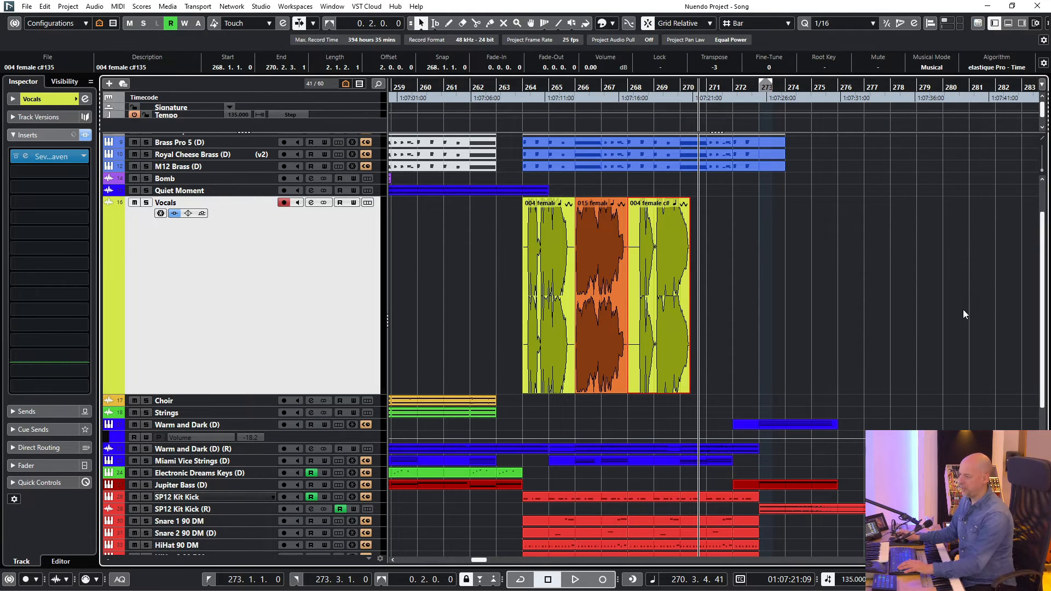
mouse_move(875, 294)
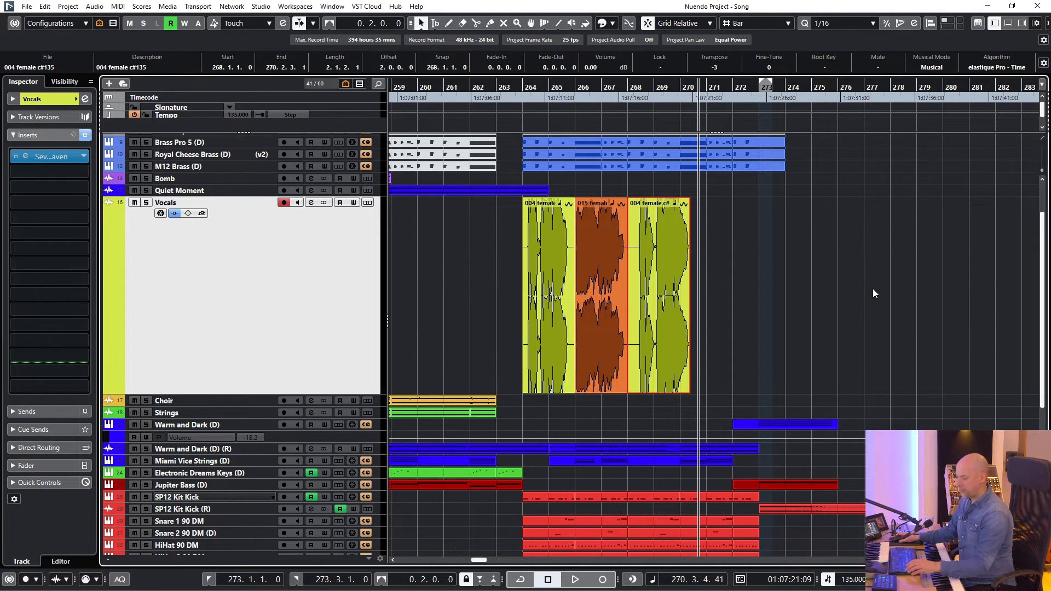
mouse_move(729, 233)
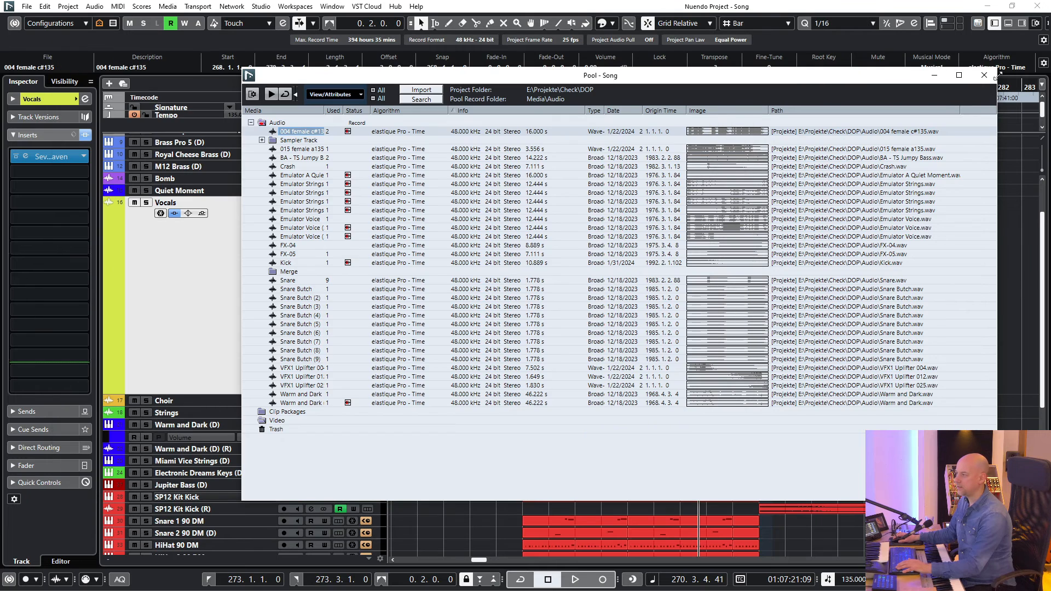
click(983, 75)
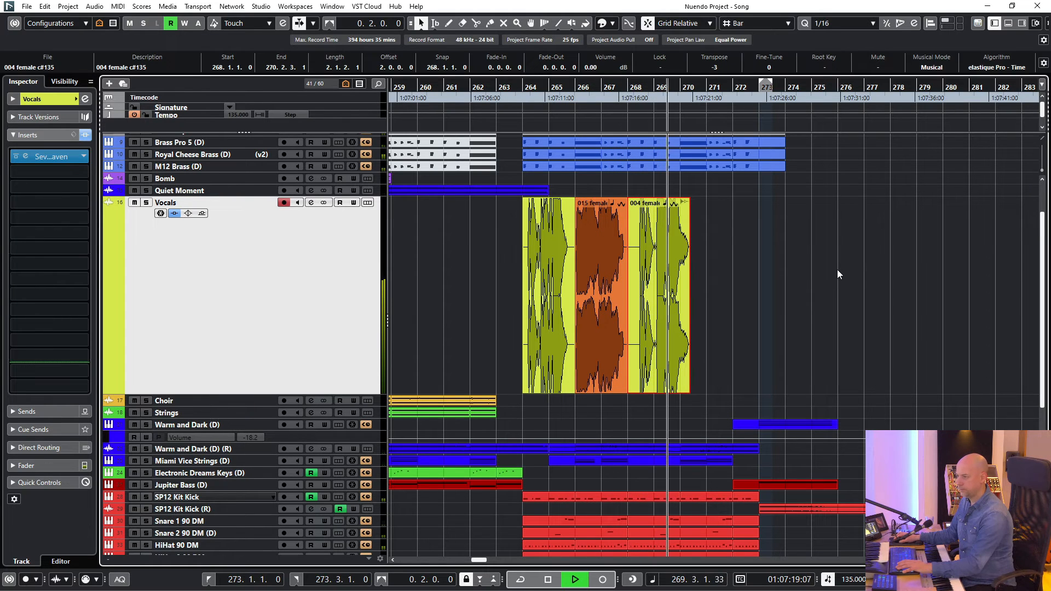
click(818, 269)
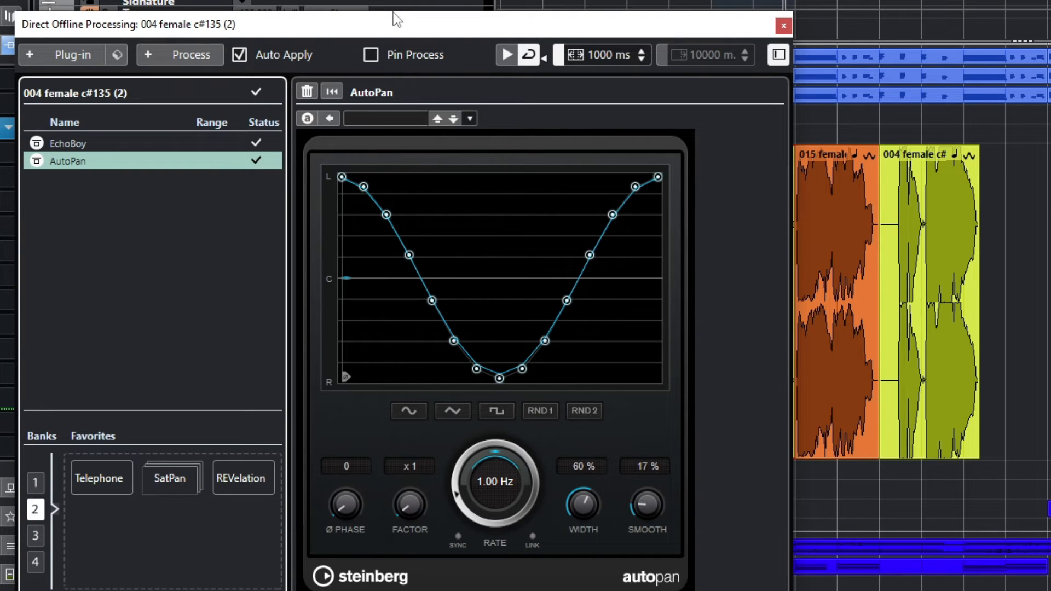
mouse_move(37, 162)
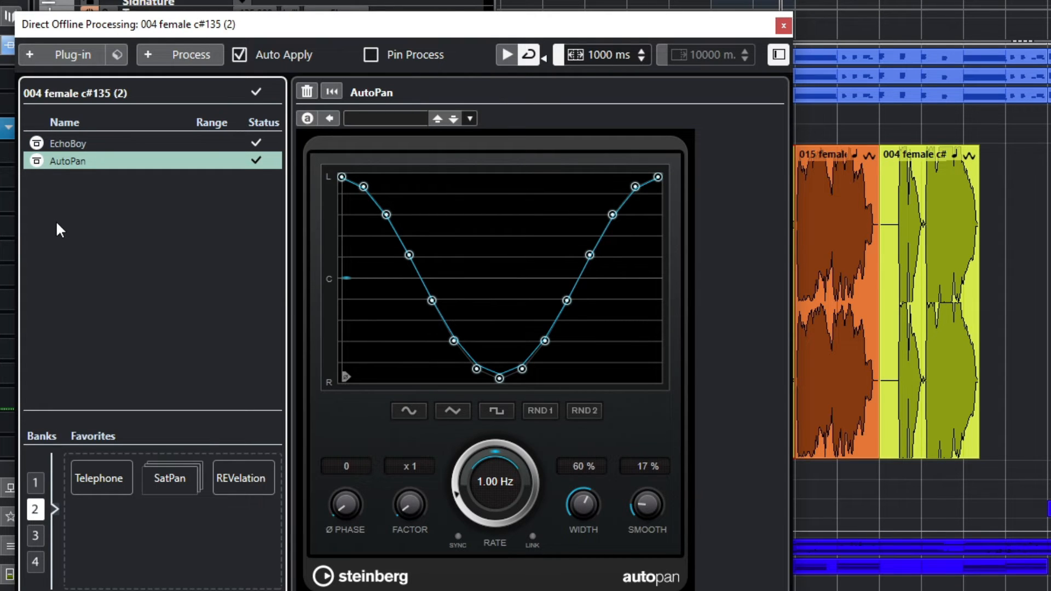
Reorder the vocal copy's chain so AutoPan precedes EchoBoy, review EchoBoy, then close
click(66, 143)
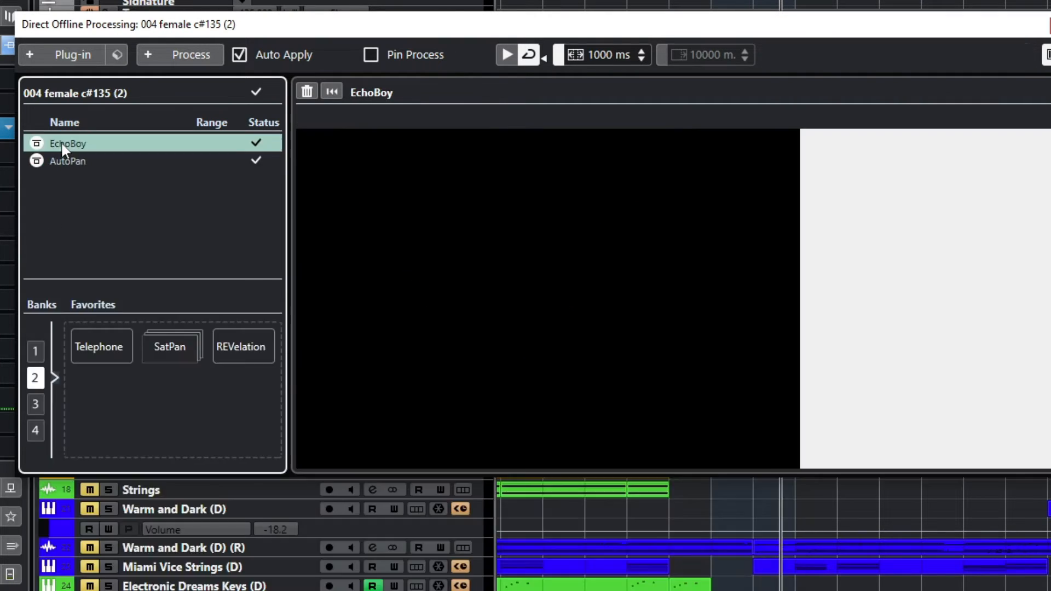
click(67, 143)
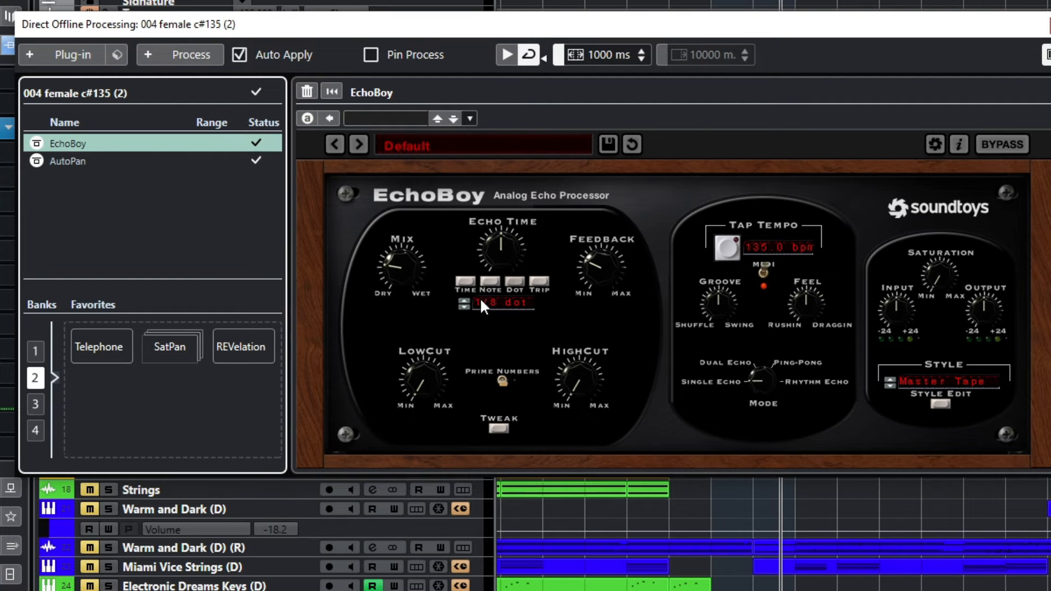
click(67, 161)
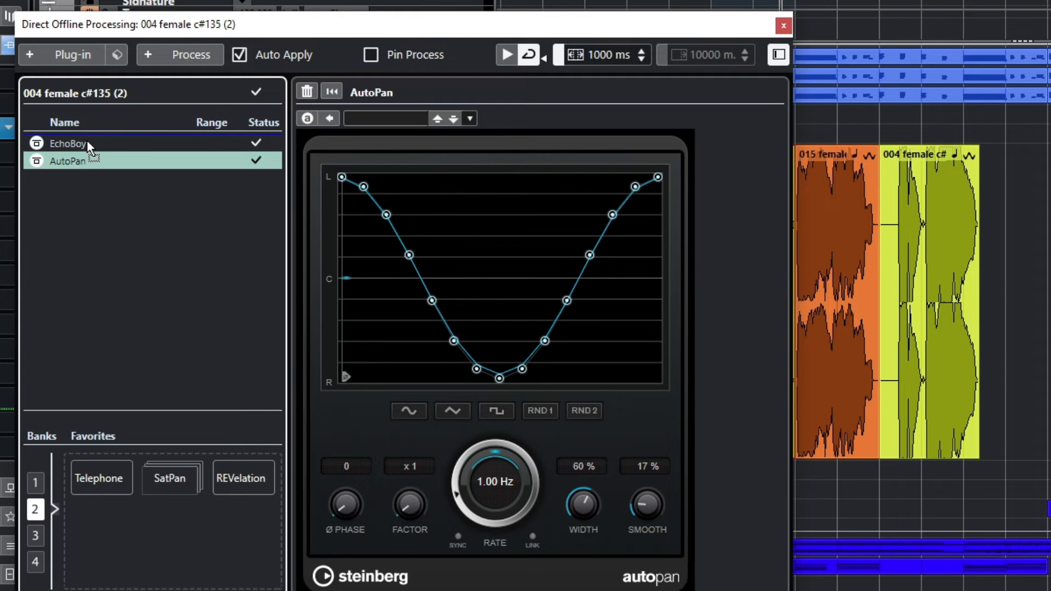
drag(67, 160, 66, 143)
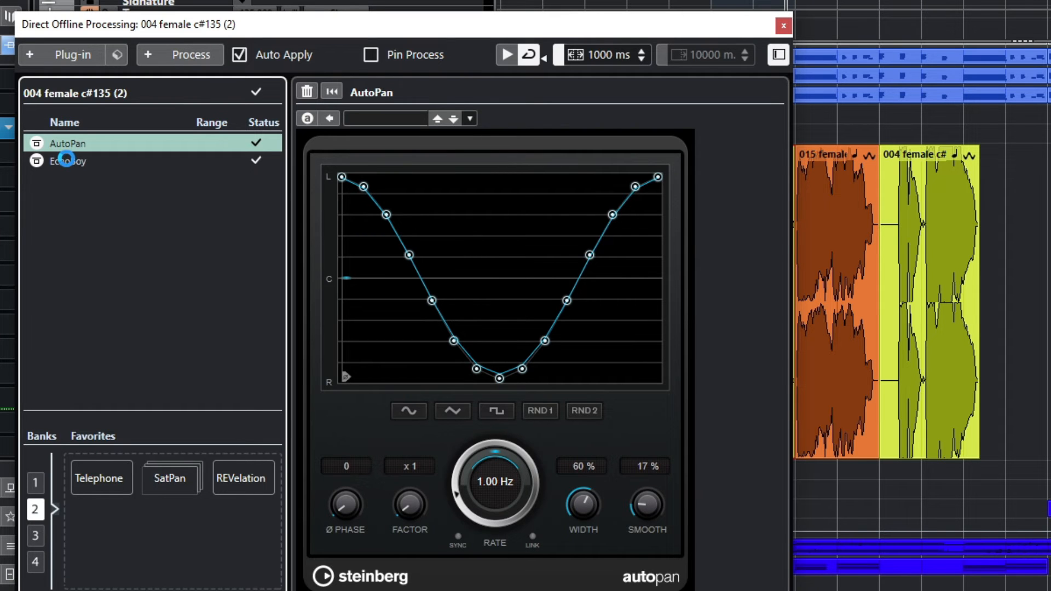
click(66, 161)
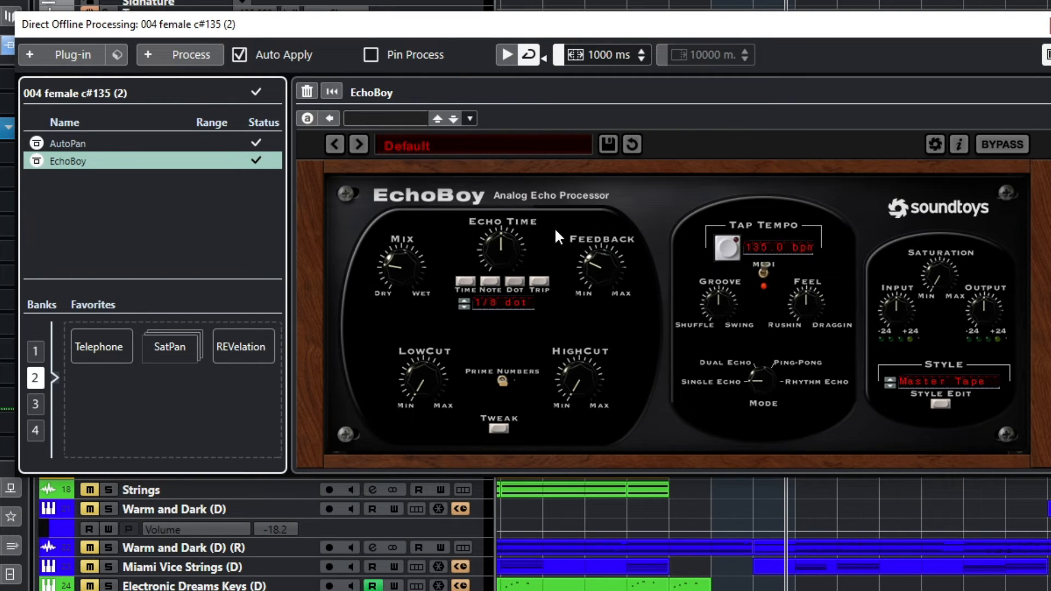
mouse_move(400, 260)
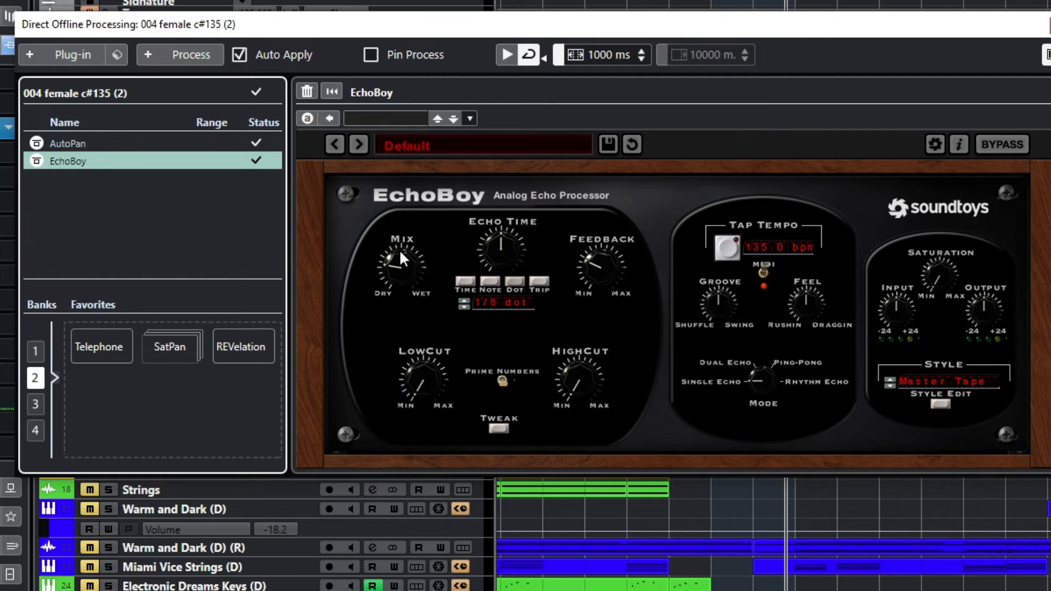
mouse_move(63, 156)
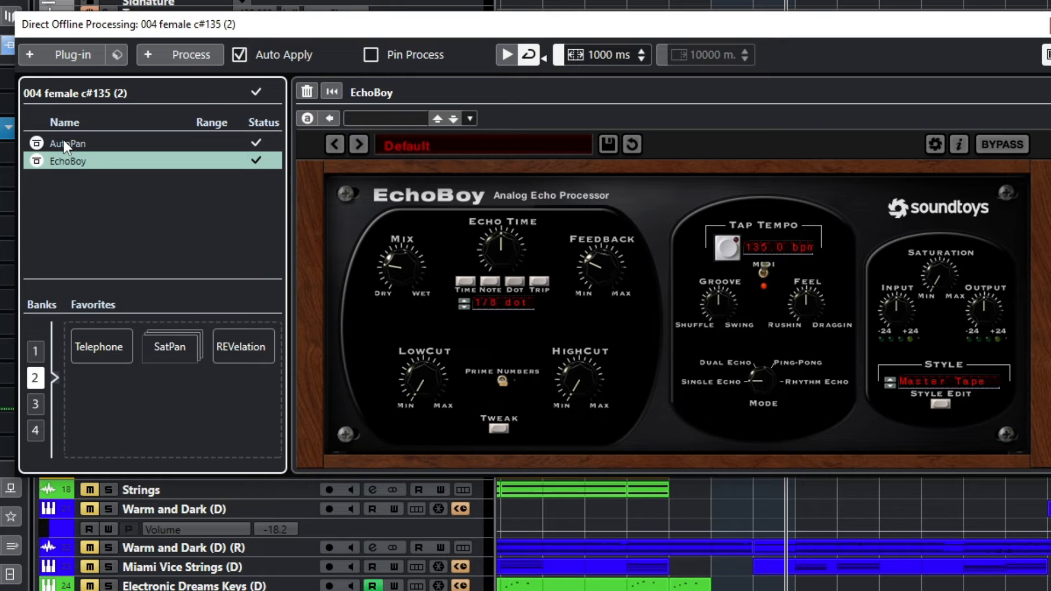
mouse_move(500, 265)
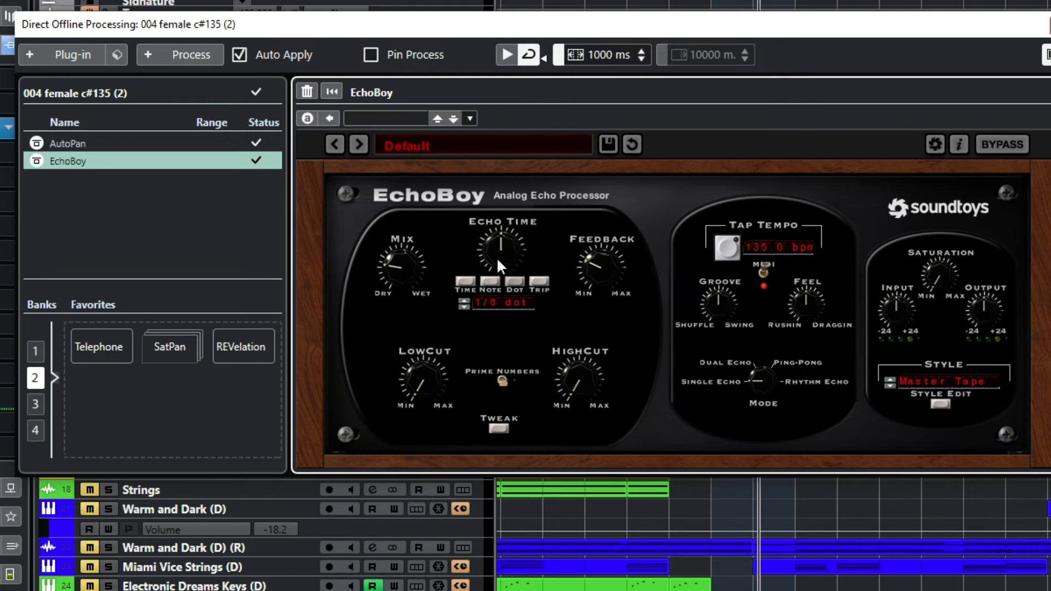
mouse_move(64, 292)
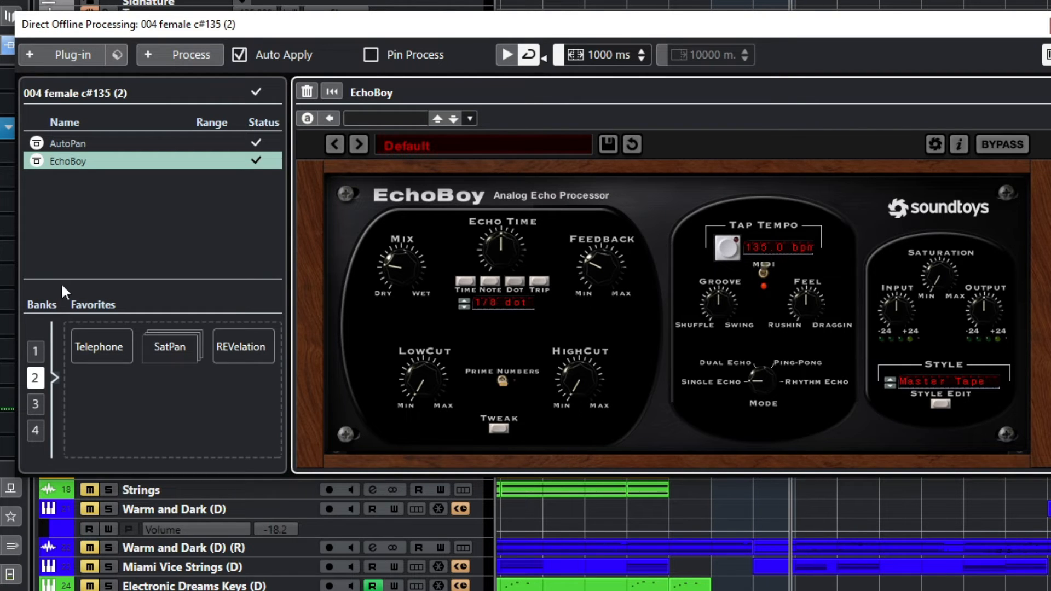
click(307, 92)
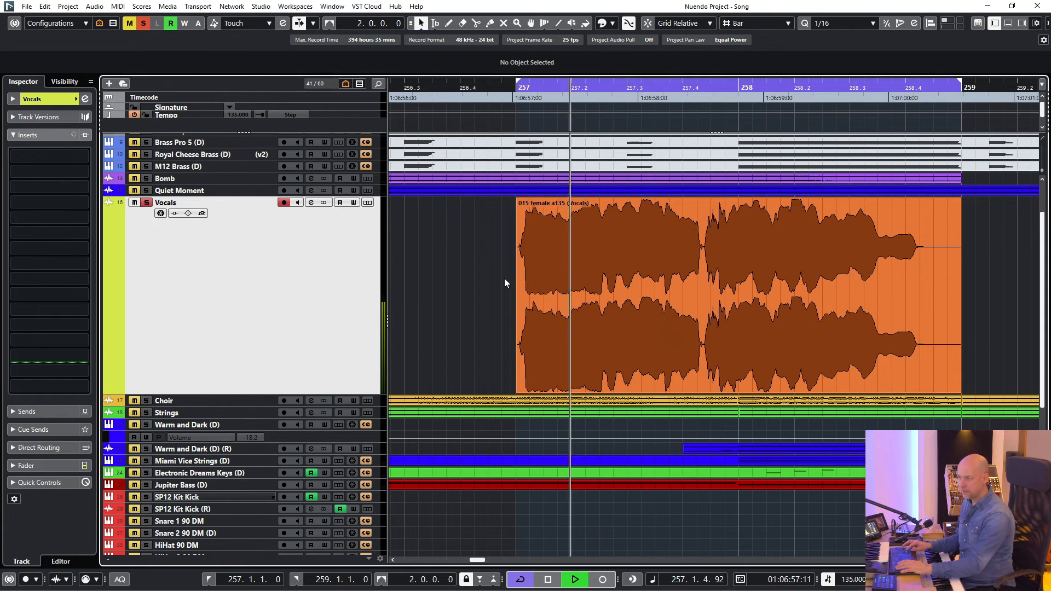
Insert RX 9 De-click on the Vocals track and audition the de-clicked vocal
click(573, 580)
text(de-cl)
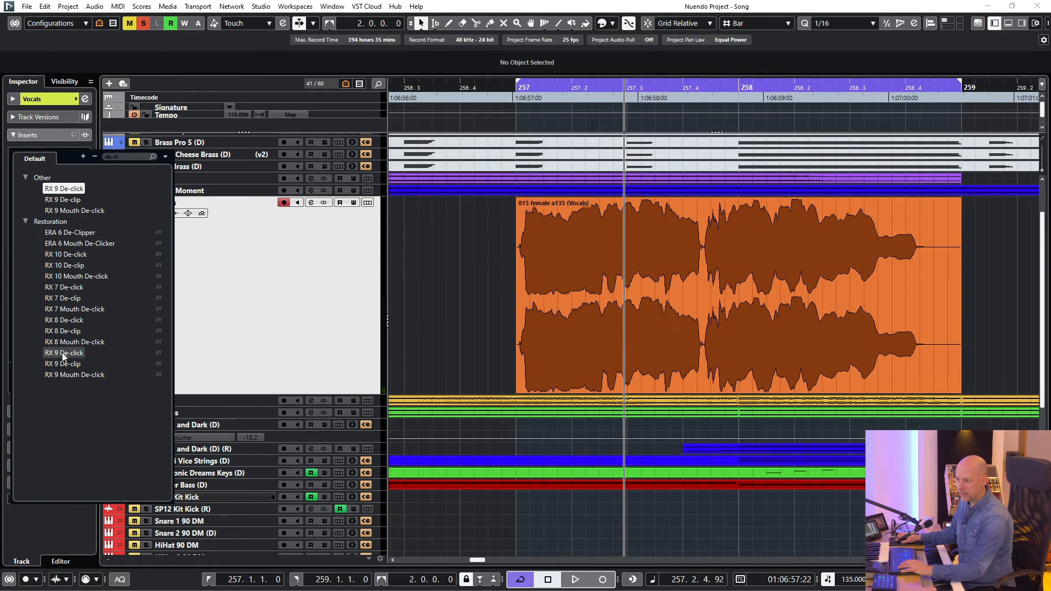
click(64, 353)
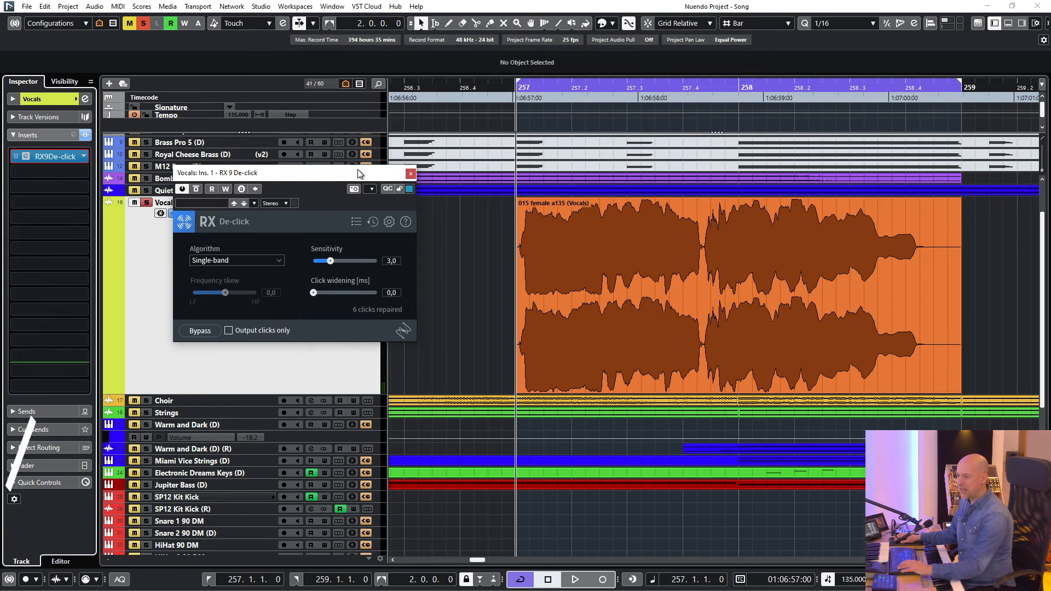
click(574, 580)
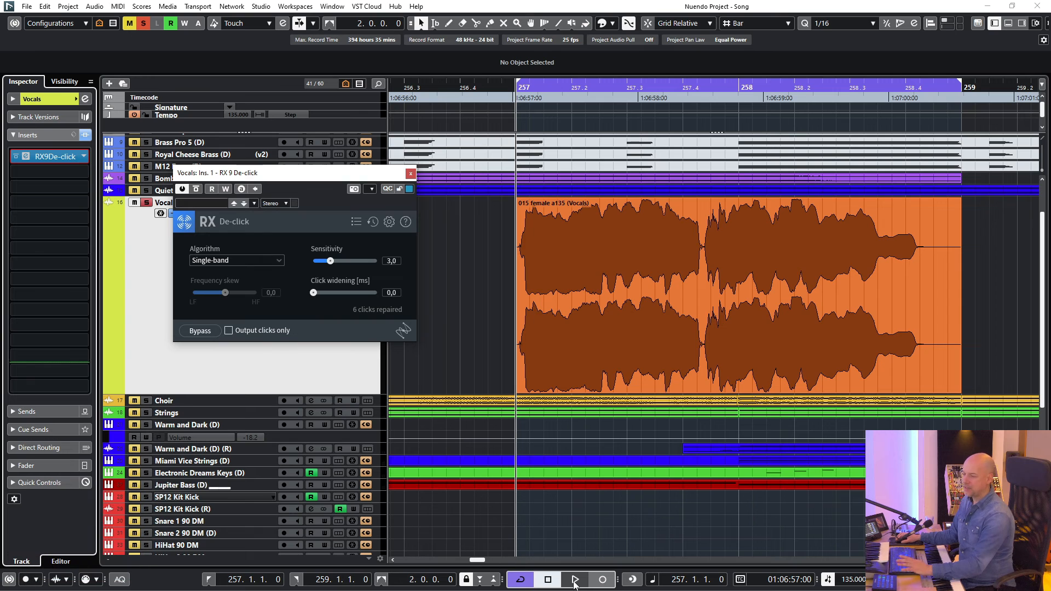
click(574, 579)
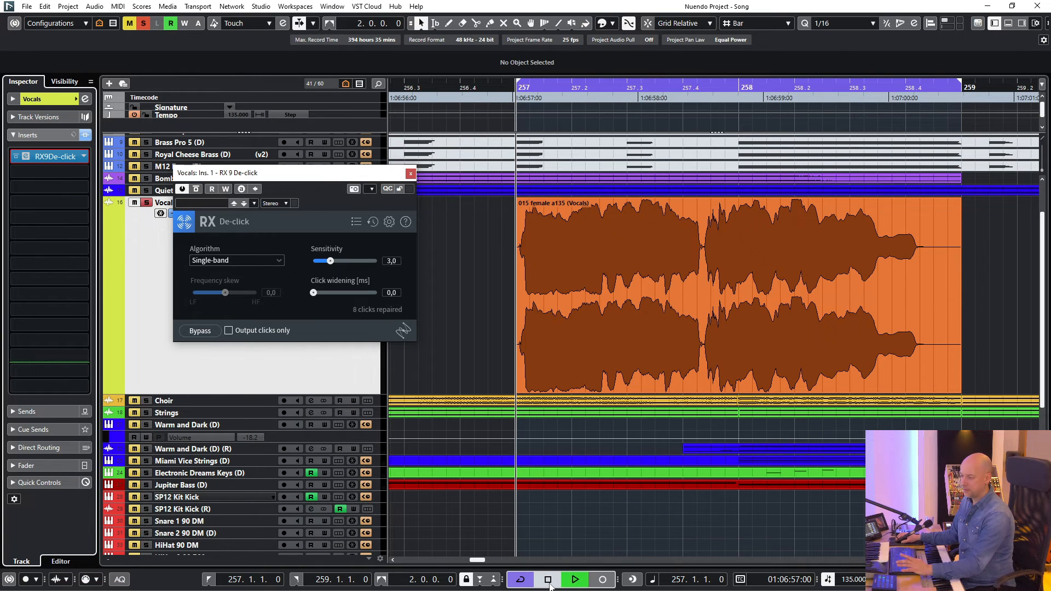
click(547, 579)
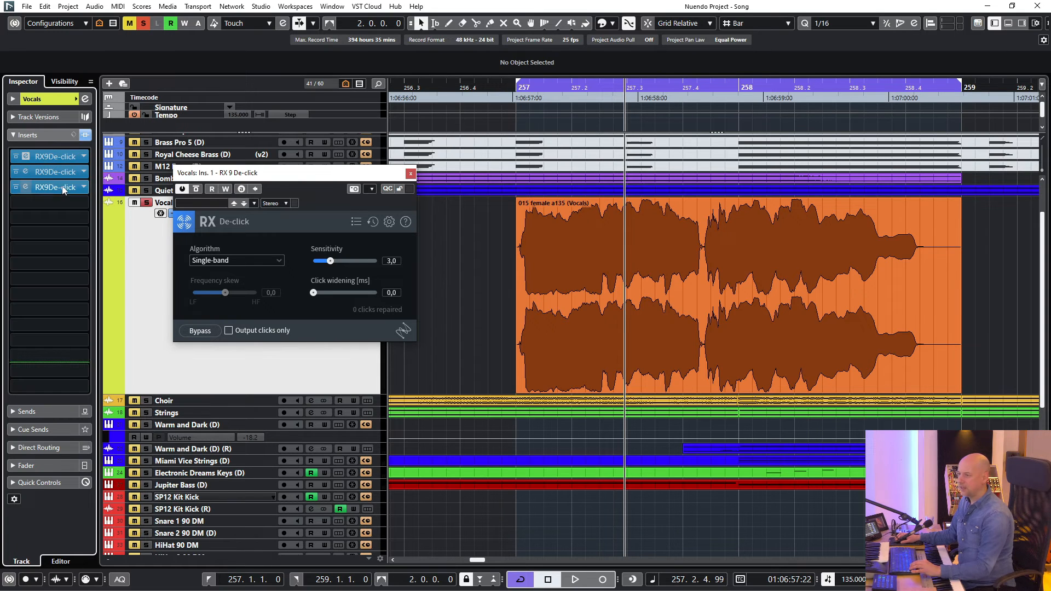
Duplicate the De-click insert into additional slots and audition the stacked de-clickers
click(49, 202)
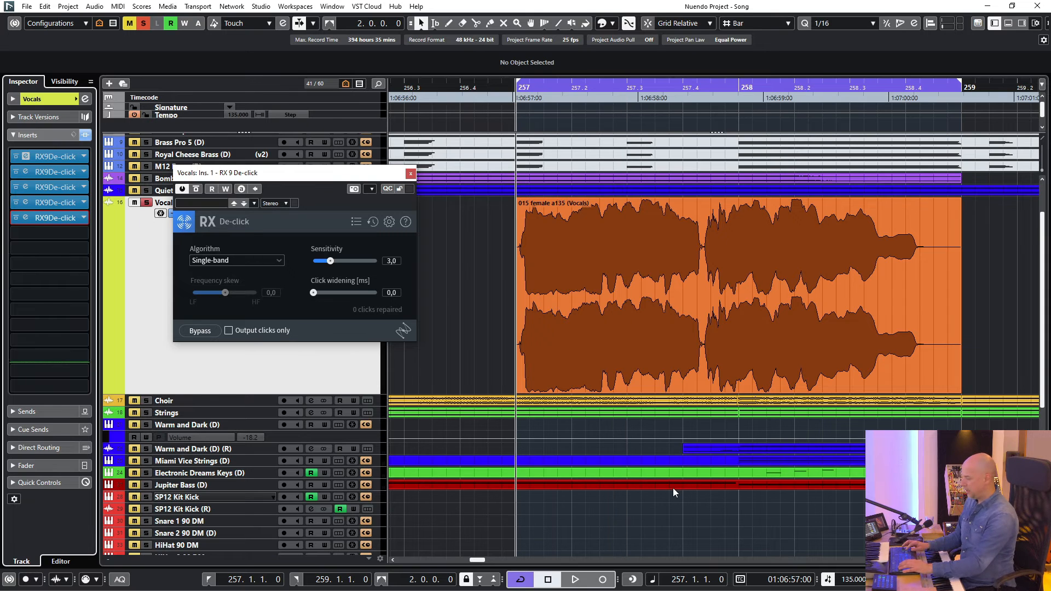
click(573, 579)
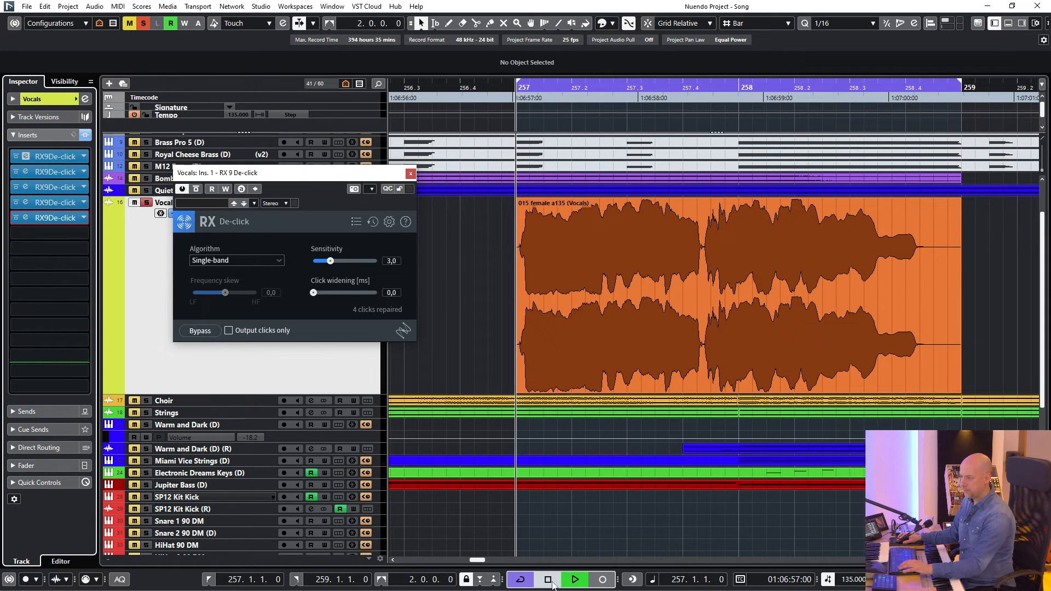
click(573, 579)
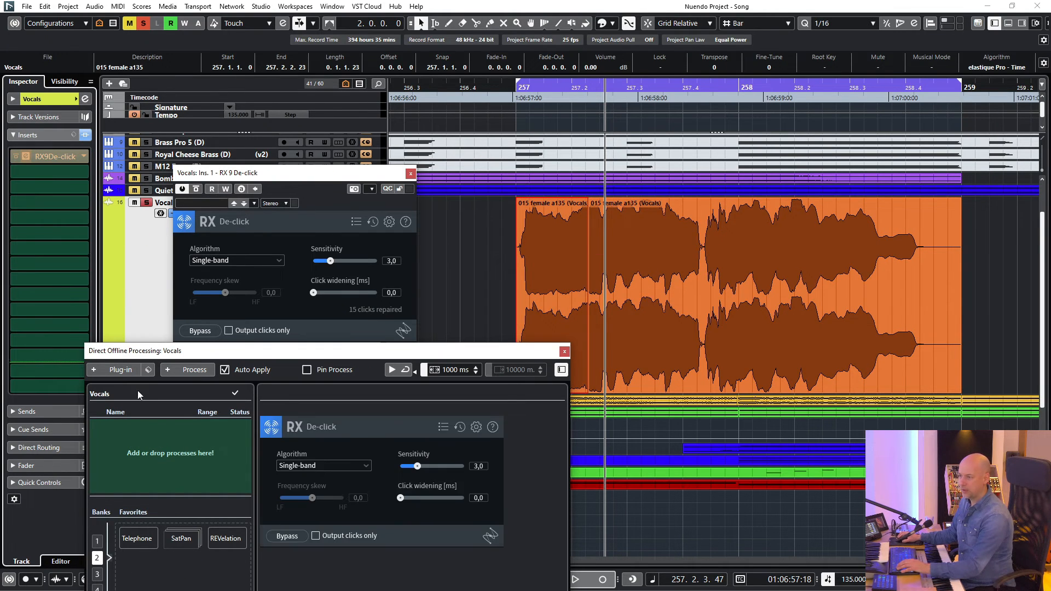
Move the RX 9 De-click insert into the Vocals event's offline process list and clear the inserts
click(194, 369)
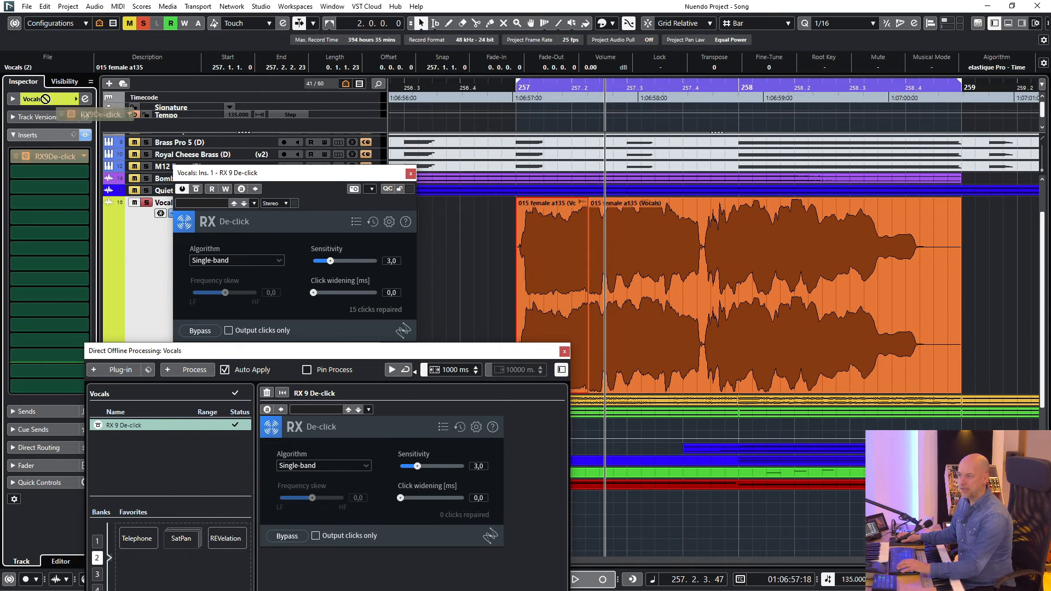
click(411, 173)
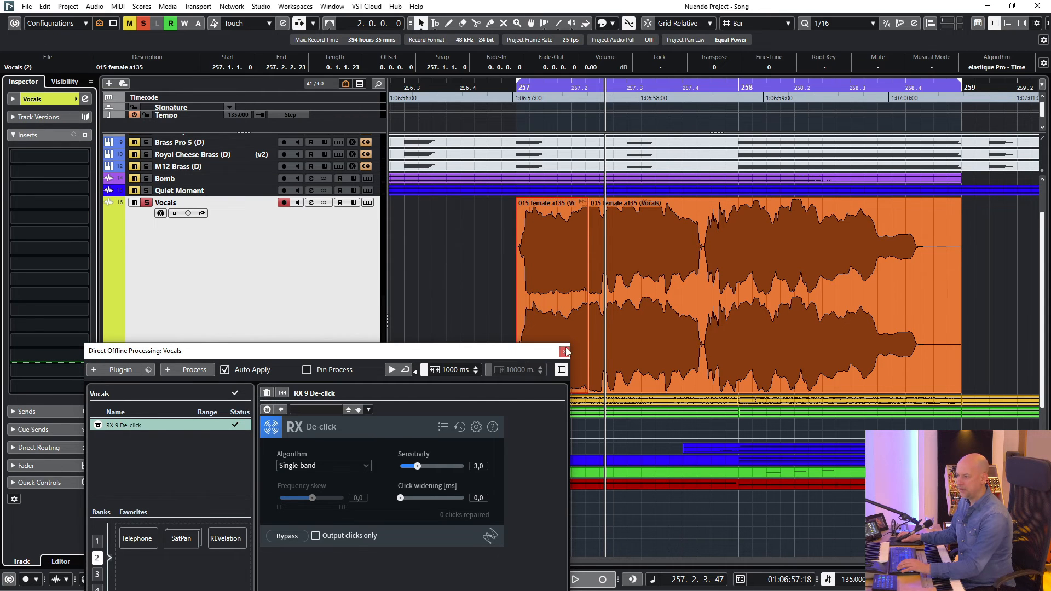
click(564, 350)
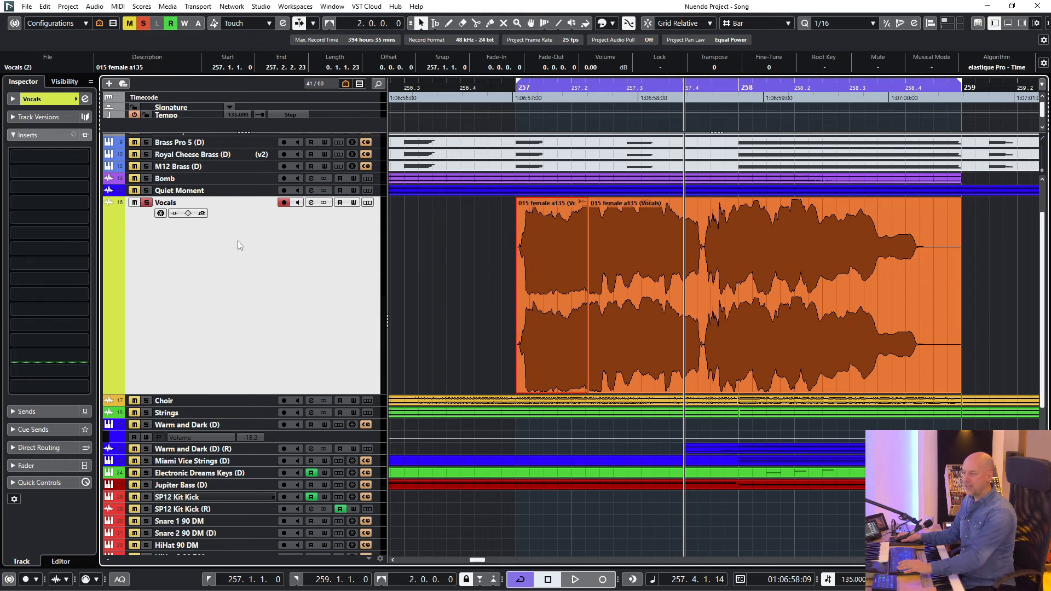
mouse_move(90, 157)
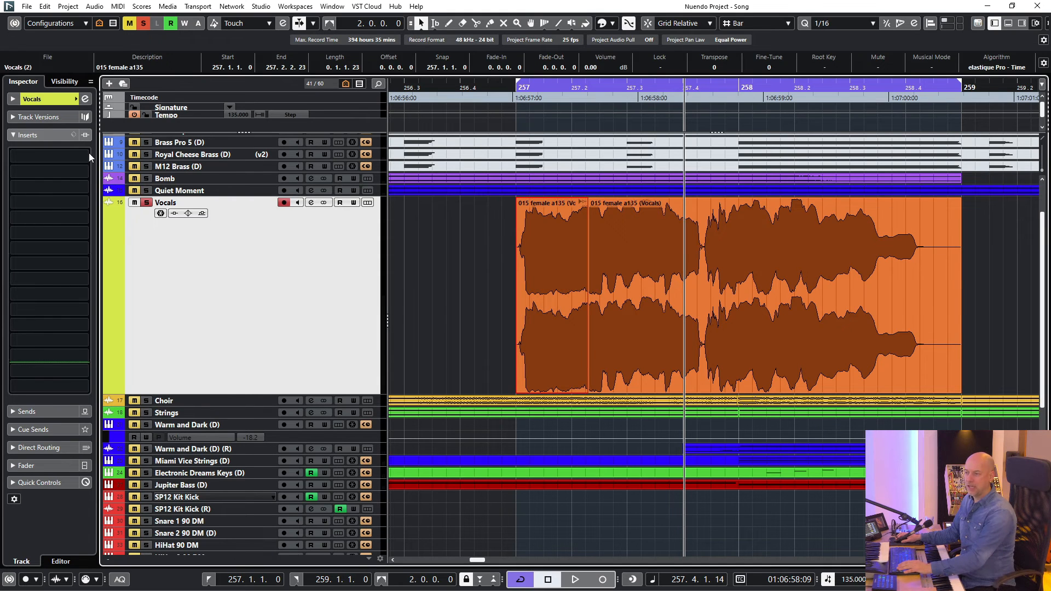
click(47, 156)
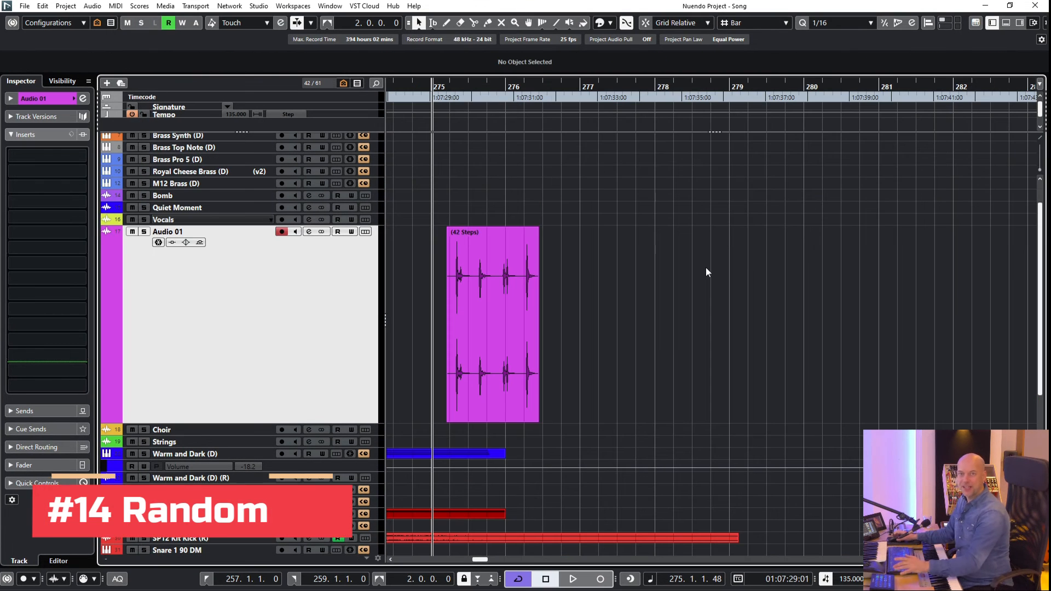
Duplicate the 42 Steps event into three consecutive copies and open offline processing for them
click(493, 326)
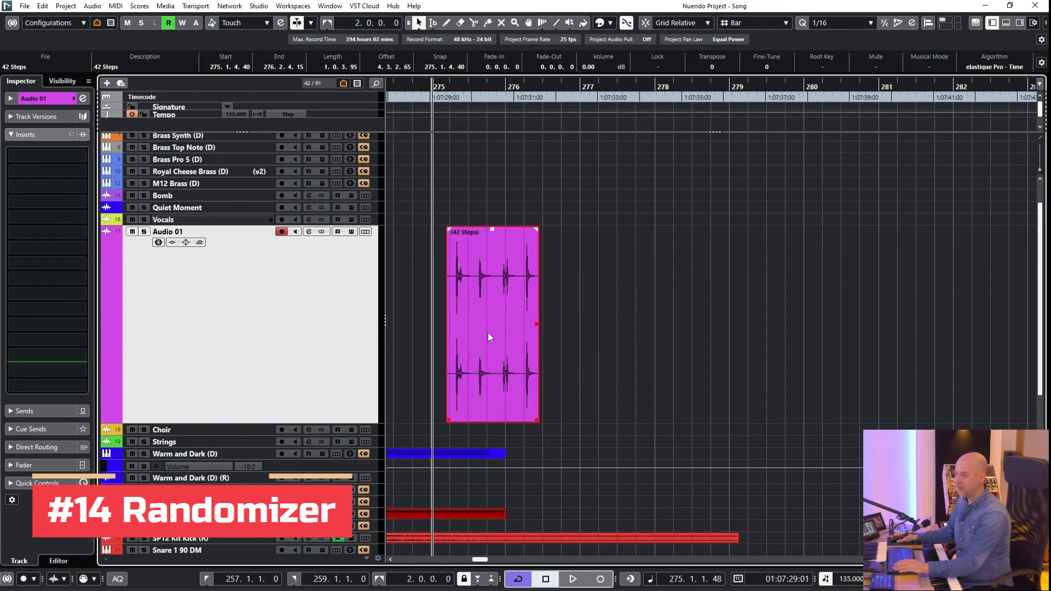
click(573, 578)
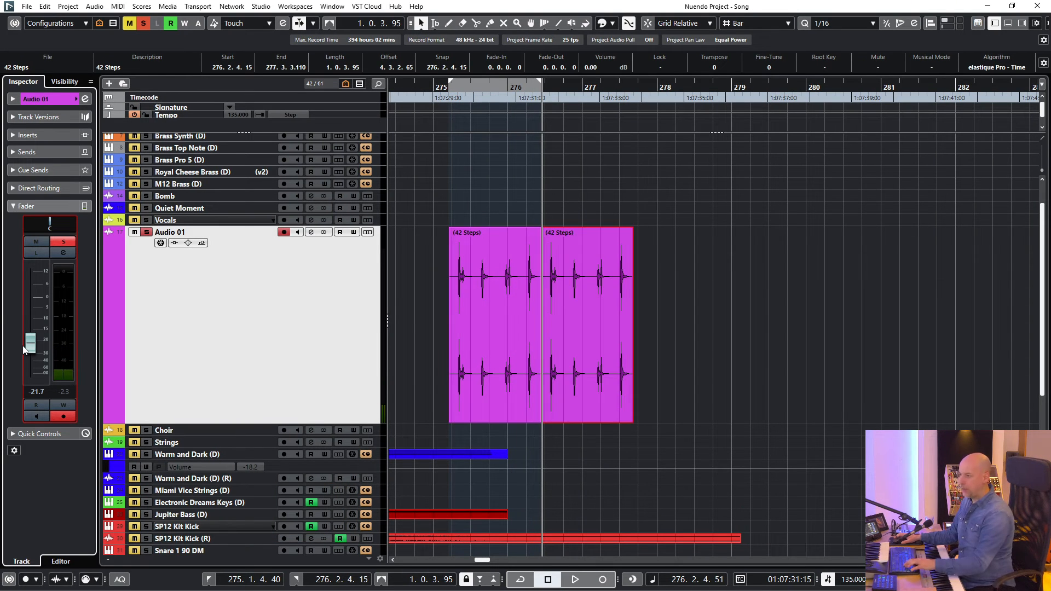
click(574, 579)
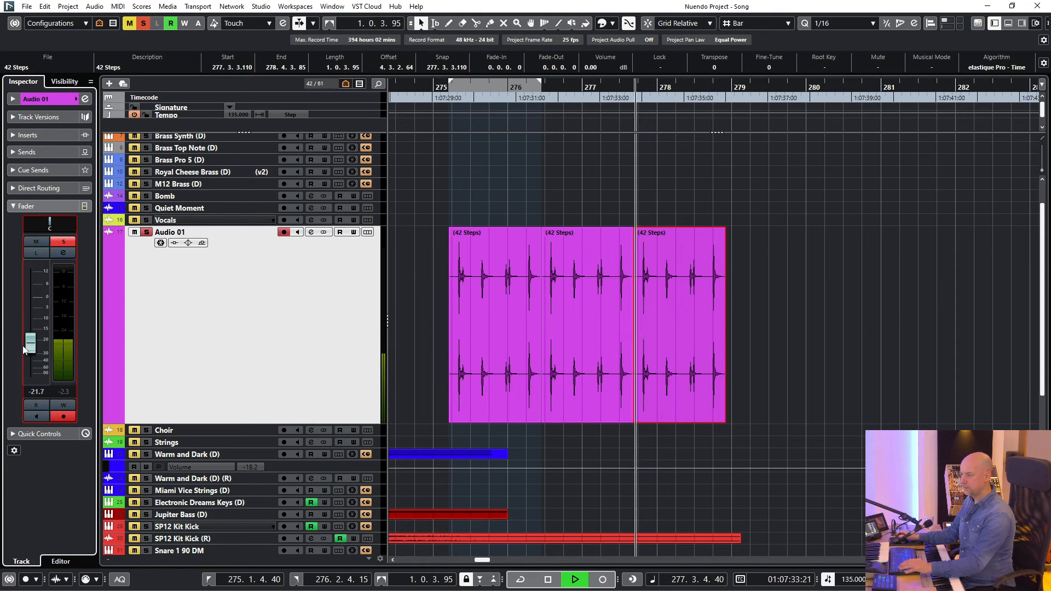
click(573, 579)
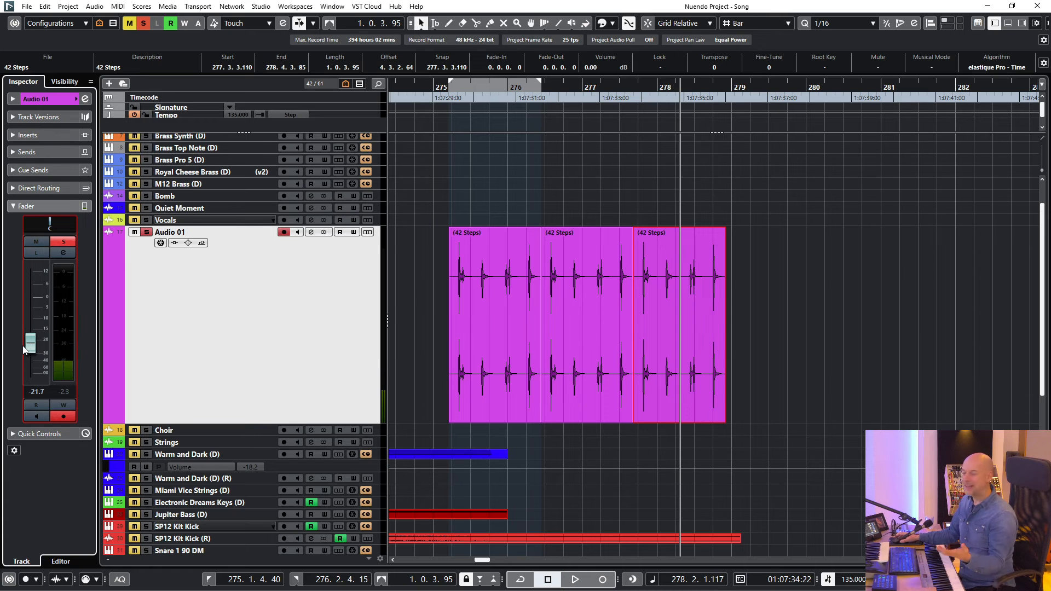
click(647, 281)
text(rand)
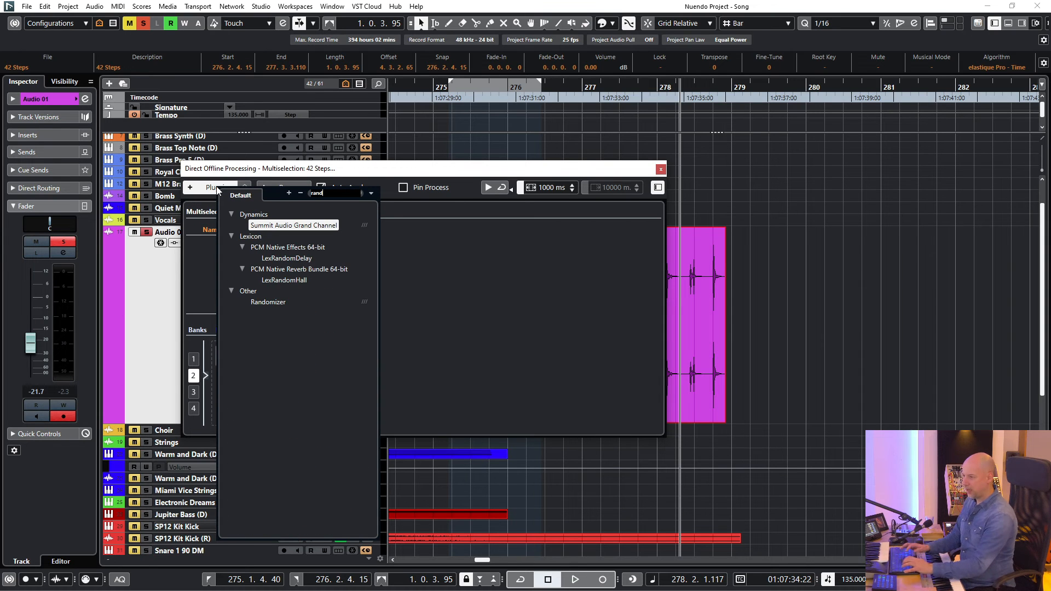
mouse_move(268, 302)
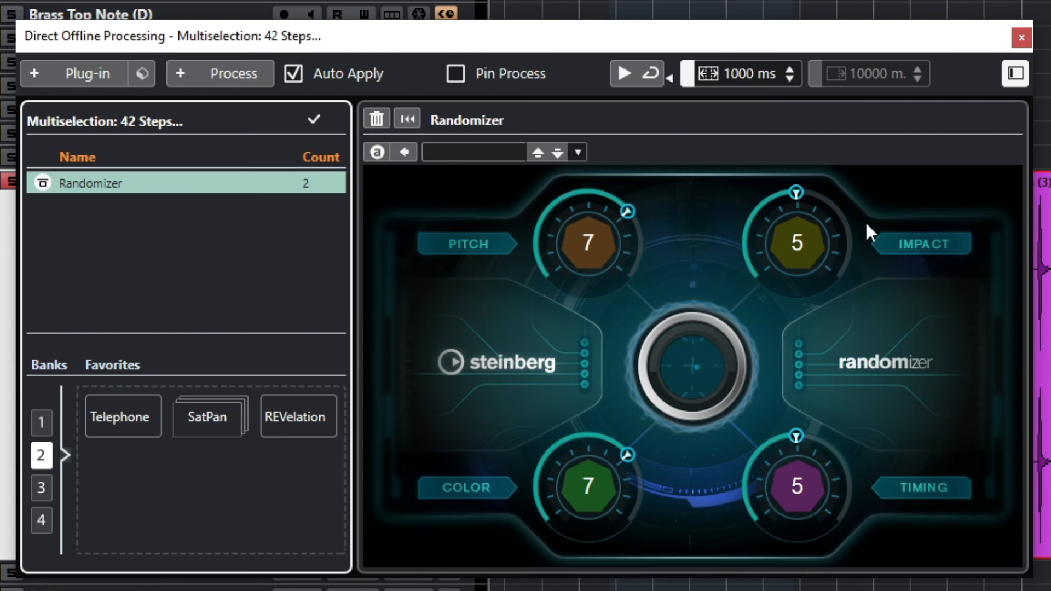
mouse_move(510, 521)
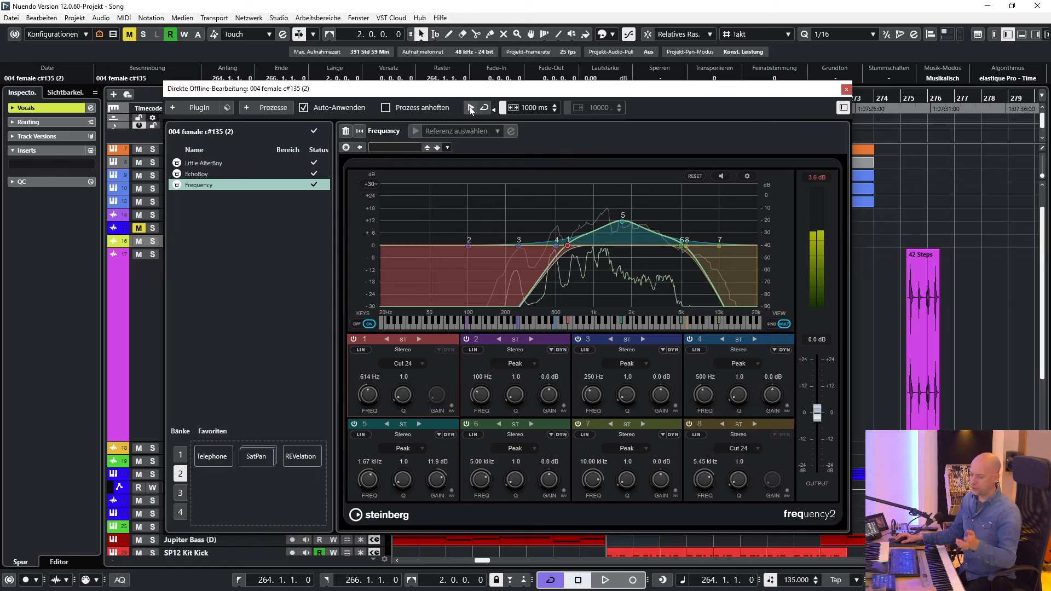
mouse_move(469, 114)
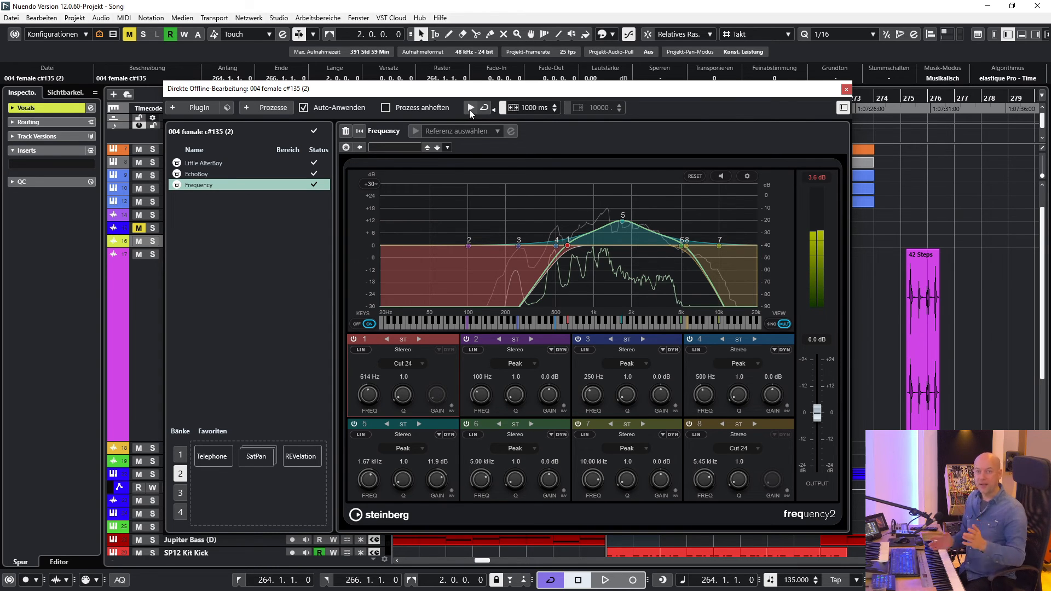
Preview the Frequency offline process on the 004 female c#135 (2) vocal event
click(26, 150)
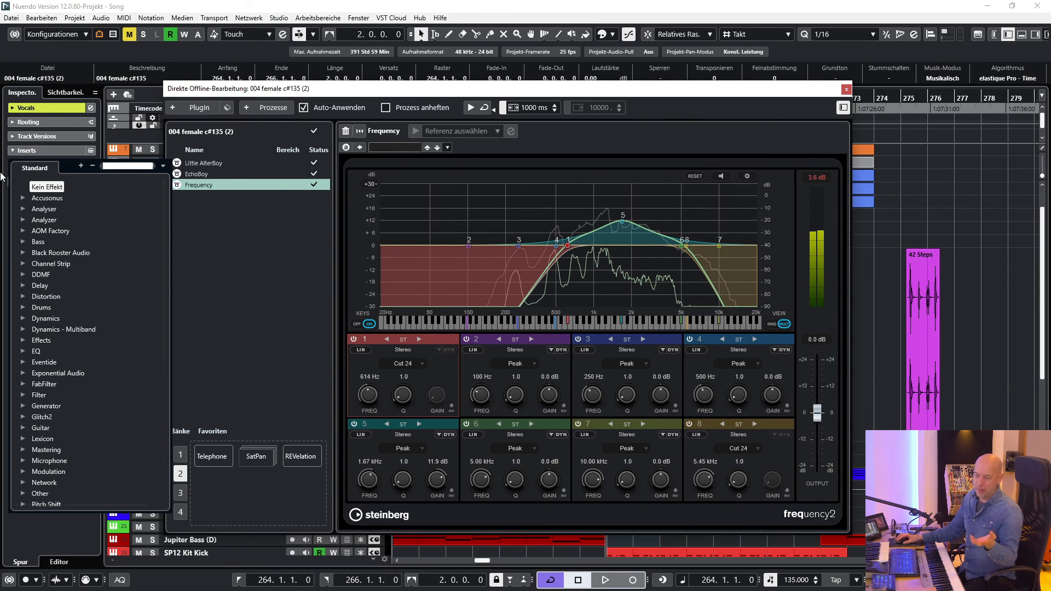
mouse_move(773, 95)
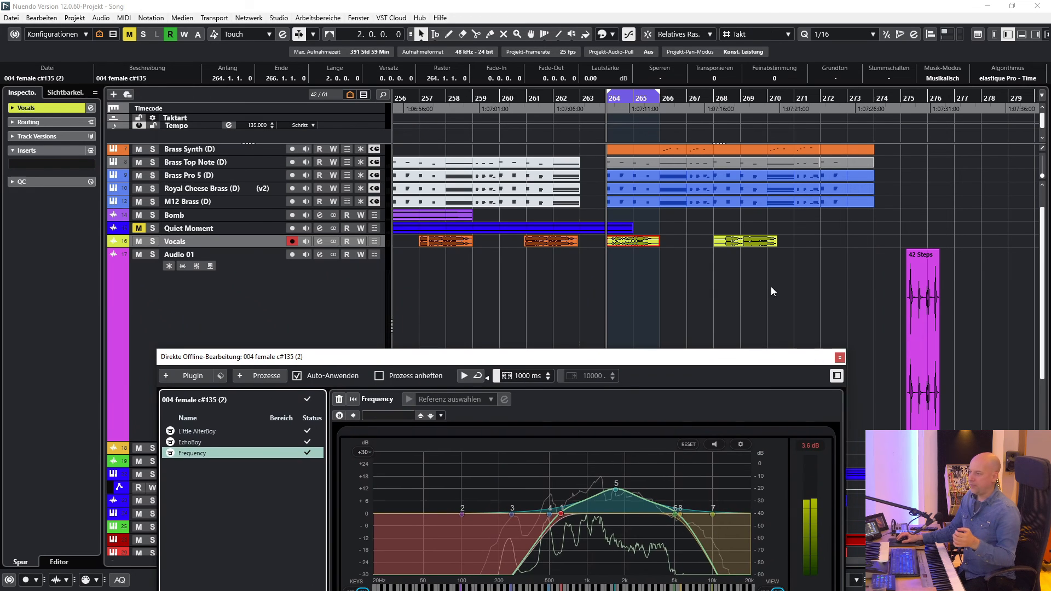
Reselect the bar-264 vocal event to show its Little AlterBoy, EchoBoy and Frequency processes
click(745, 241)
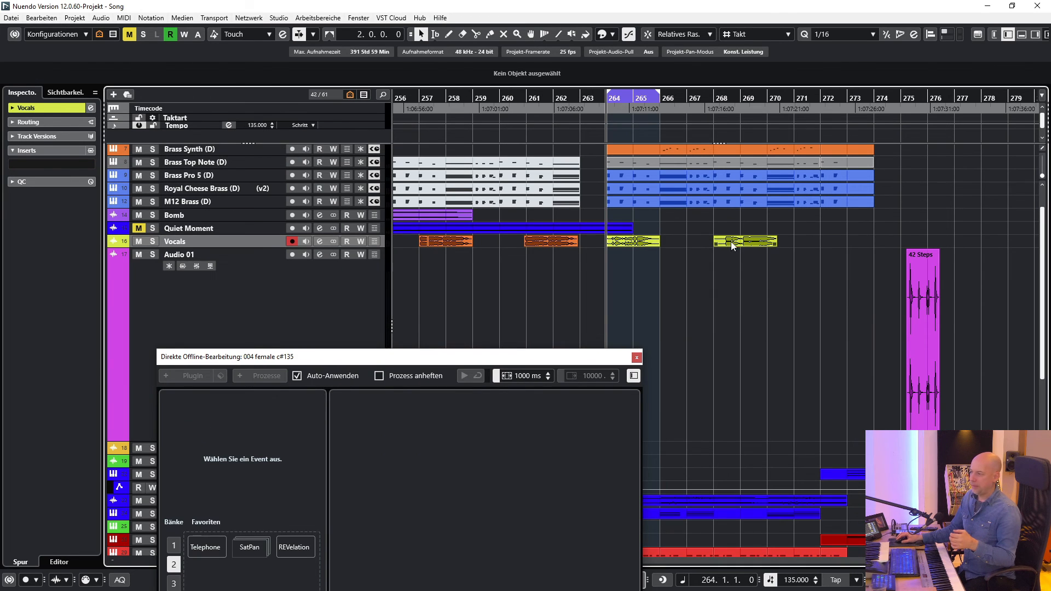
click(744, 241)
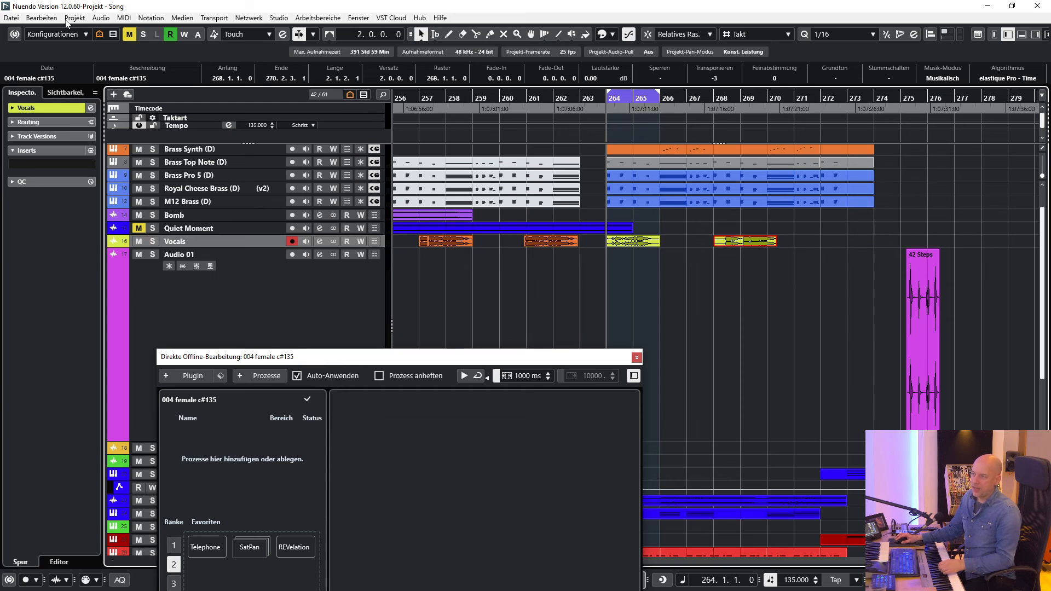
click(41, 17)
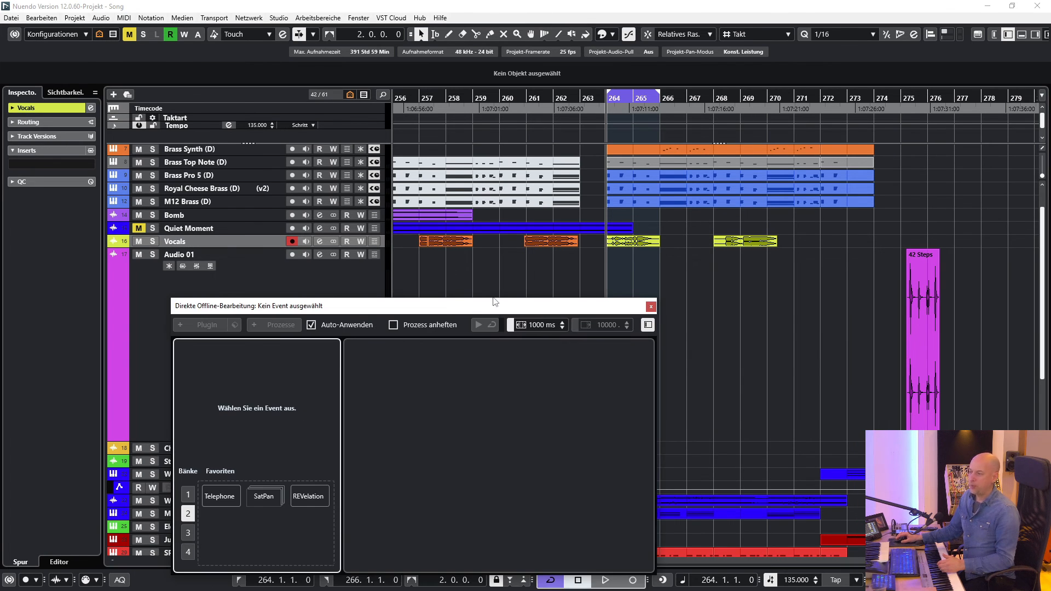
mouse_move(634, 245)
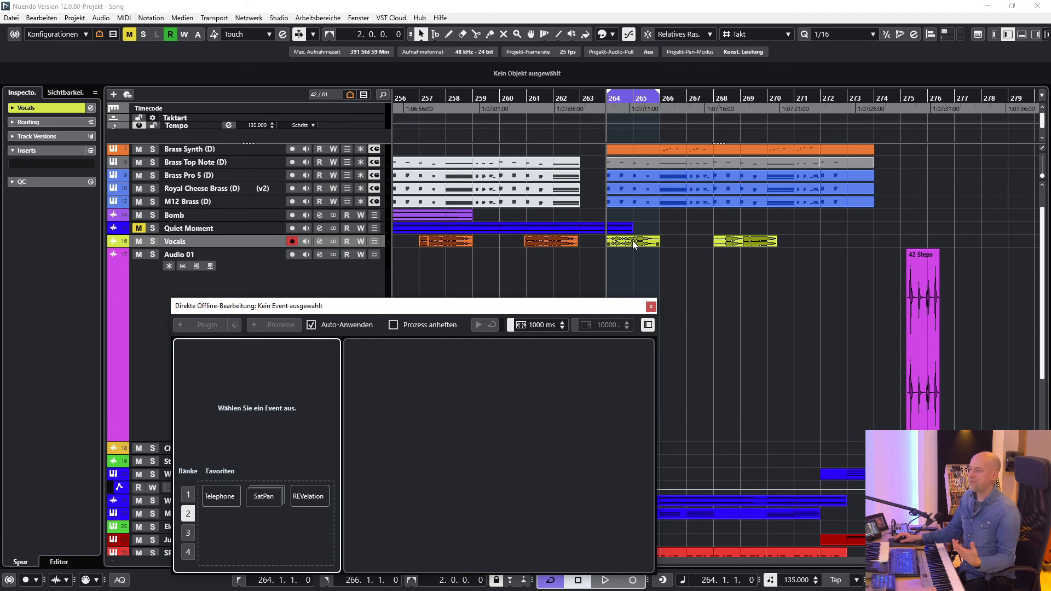
click(632, 241)
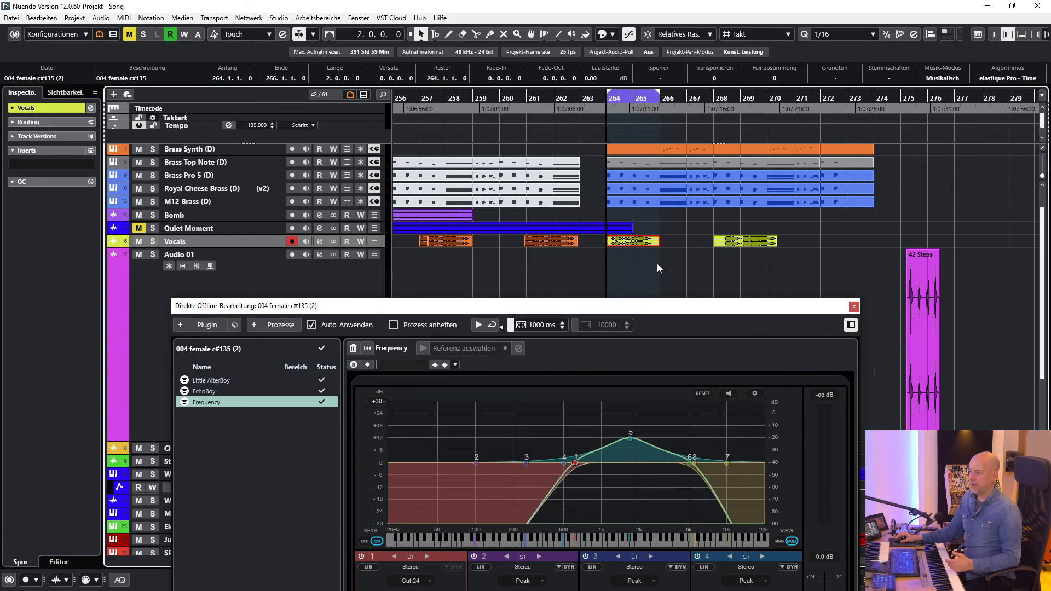
mouse_move(664, 264)
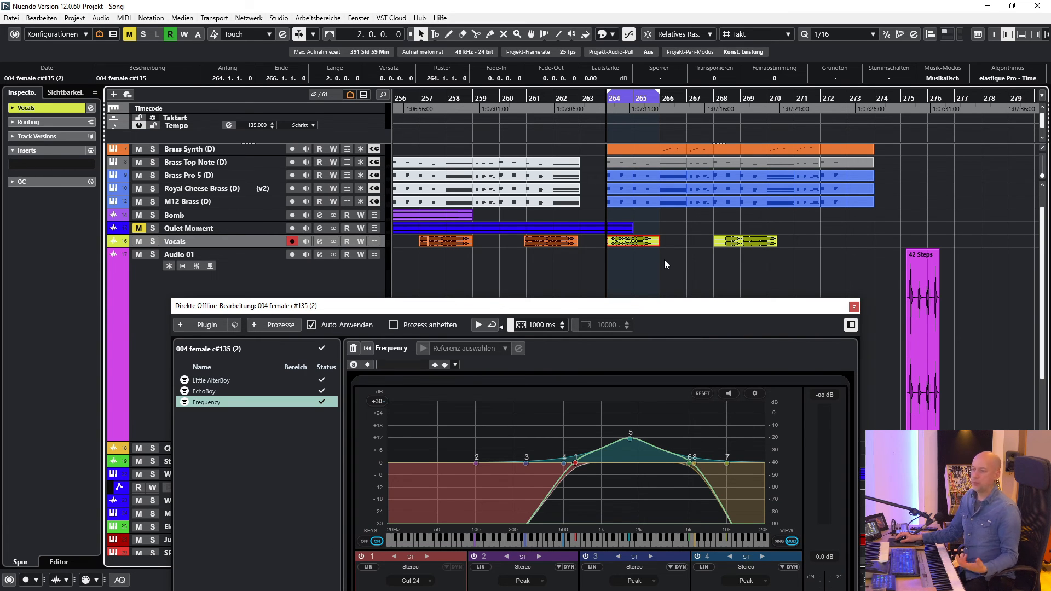
mouse_move(486, 292)
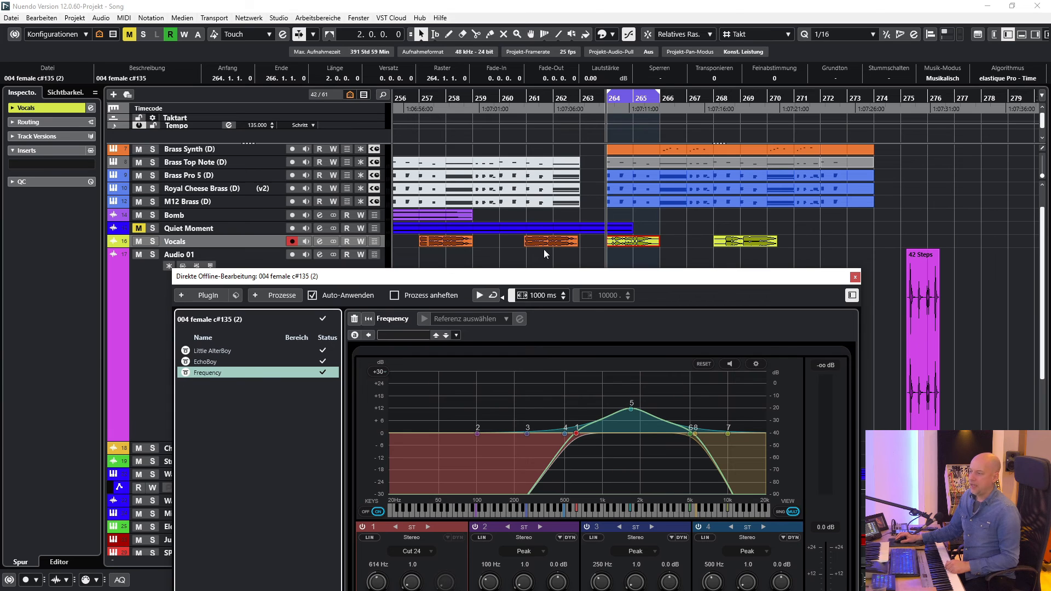
mouse_move(570, 251)
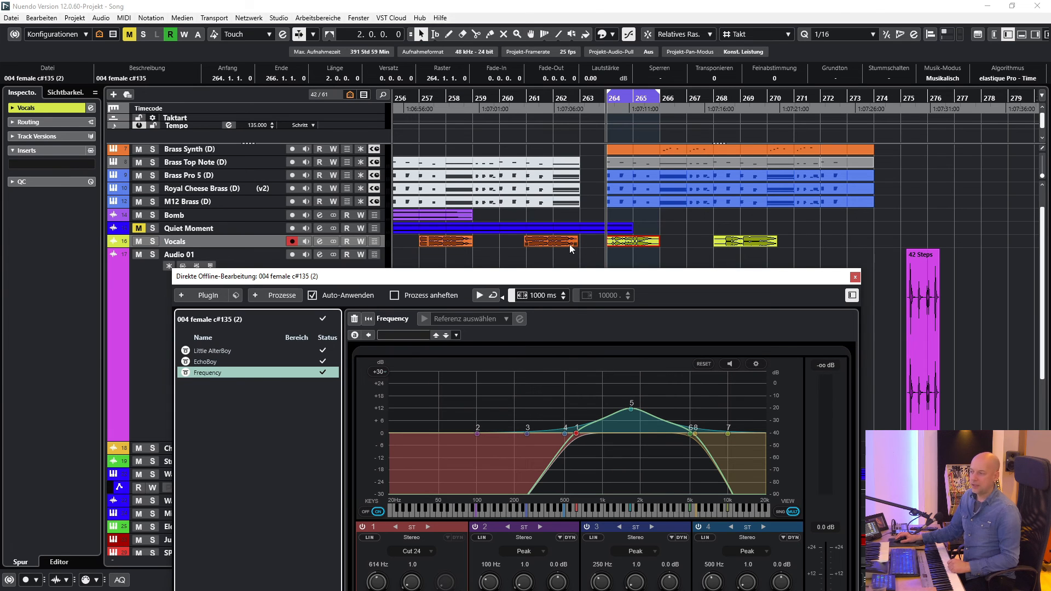
mouse_move(744, 269)
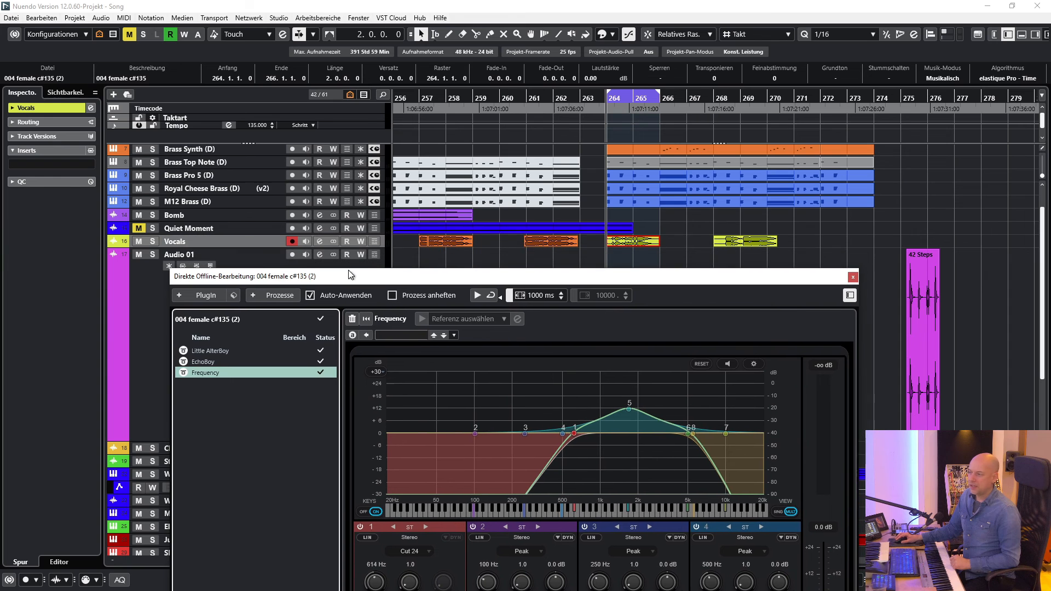
mouse_move(597, 275)
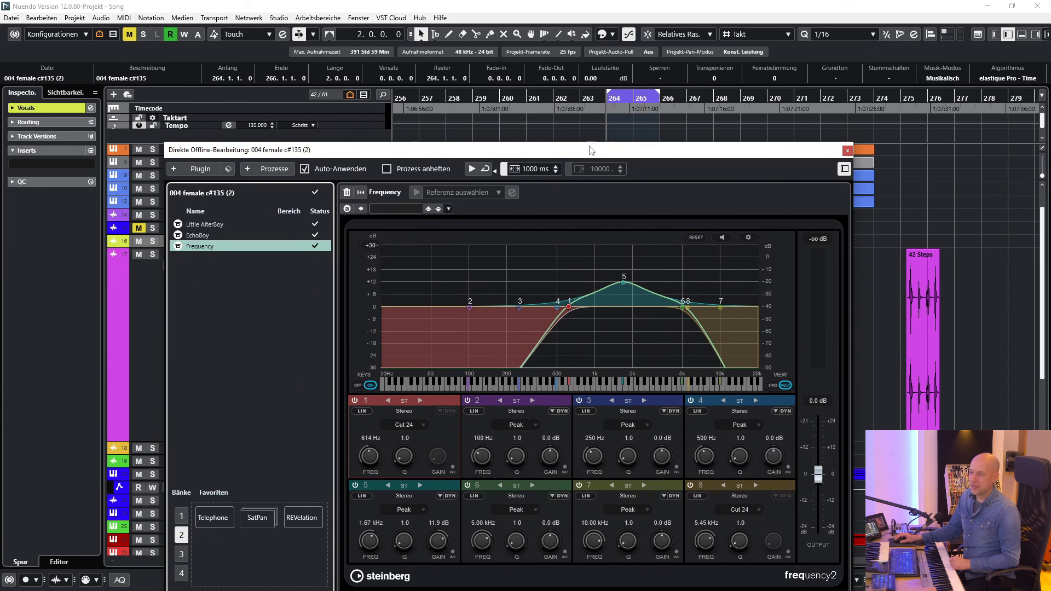
mouse_move(242, 235)
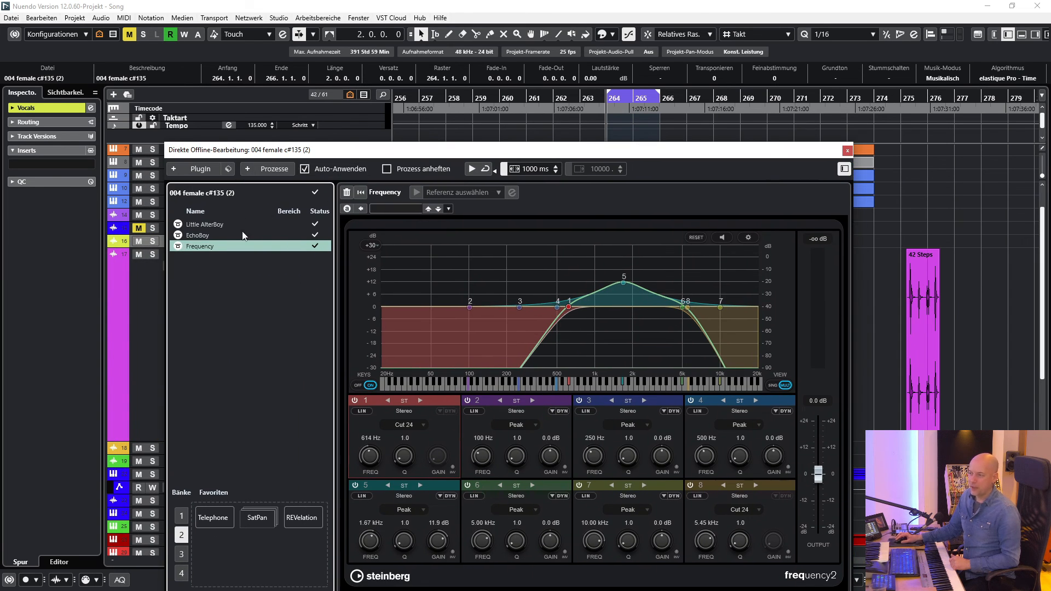
mouse_move(196, 228)
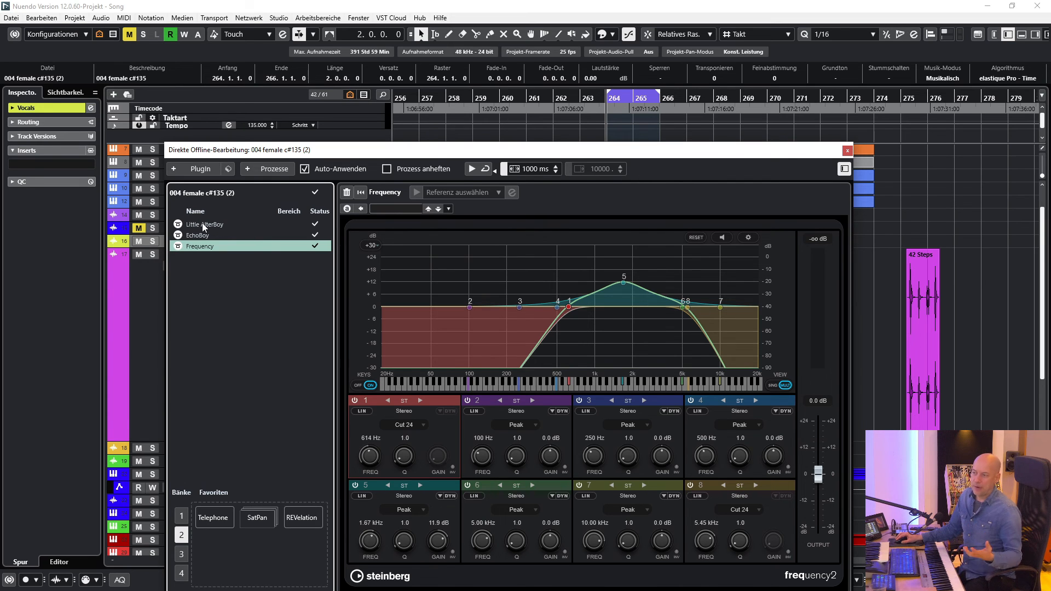
mouse_move(218, 226)
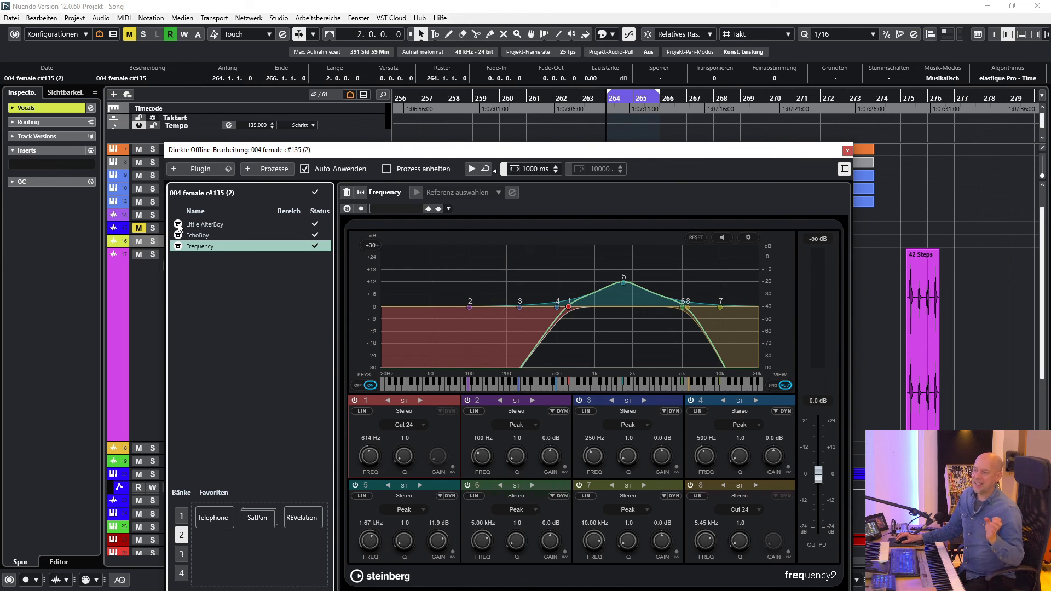
mouse_move(208, 230)
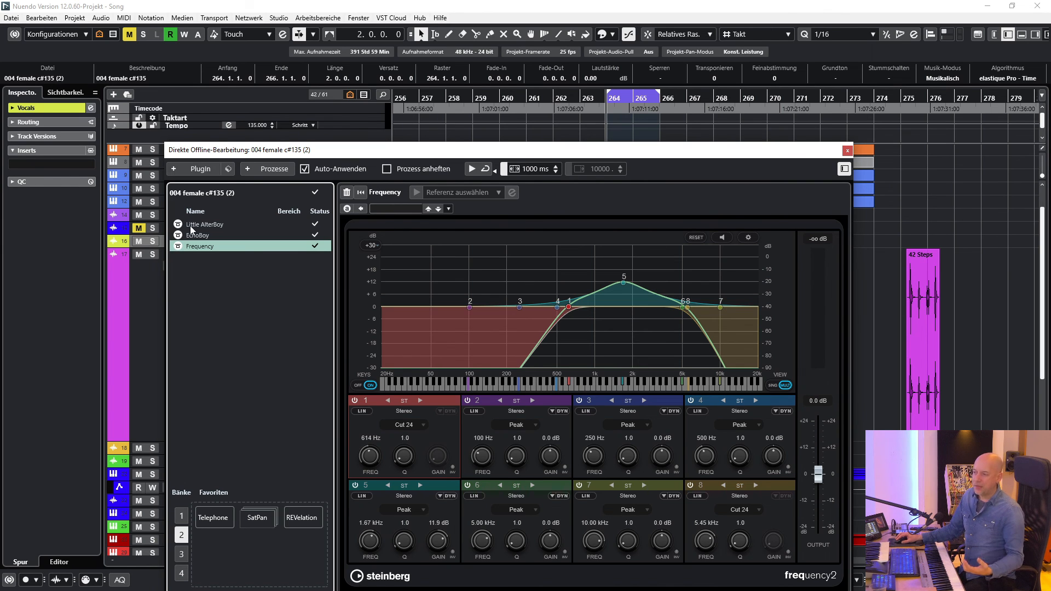
mouse_move(201, 236)
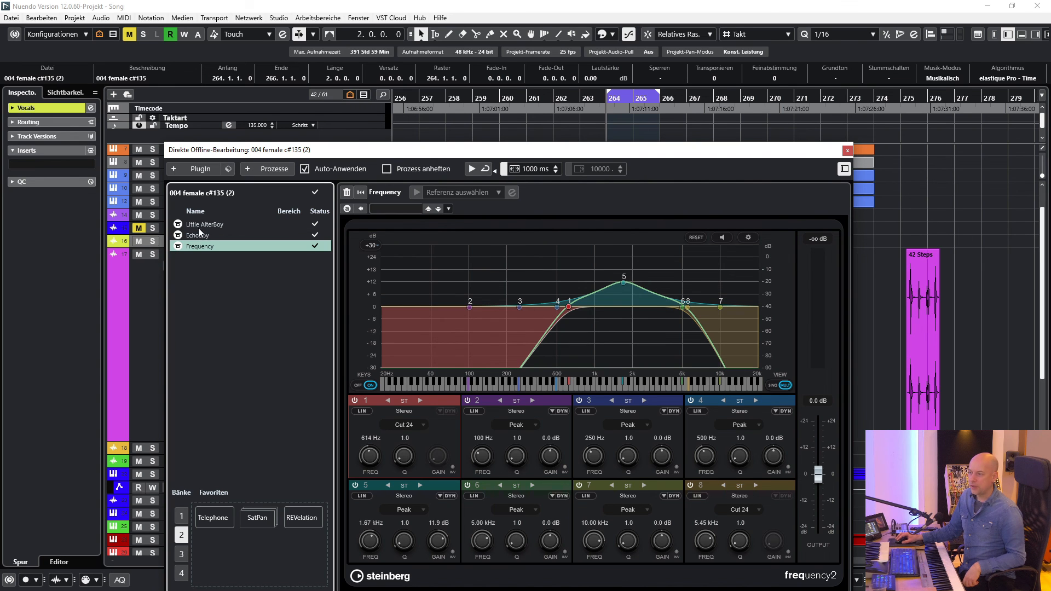
mouse_move(220, 247)
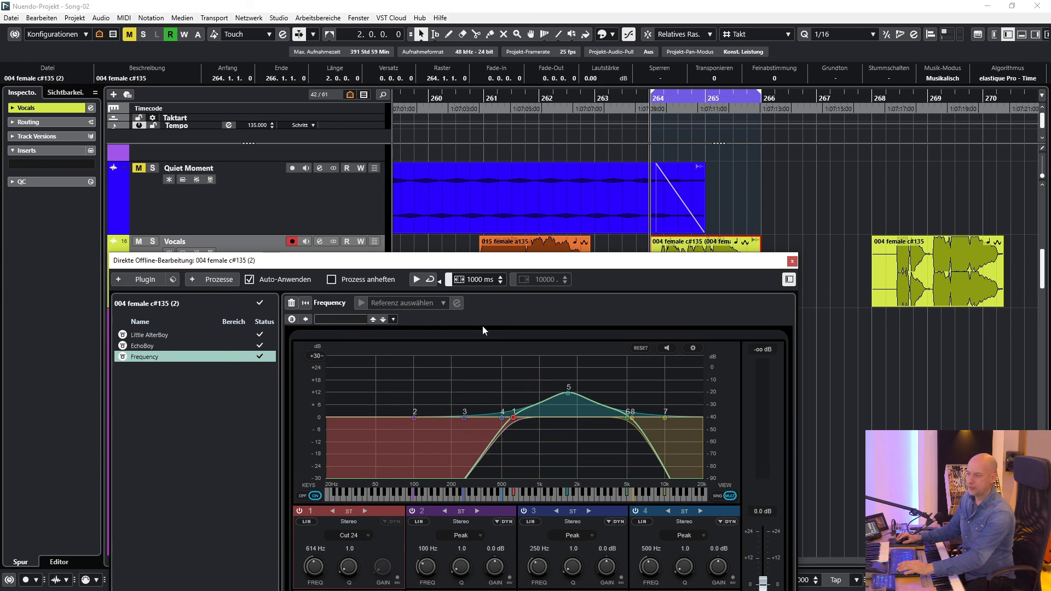
Close offline processing, render the bar-264 vocal via Auswahl als Datei, and reselect it
click(790, 260)
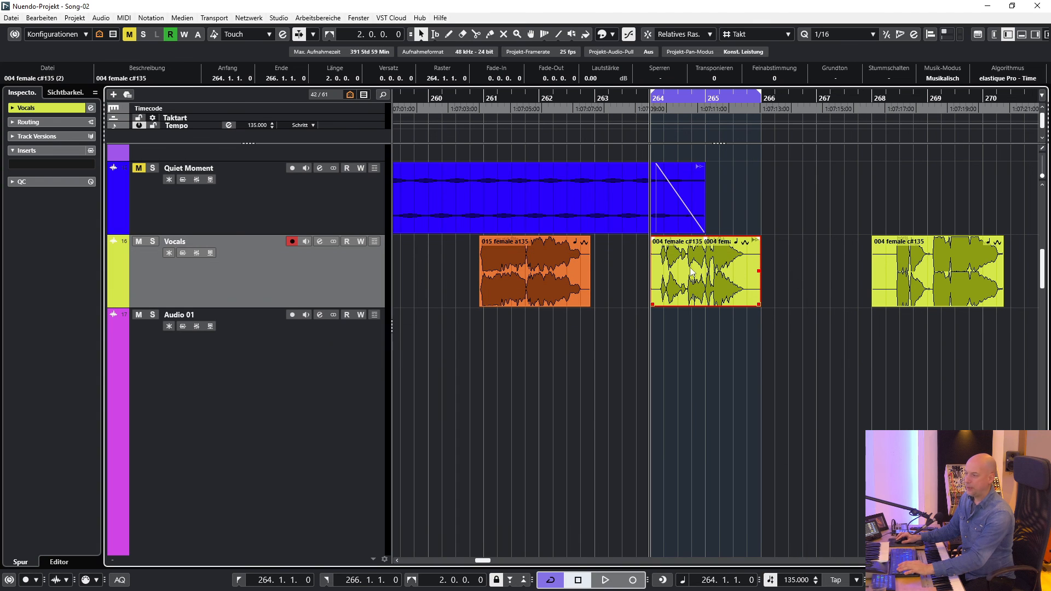
right_click(697, 268)
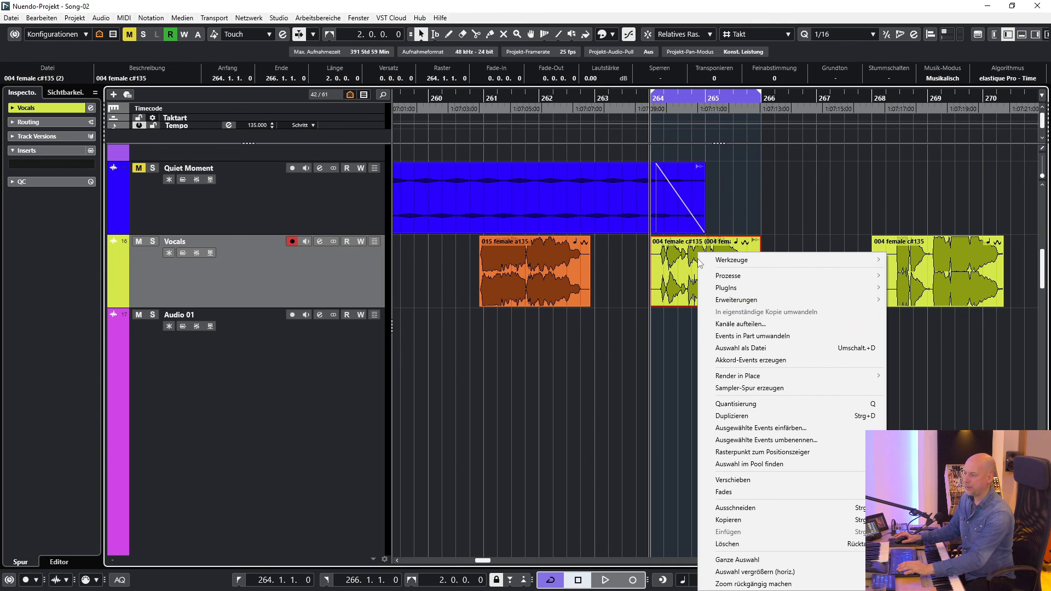
mouse_move(771, 348)
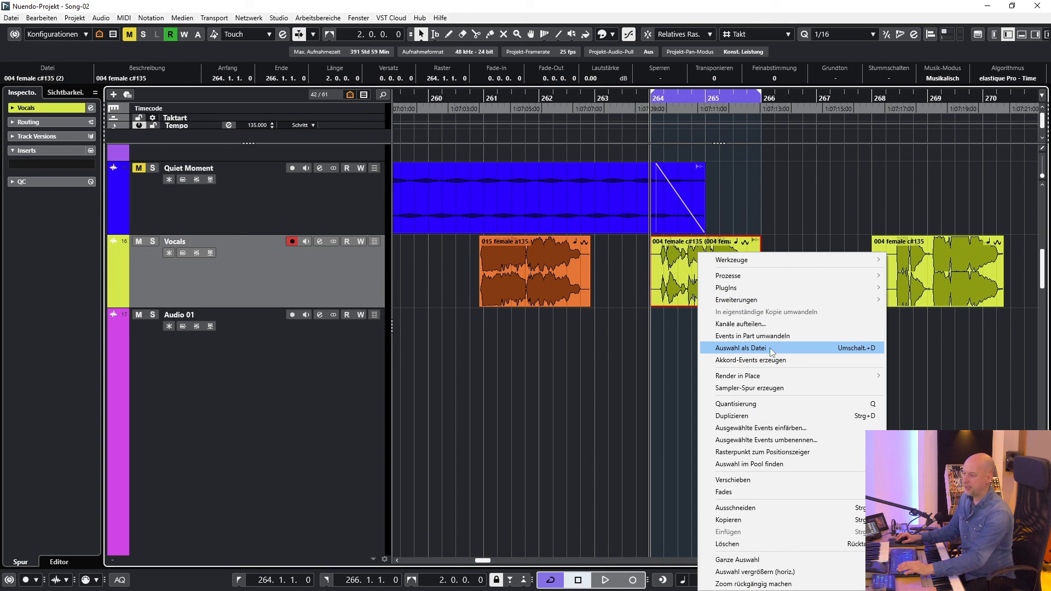
click(740, 348)
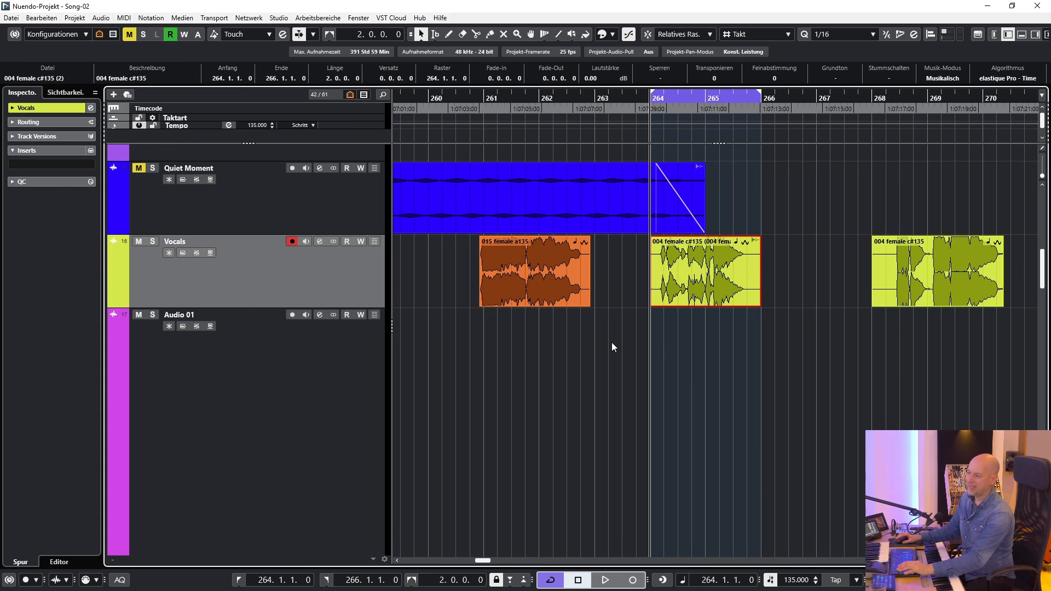
click(705, 272)
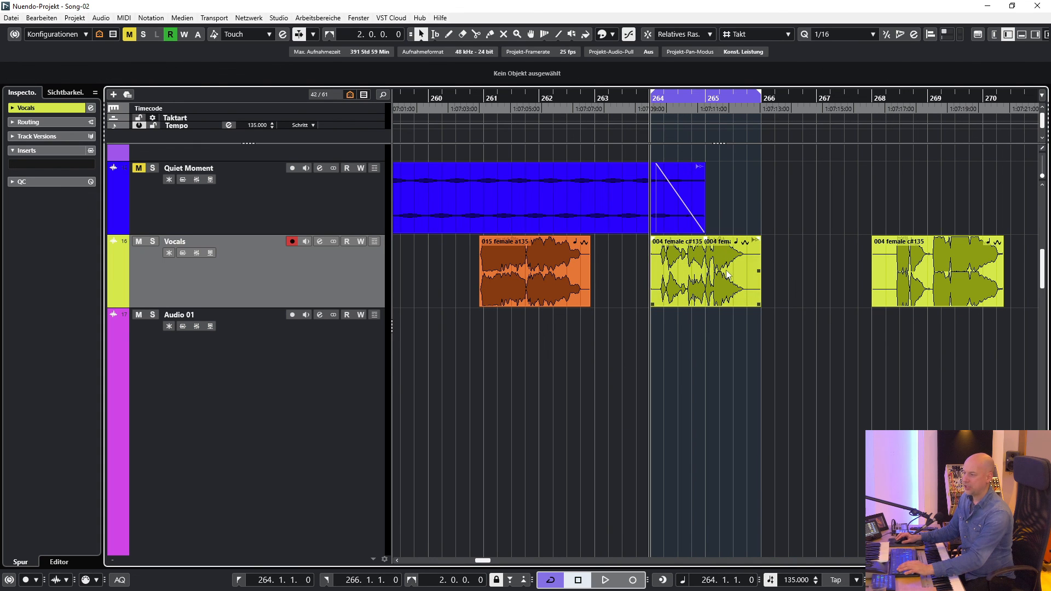
click(704, 272)
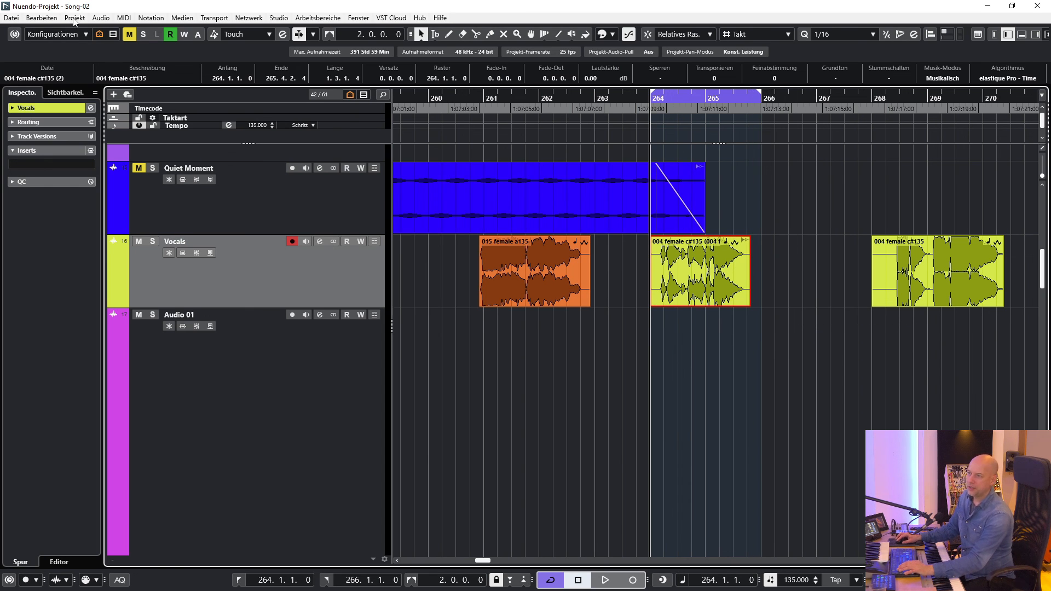
Make the bar-264 vocal's offline processing permanent, producing file 004 female c#135-01
click(123, 17)
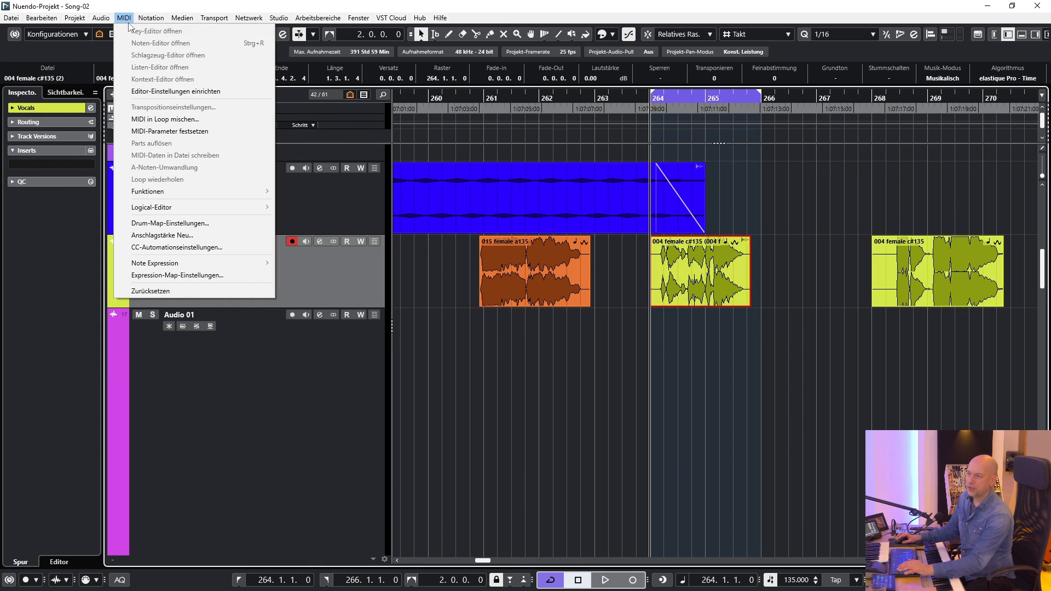
click(100, 17)
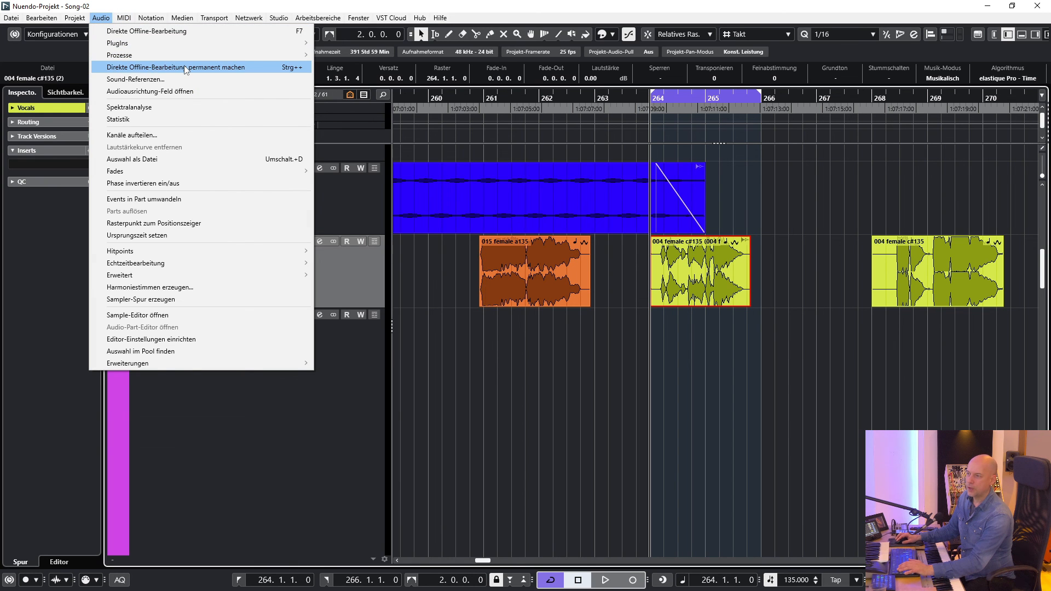
click(175, 66)
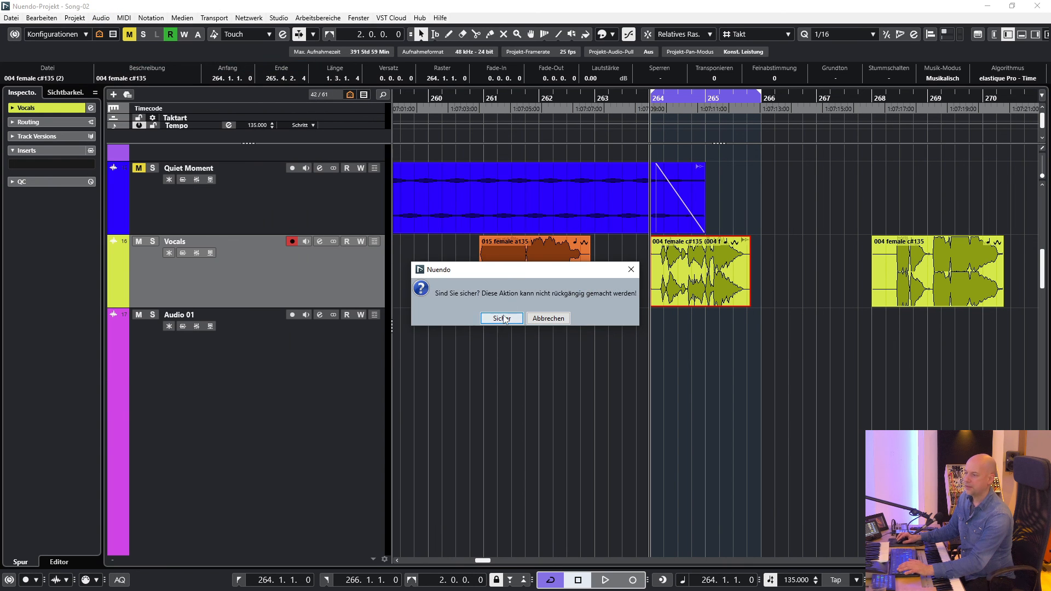
click(501, 318)
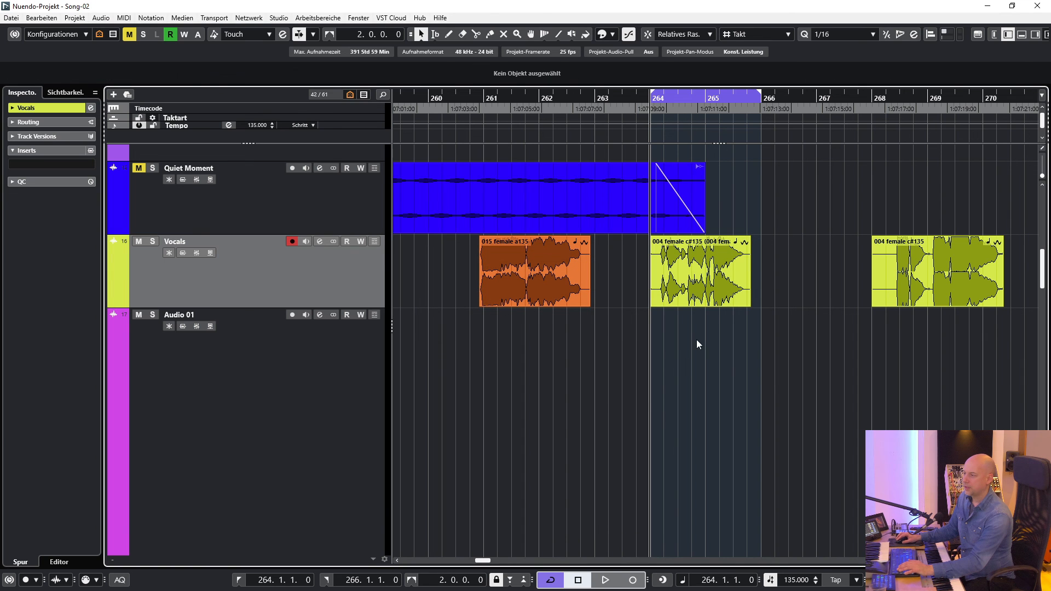
click(700, 272)
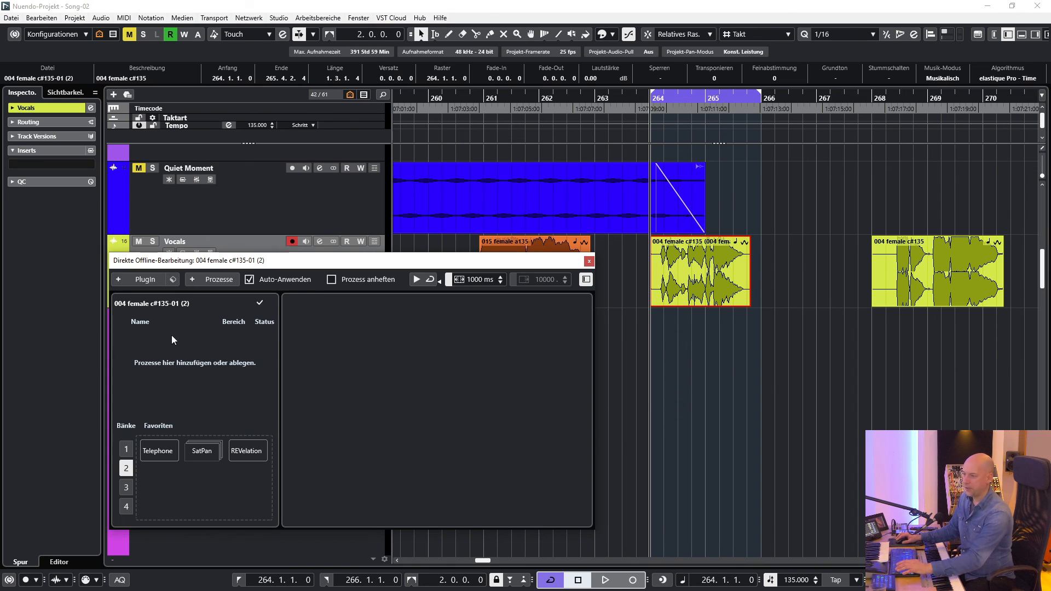
mouse_move(442, 307)
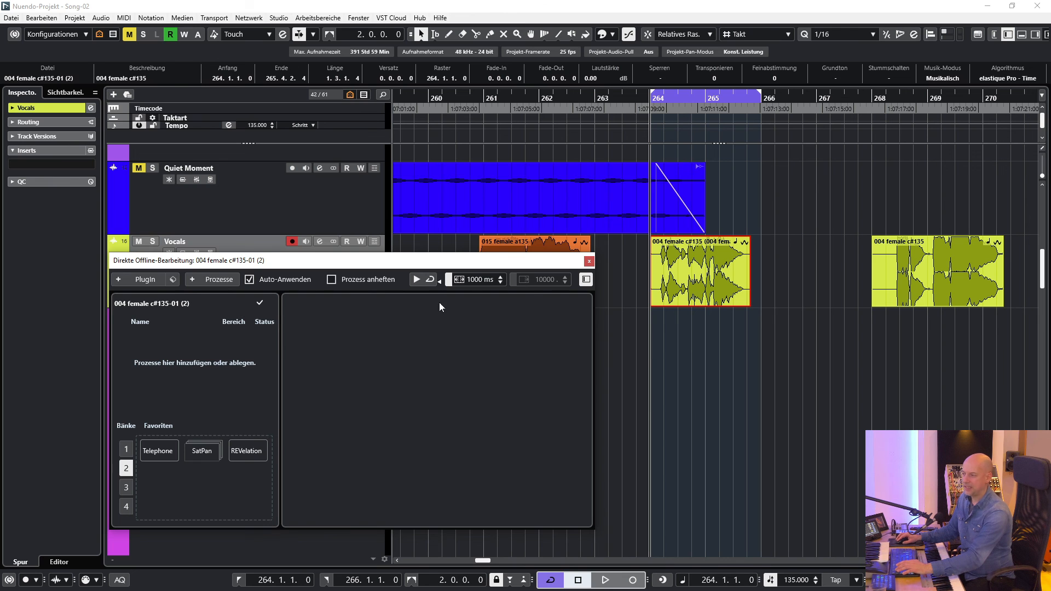